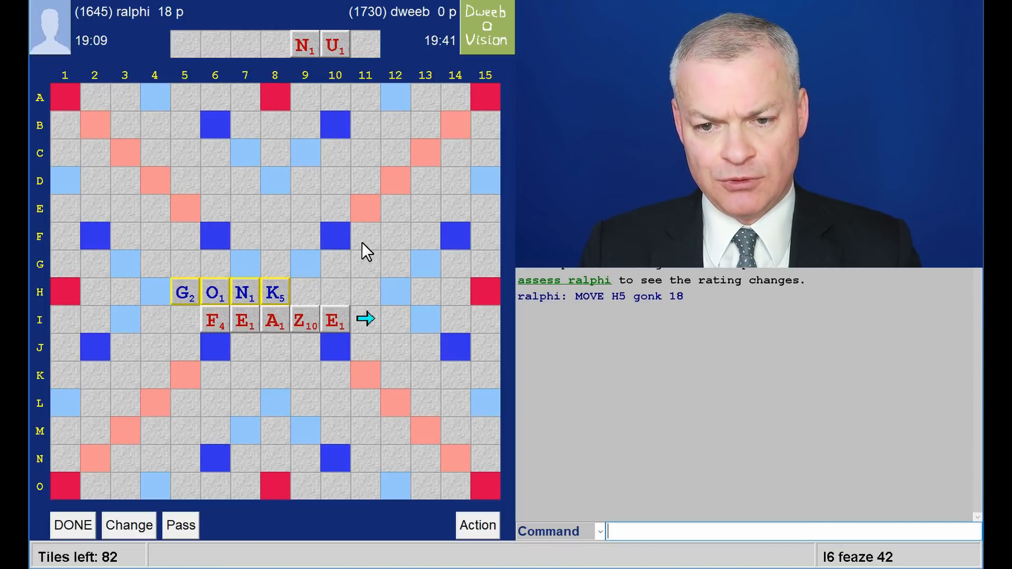
{"action": "mouse_move", "coordinate": [213, 239]}
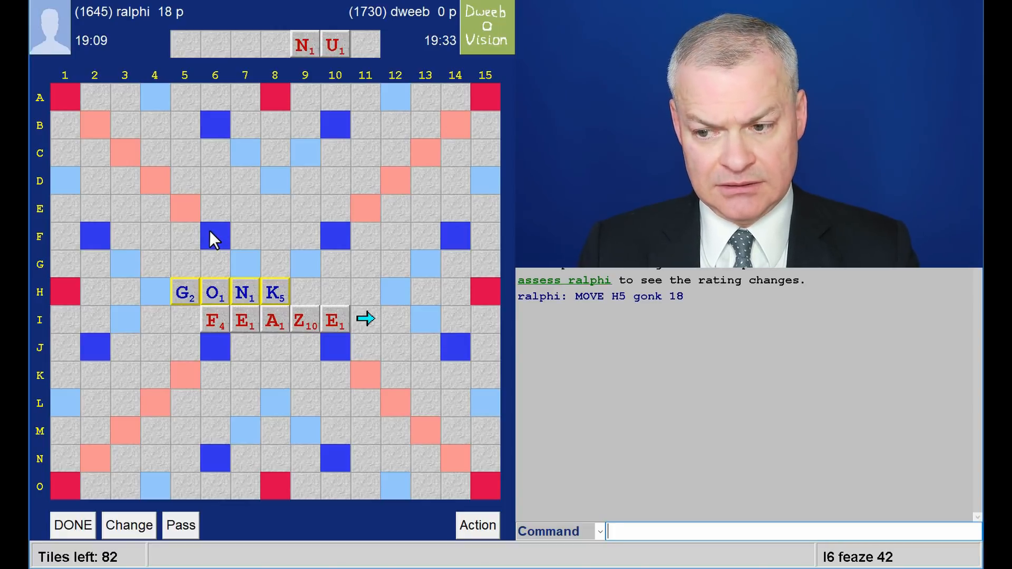
{"action": "mouse_move", "coordinate": [182, 293]}
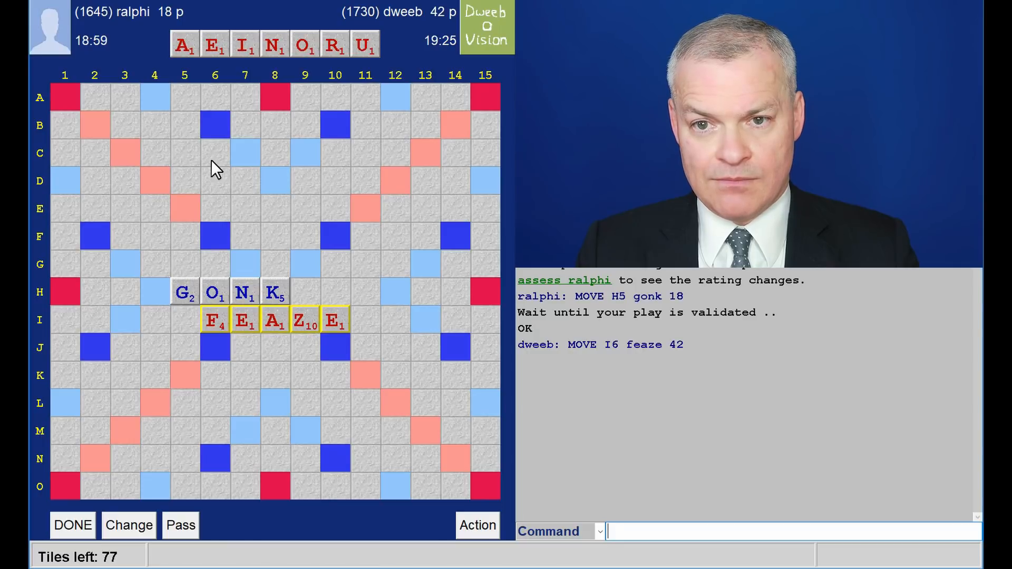
{"action": "mouse_move", "coordinate": [141, 310]}
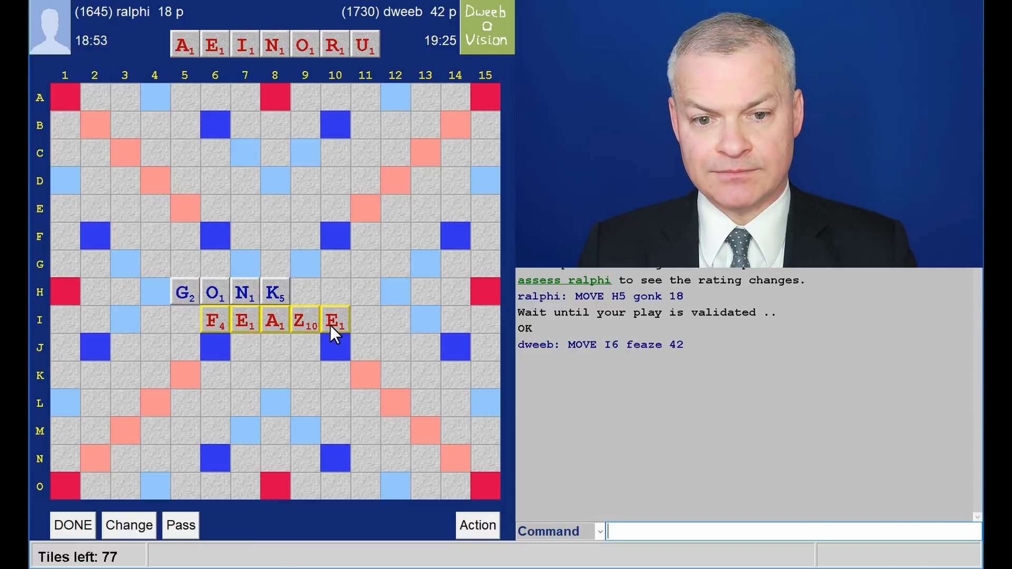
{"action": "mouse_move", "coordinate": [383, 254]}
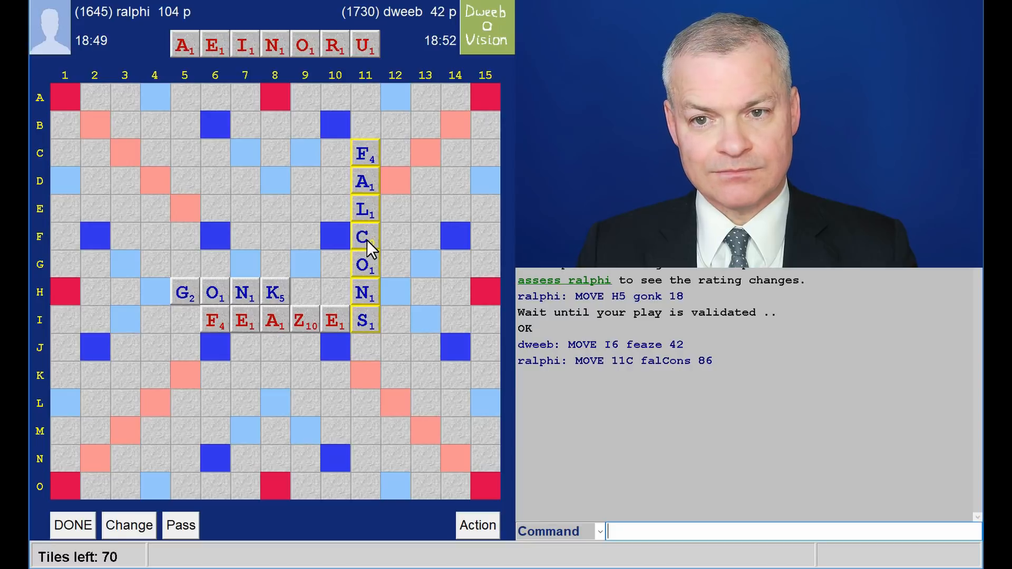
{"action": "mouse_move", "coordinate": [329, 121]}
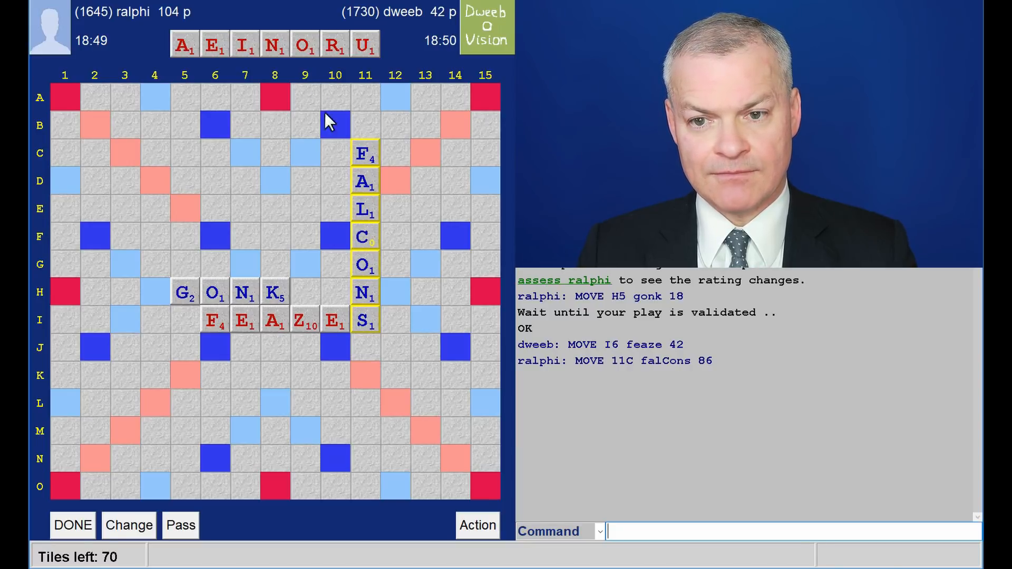
{"action": "mouse_move", "coordinate": [374, 281]}
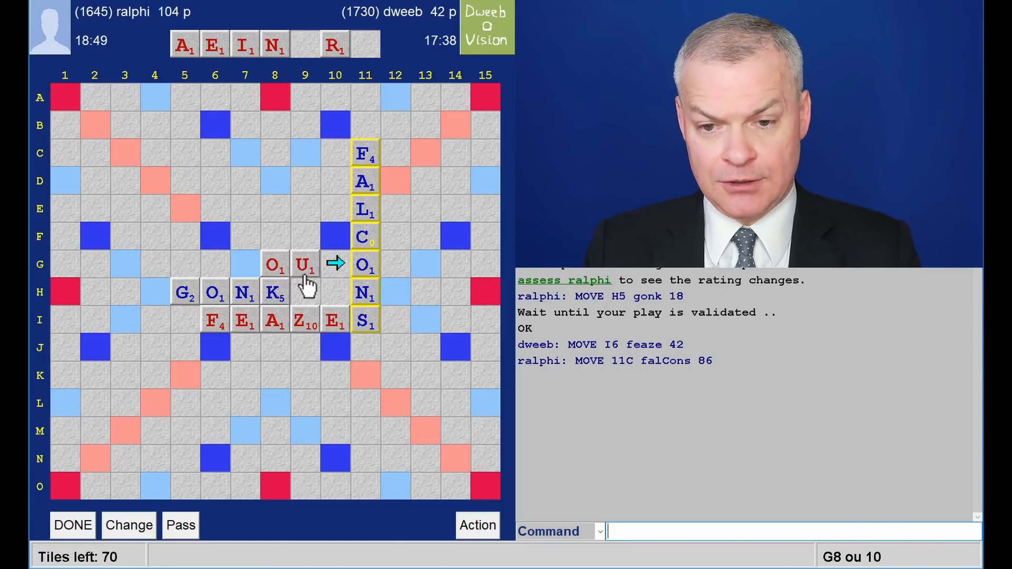
{"action": "mouse_move", "coordinate": [293, 341]}
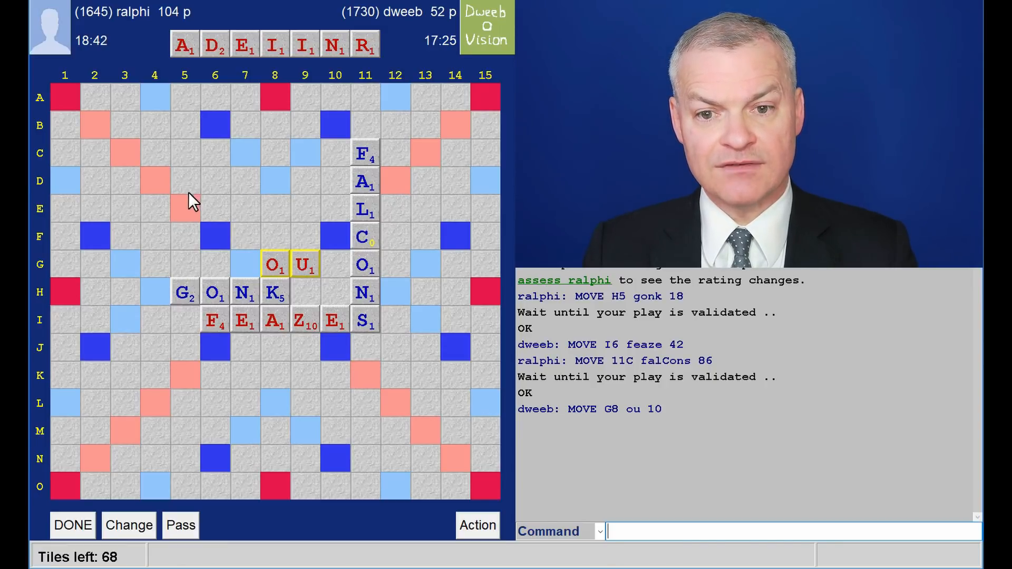
{"action": "mouse_move", "coordinate": [181, 266]}
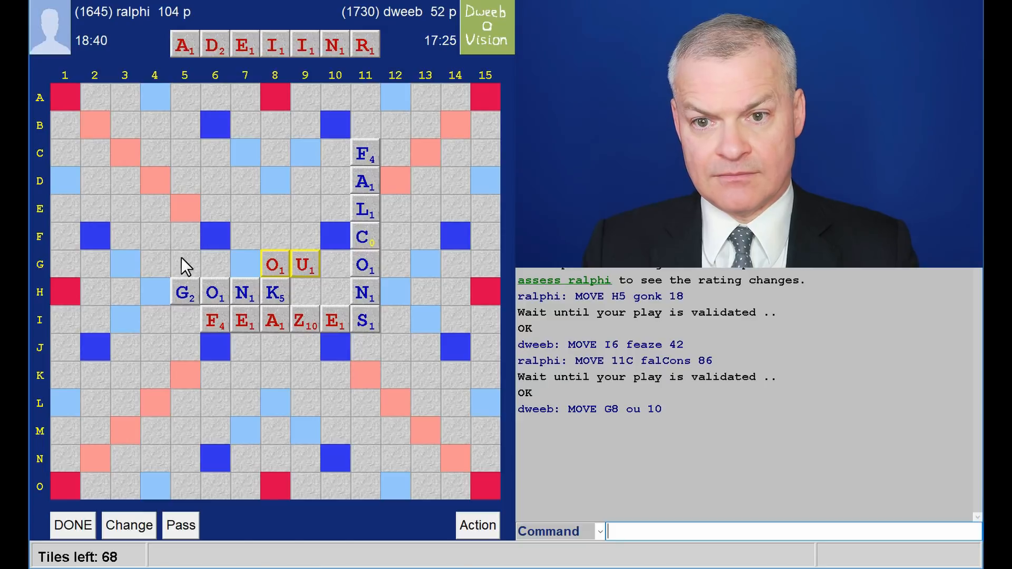
{"action": "mouse_move", "coordinate": [251, 219]}
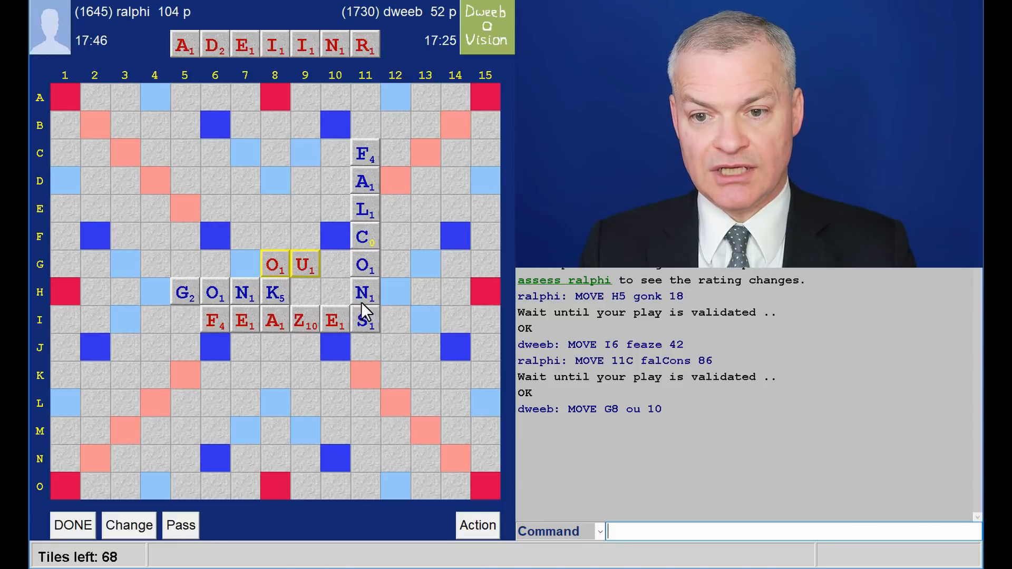
{"action": "mouse_move", "coordinate": [484, 301]}
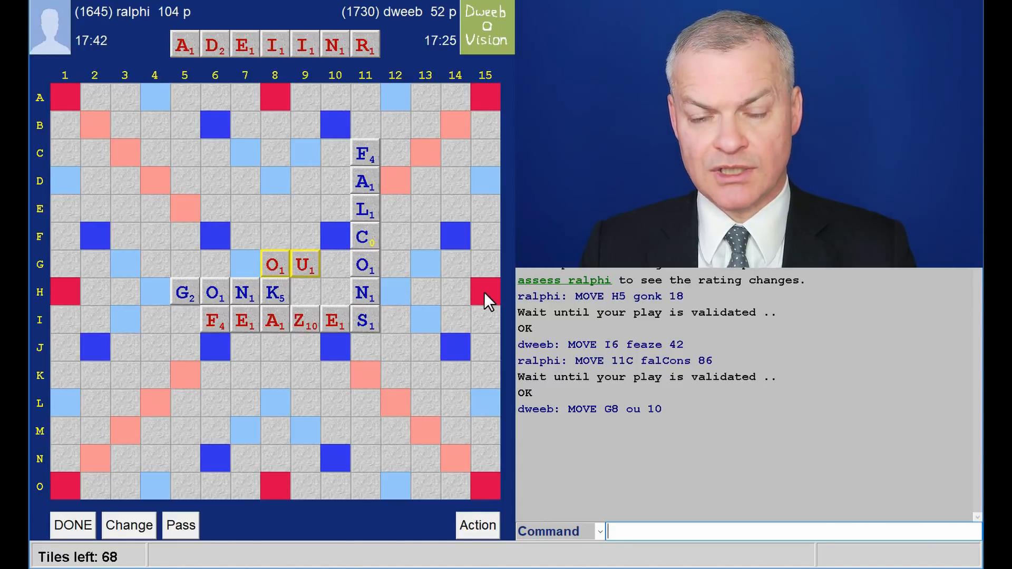
{"action": "mouse_move", "coordinate": [407, 296]}
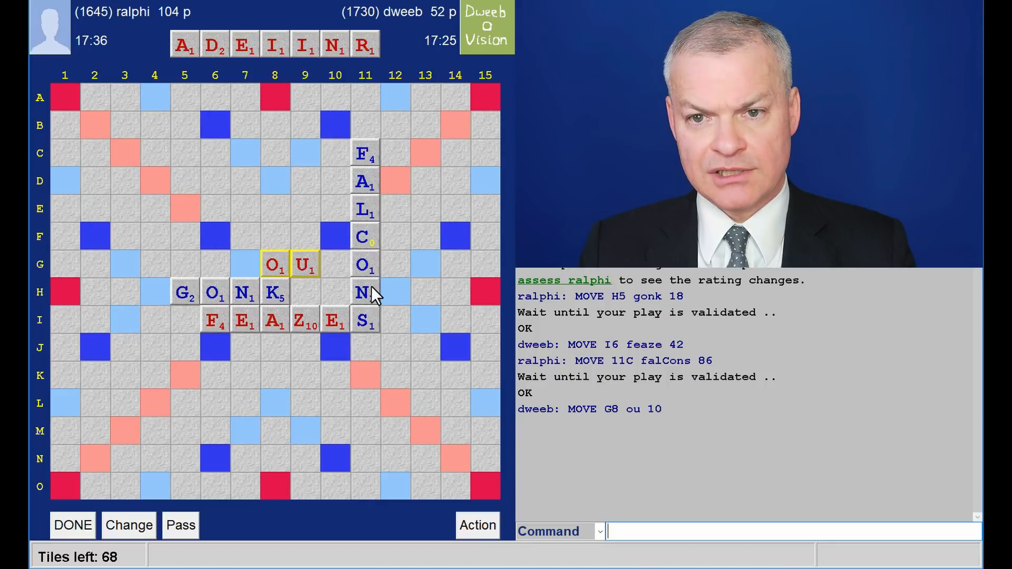
{"action": "mouse_move", "coordinate": [303, 167]}
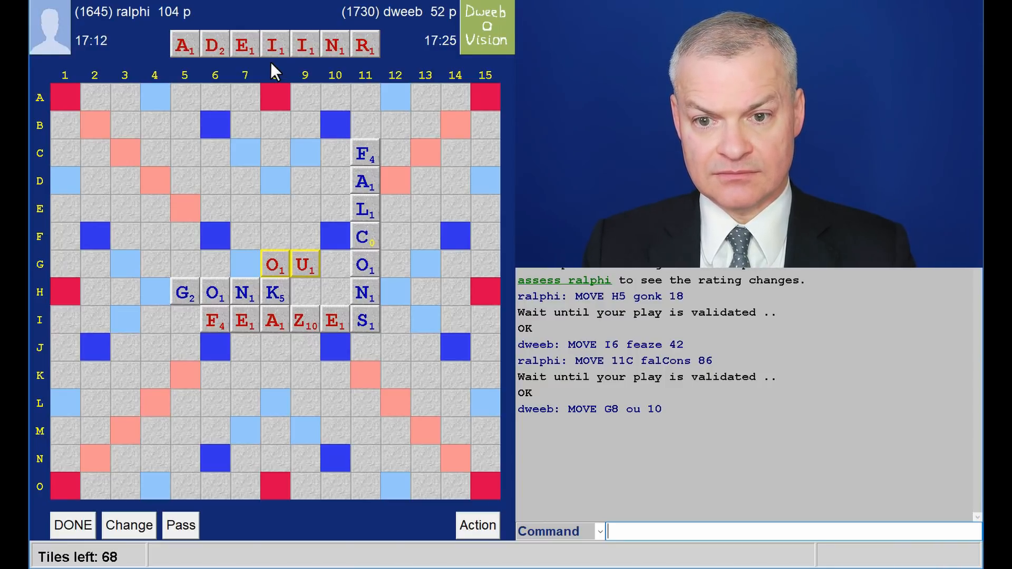
{"action": "mouse_move", "coordinate": [293, 281]}
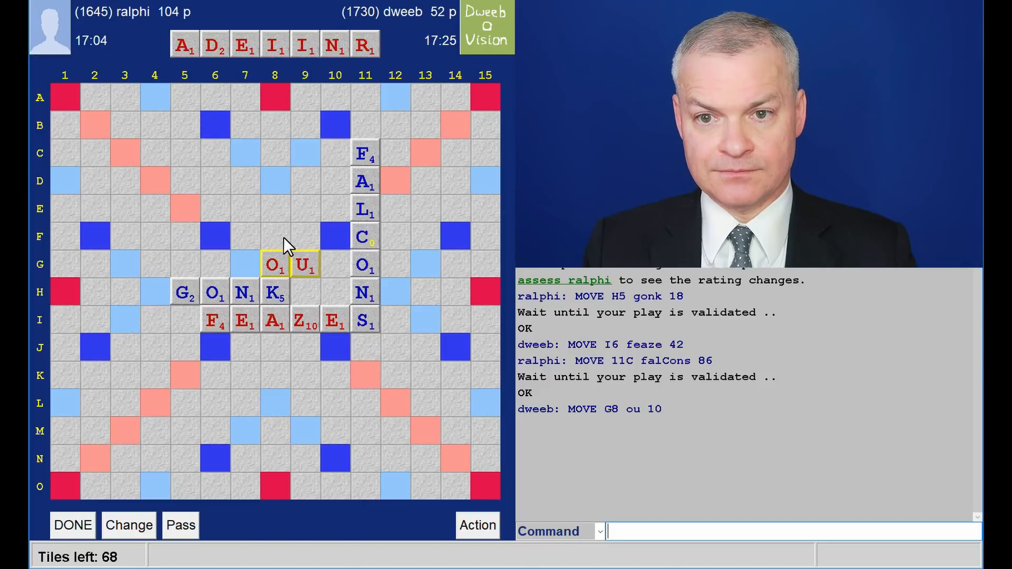
{"action": "mouse_move", "coordinate": [319, 212]}
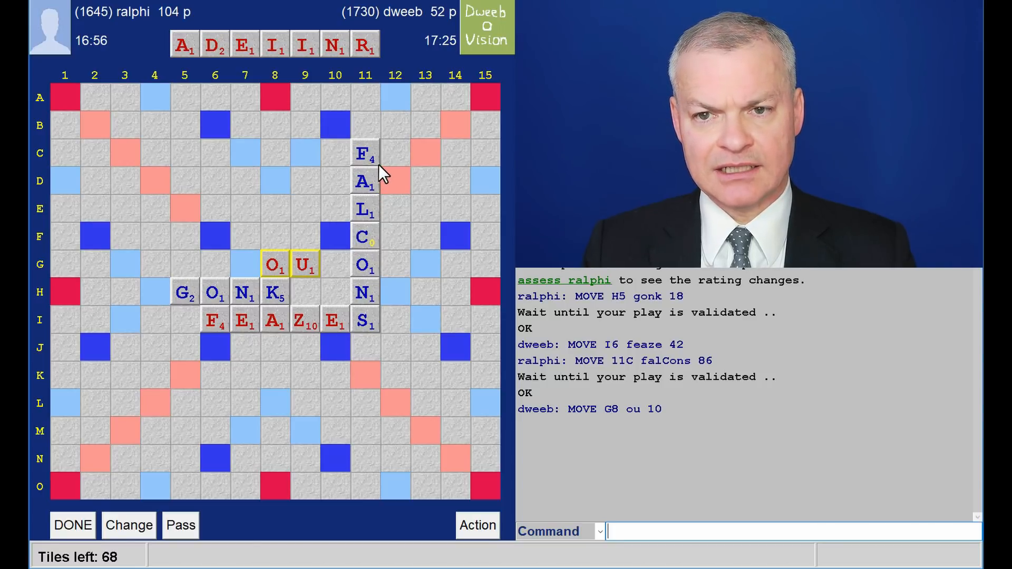
{"action": "mouse_move", "coordinate": [382, 200]}
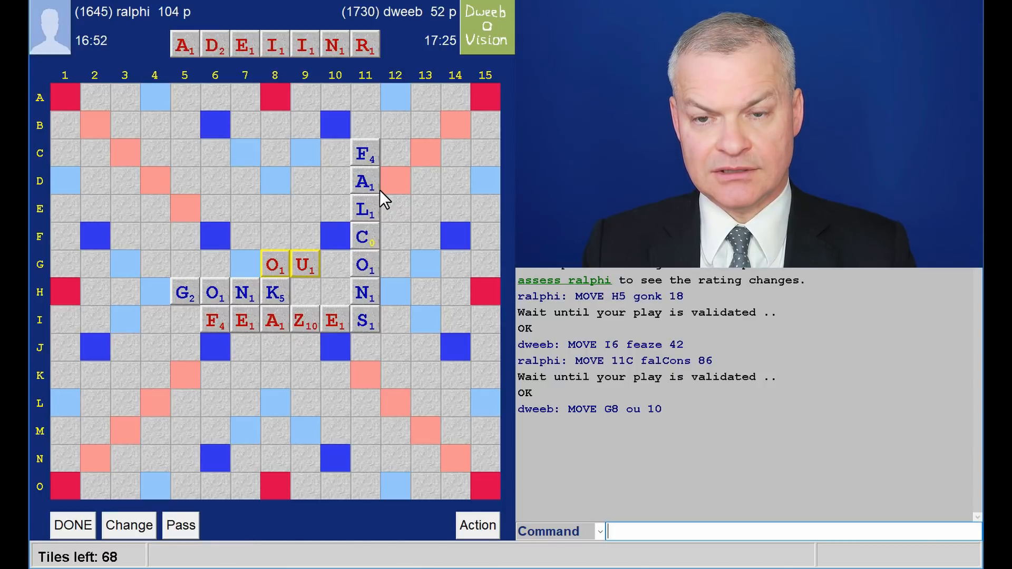
{"action": "mouse_move", "coordinate": [188, 100]}
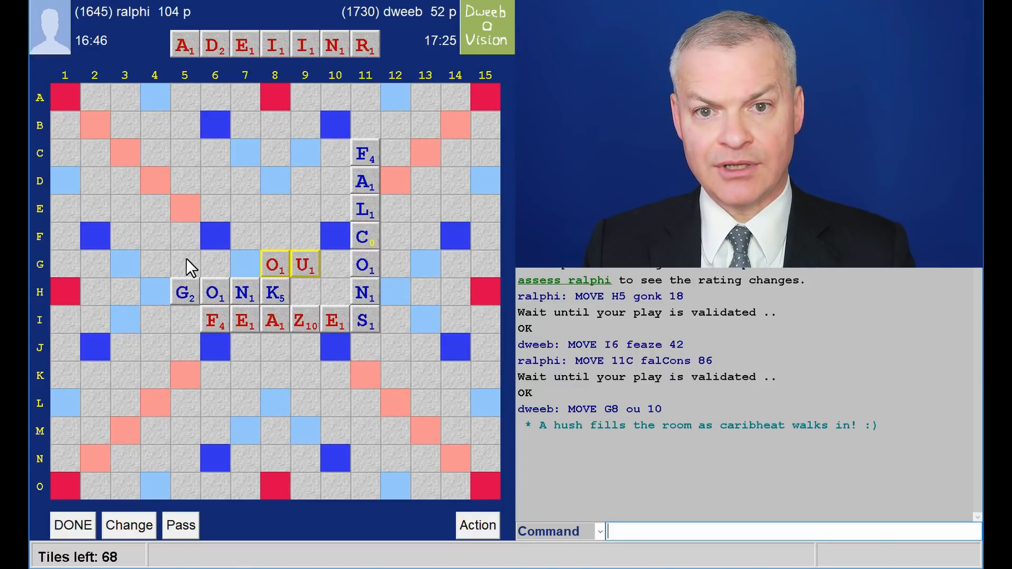
{"action": "mouse_move", "coordinate": [313, 223]}
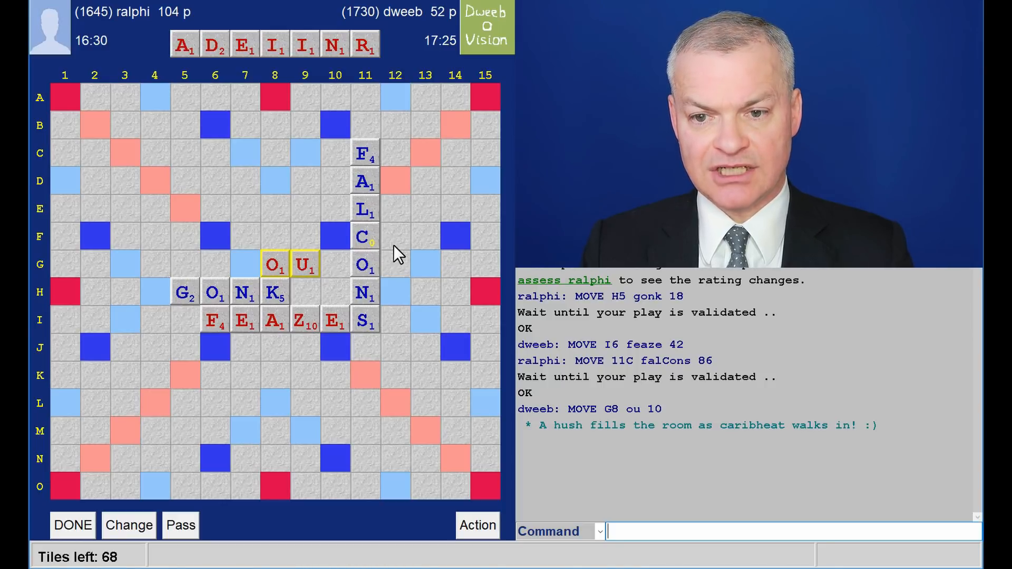
{"action": "mouse_move", "coordinate": [382, 261]}
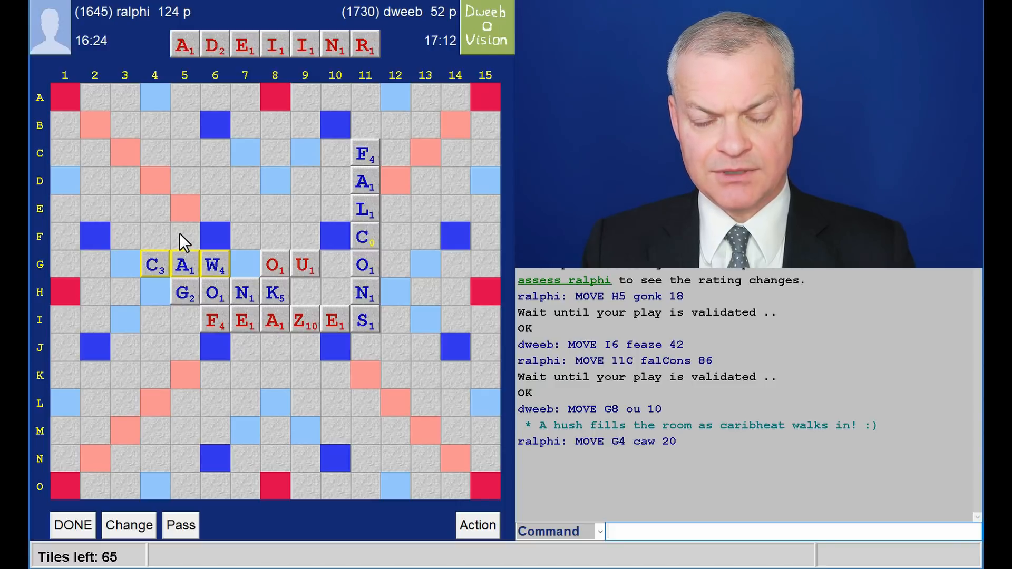
{"action": "mouse_move", "coordinate": [118, 245]}
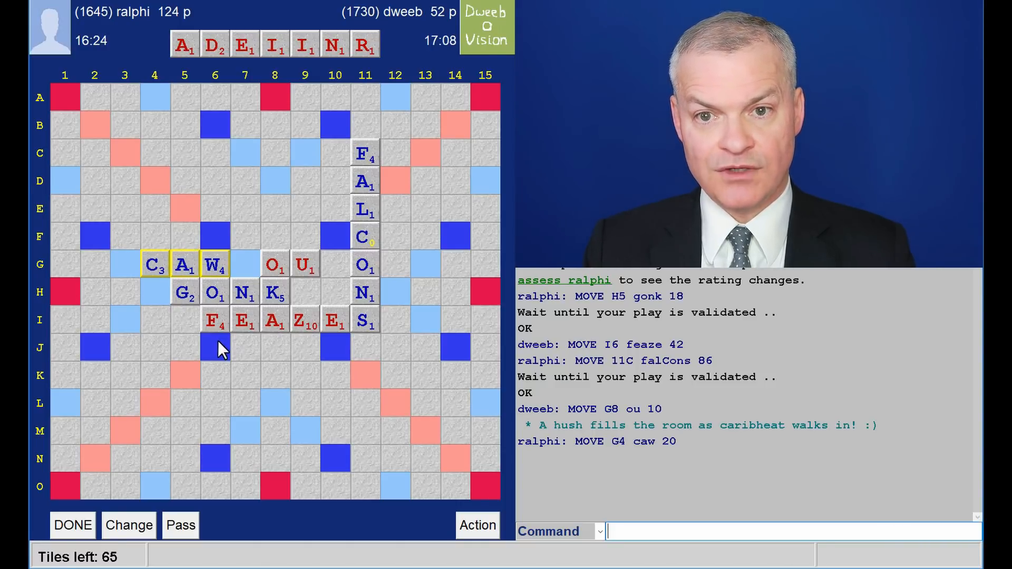
{"action": "mouse_move", "coordinate": [333, 228]}
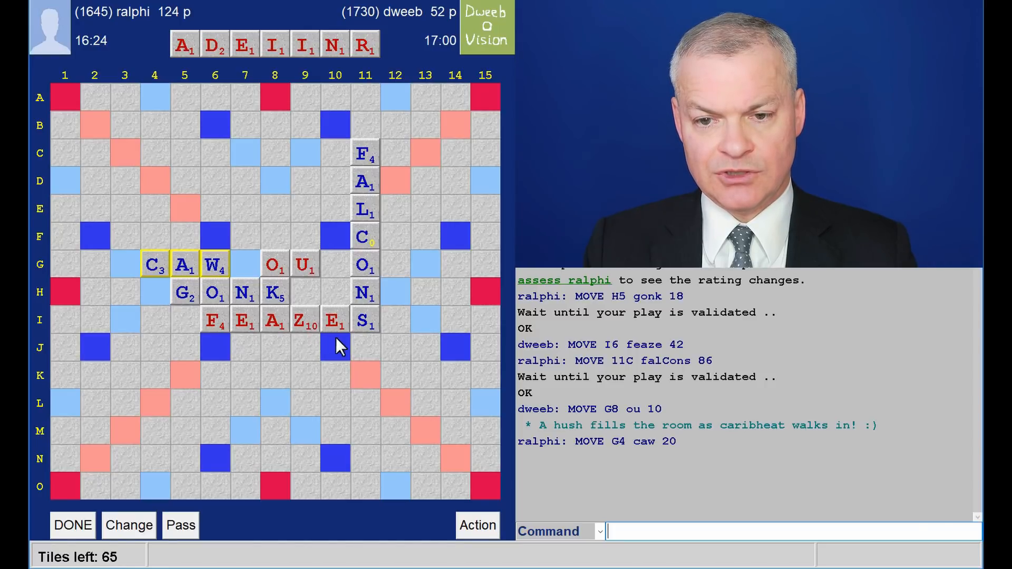
{"action": "mouse_move", "coordinate": [310, 352]}
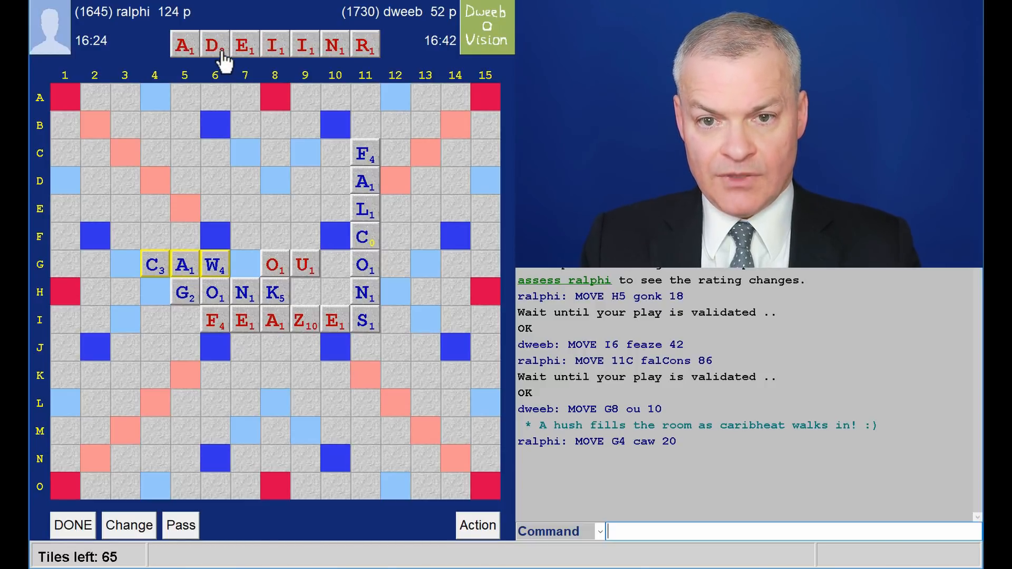
{"action": "mouse_move", "coordinate": [343, 150]}
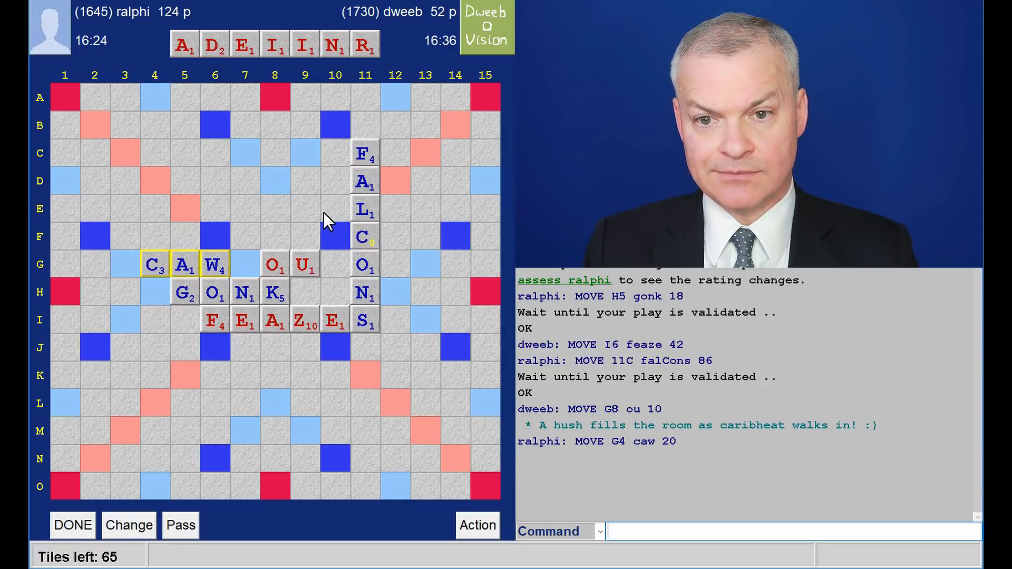
{"action": "mouse_move", "coordinate": [294, 278]}
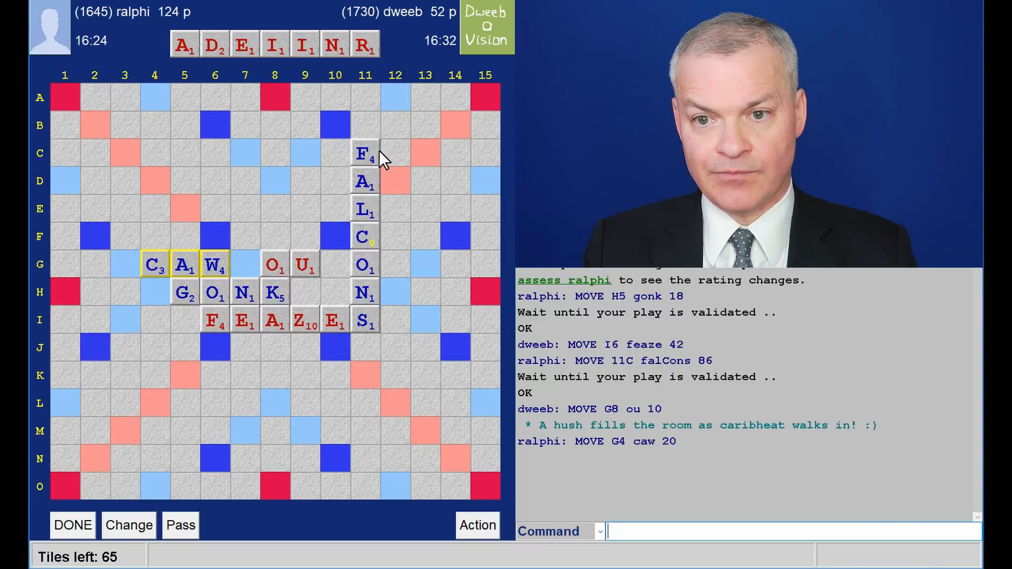
{"action": "mouse_move", "coordinate": [396, 168]}
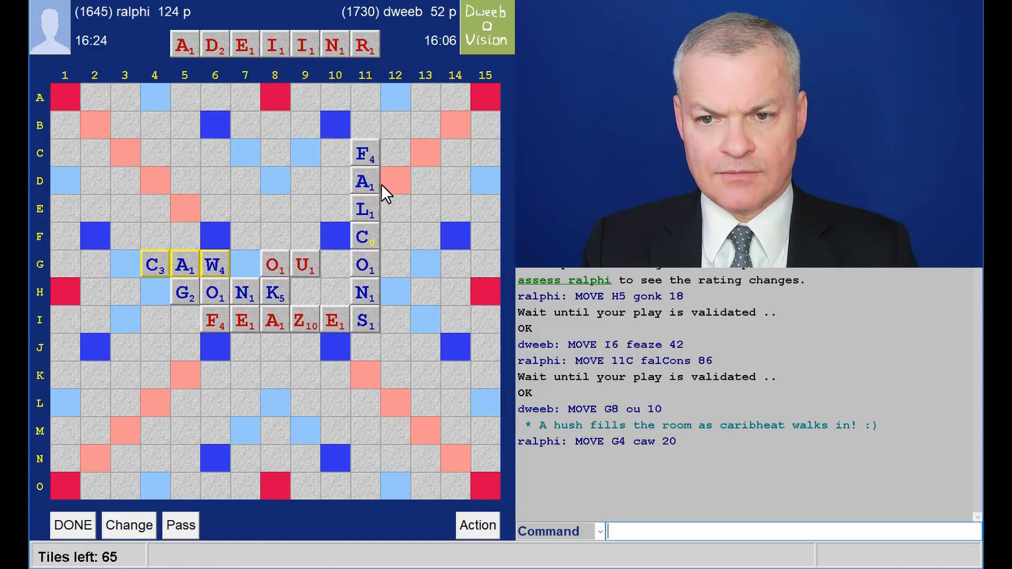
{"action": "mouse_move", "coordinate": [396, 193]}
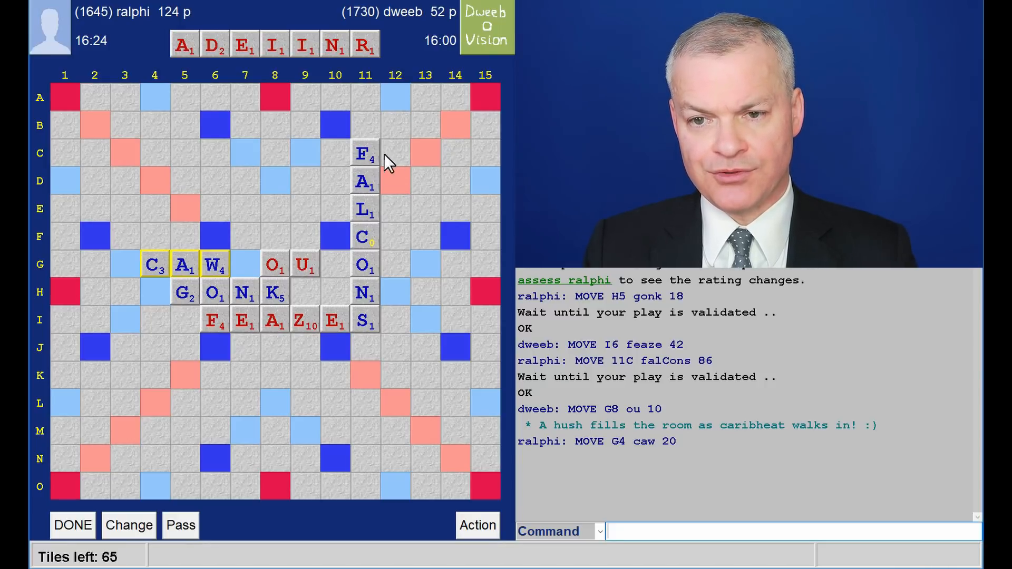
{"action": "mouse_move", "coordinate": [390, 194]}
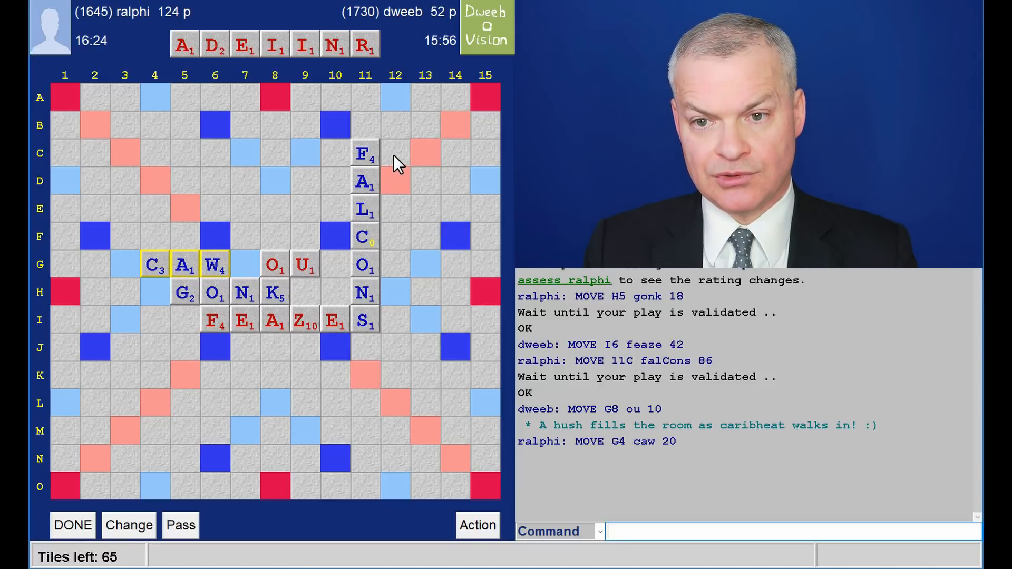
{"action": "mouse_move", "coordinate": [399, 195]}
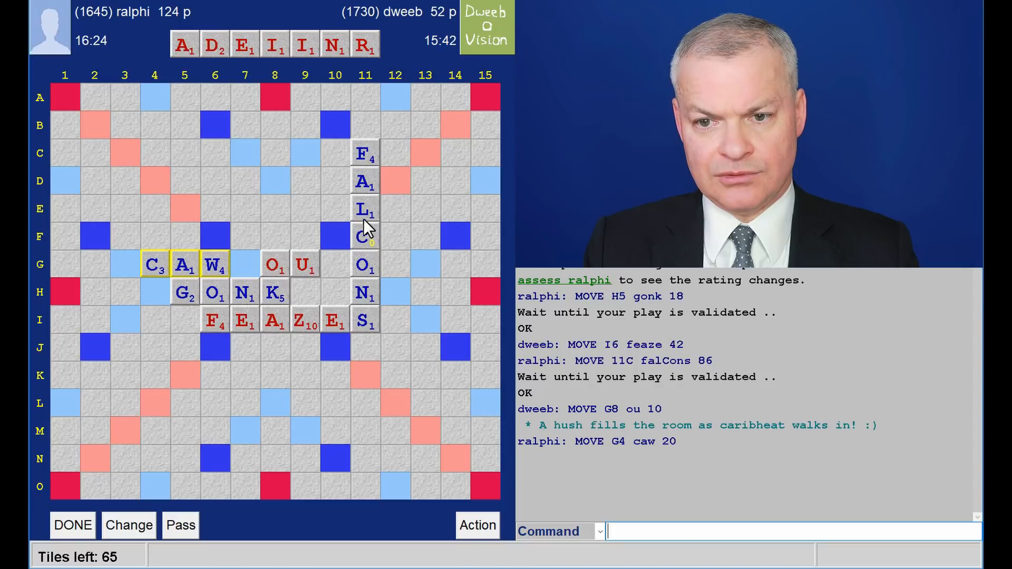
{"action": "mouse_move", "coordinate": [466, 311]}
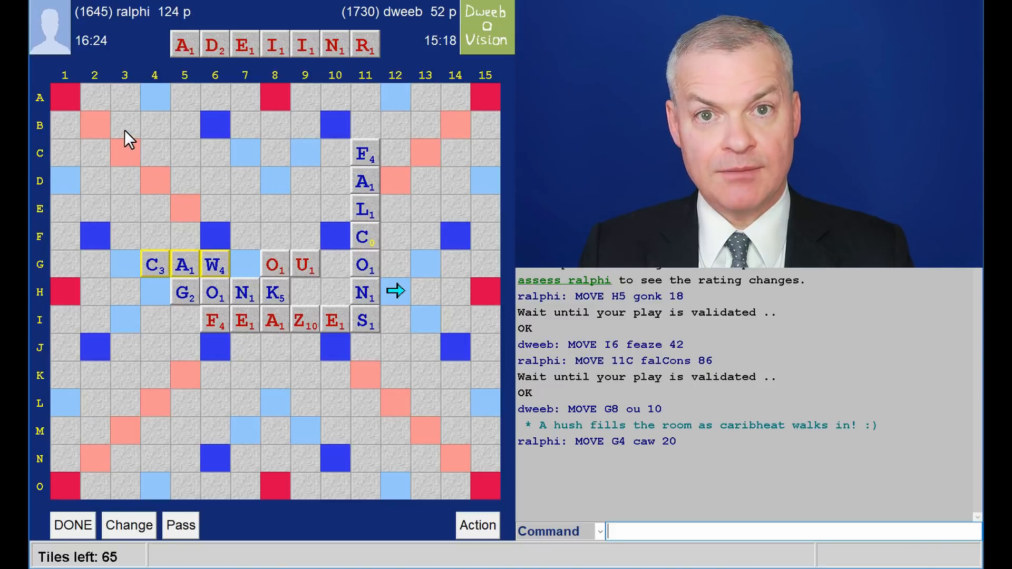
{"action": "mouse_move", "coordinate": [456, 167]}
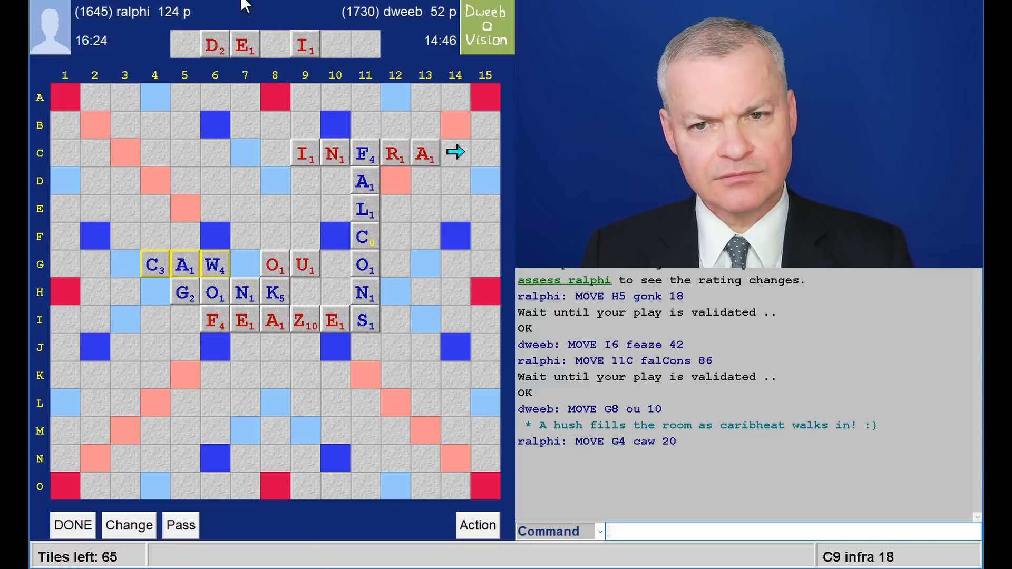
{"action": "mouse_move", "coordinate": [369, 59]}
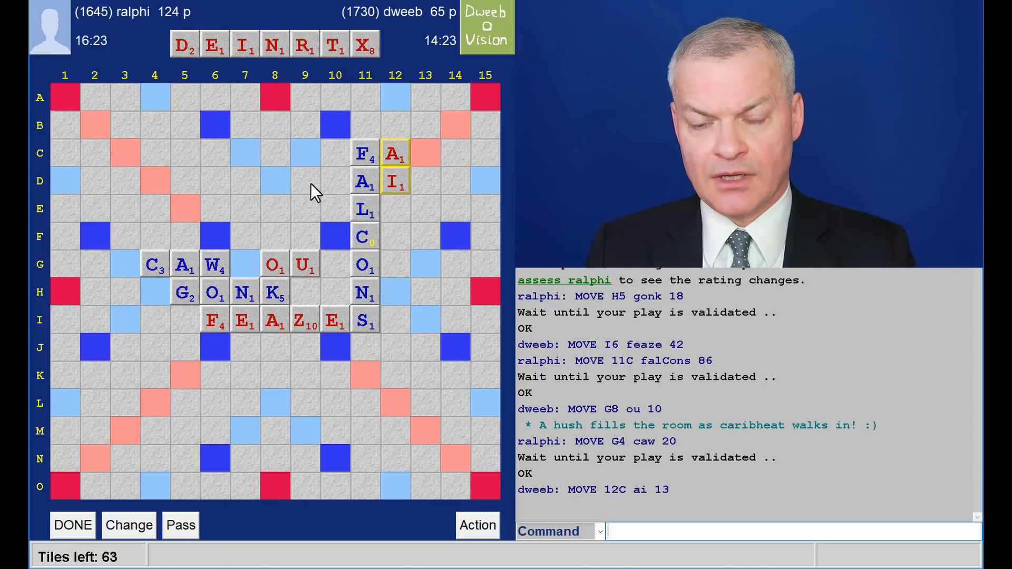
{"action": "mouse_move", "coordinate": [428, 196]}
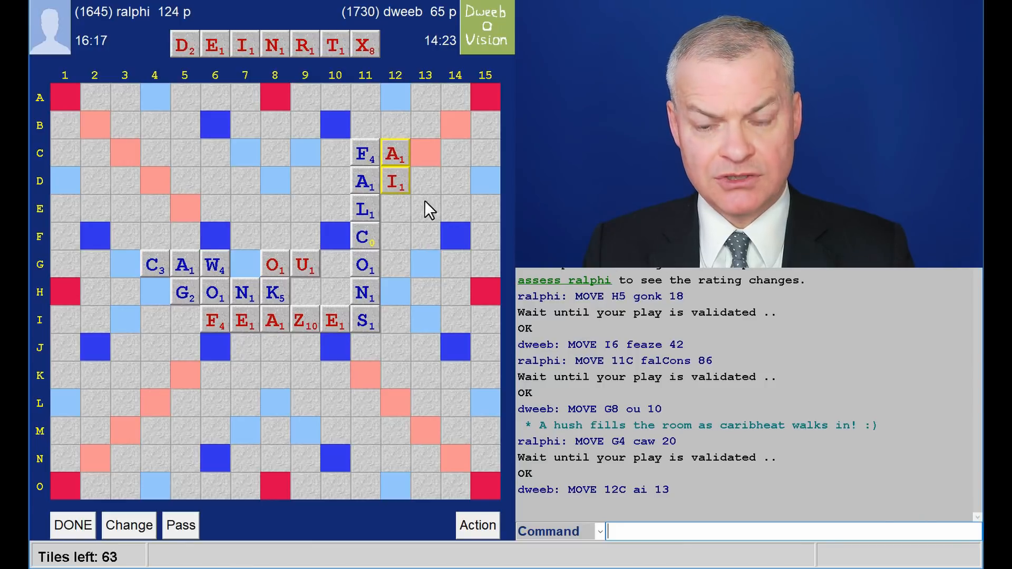
{"action": "mouse_move", "coordinate": [429, 190]}
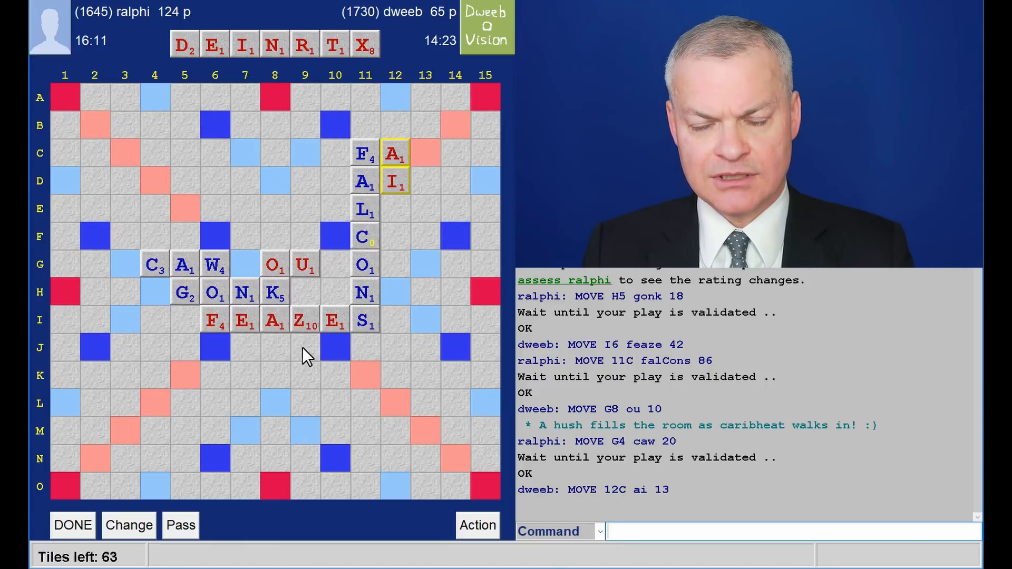
{"action": "mouse_move", "coordinate": [316, 352]}
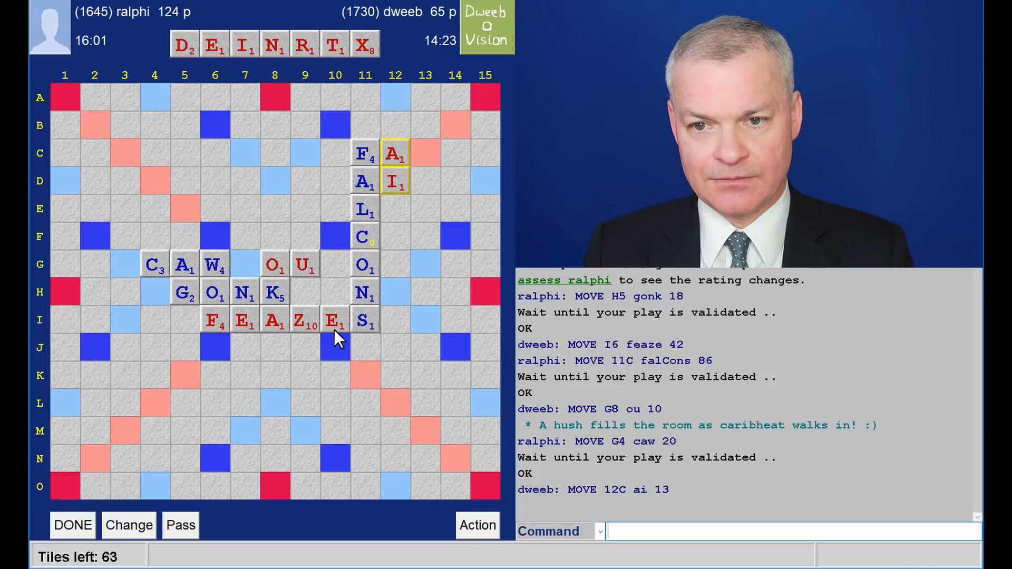
{"action": "mouse_move", "coordinate": [376, 238]}
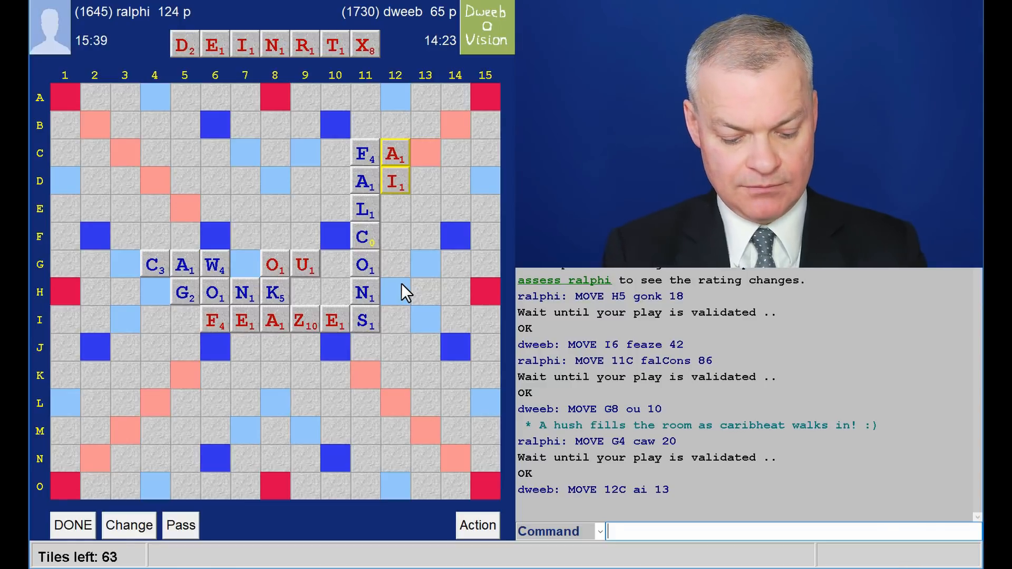
Step: Run a word check on DEXTRINE from the Command box; it comes back valid
{"action": "type", "text": "che dextr"}
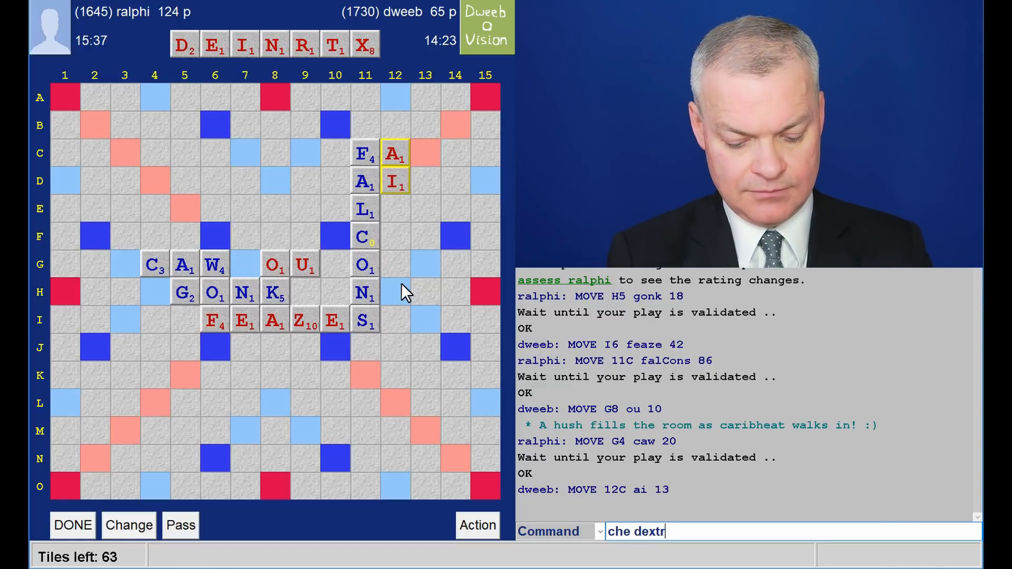
{"action": "type", "text": "ine"}
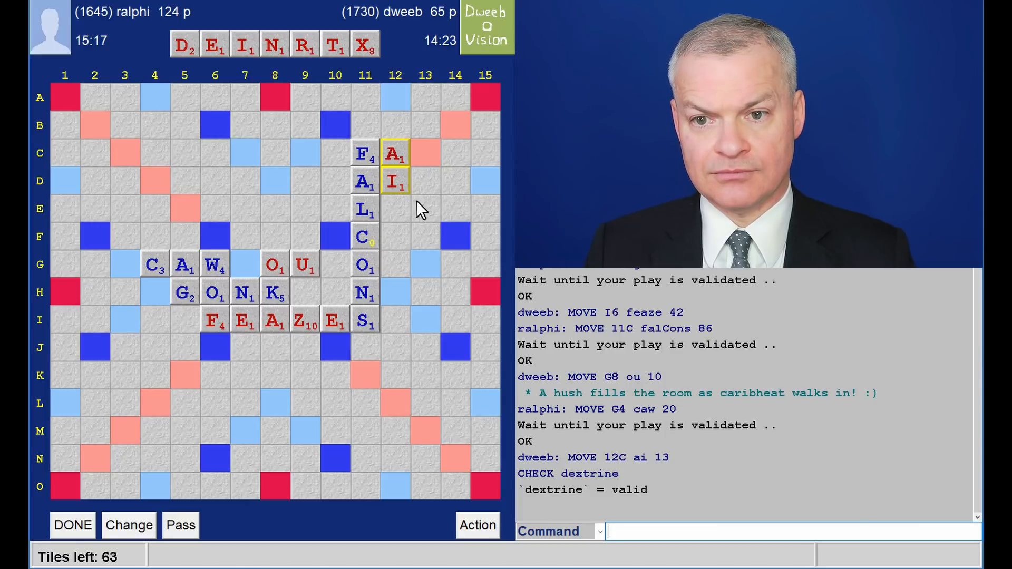
{"action": "mouse_move", "coordinate": [419, 254]}
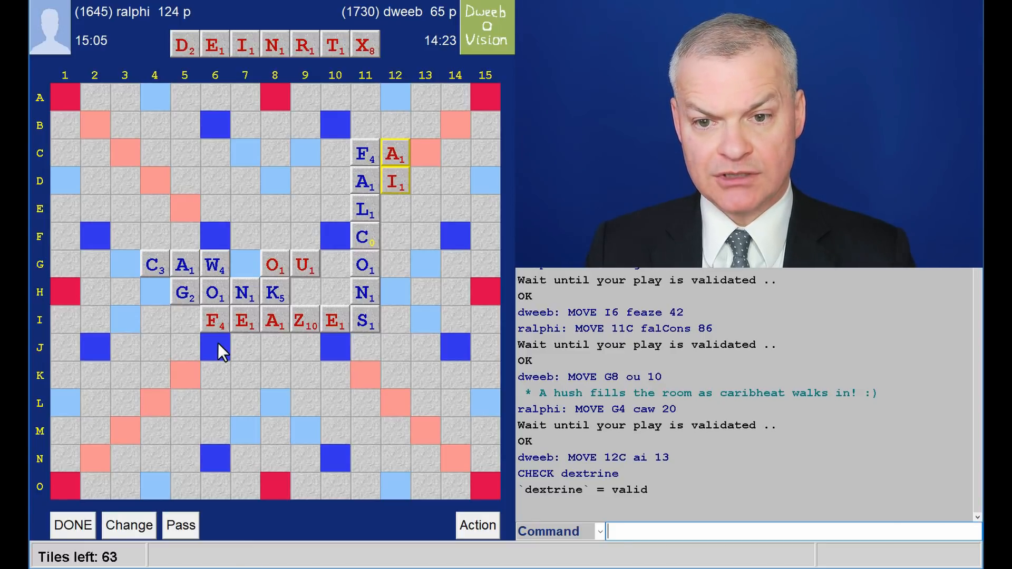
{"action": "mouse_move", "coordinate": [272, 293]}
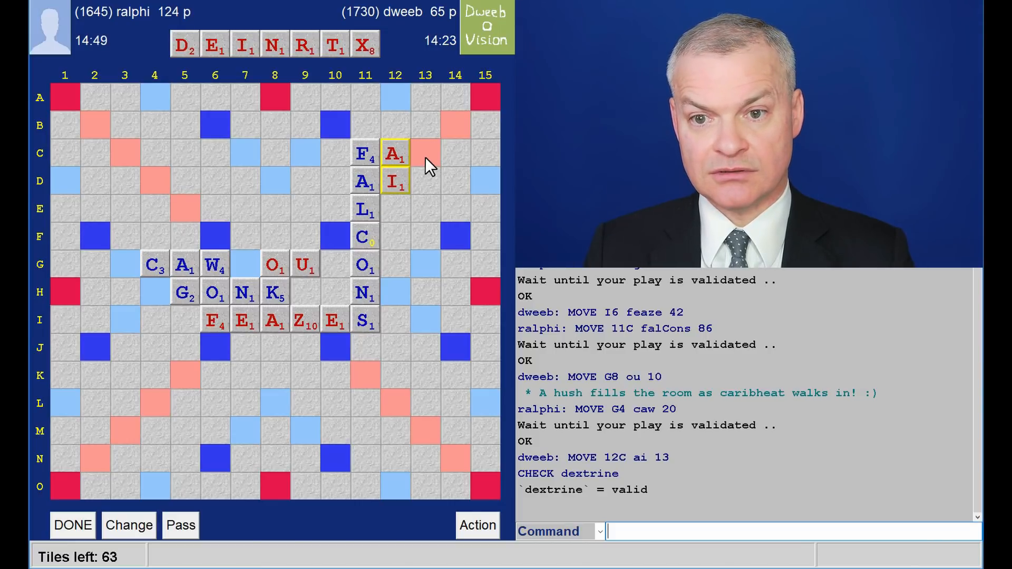
{"action": "mouse_move", "coordinate": [429, 247]}
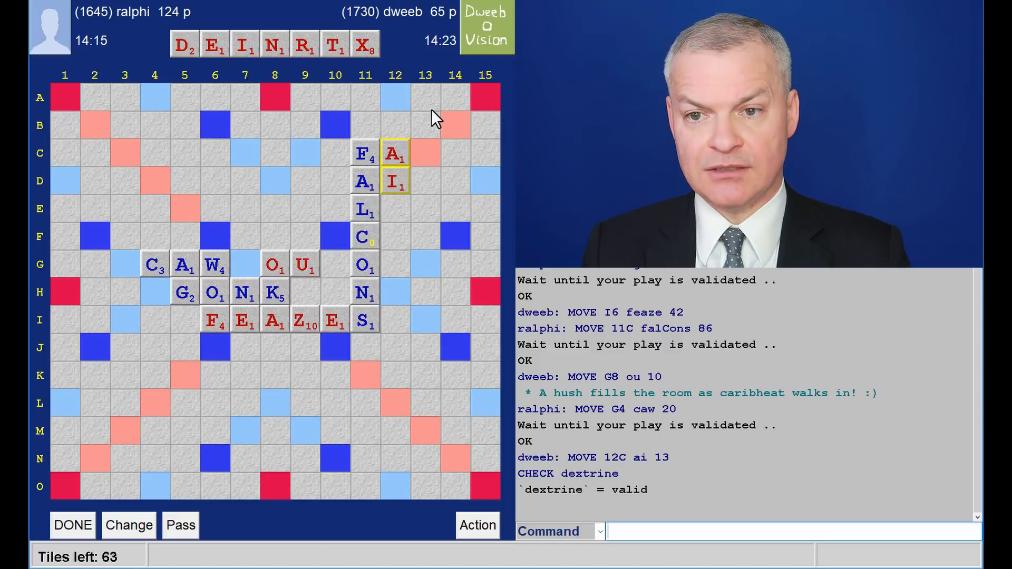
{"action": "mouse_move", "coordinate": [420, 245]}
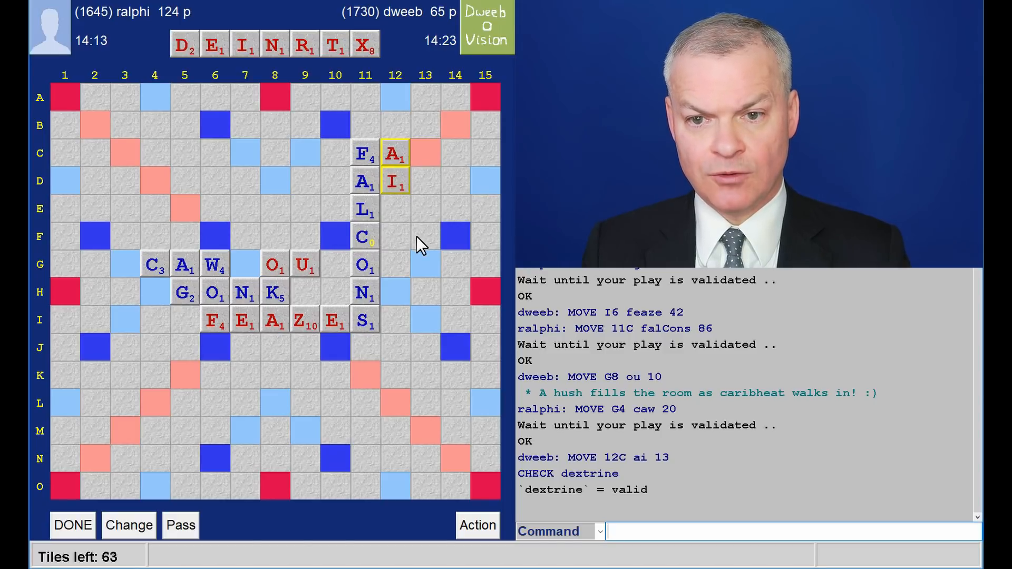
{"action": "mouse_move", "coordinate": [150, 264]}
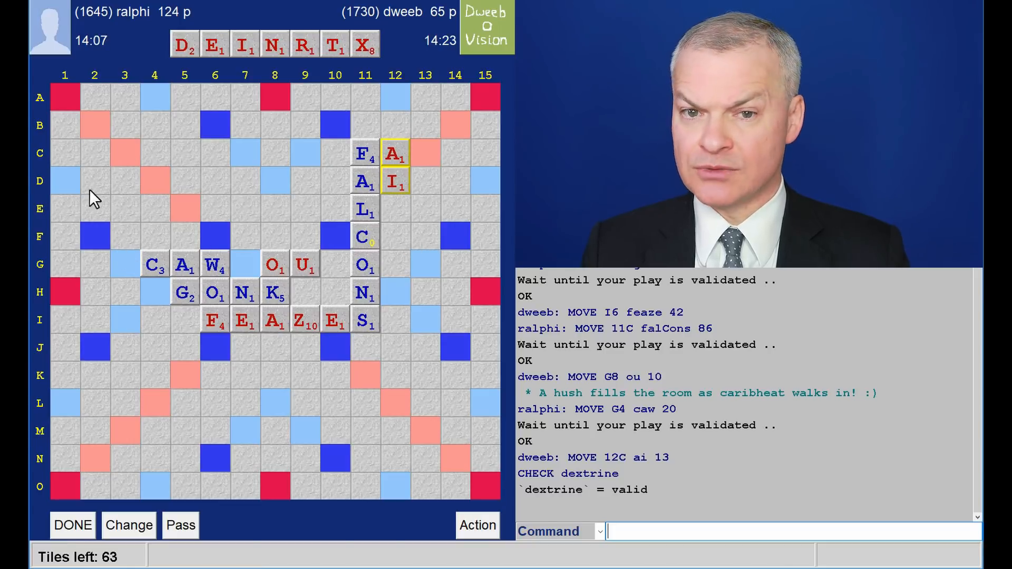
{"action": "mouse_move", "coordinate": [120, 220]}
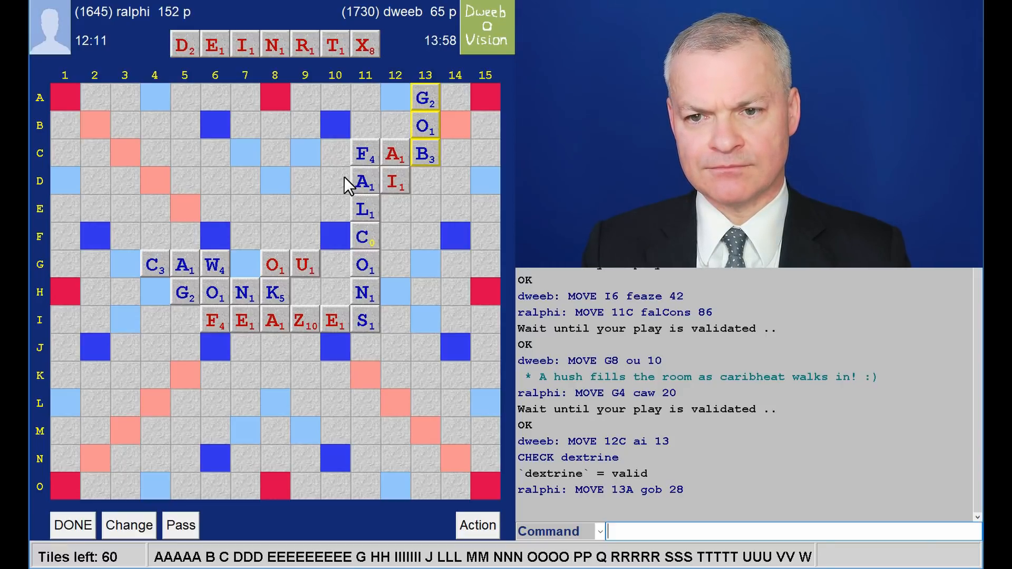
{"action": "mouse_move", "coordinate": [435, 108]}
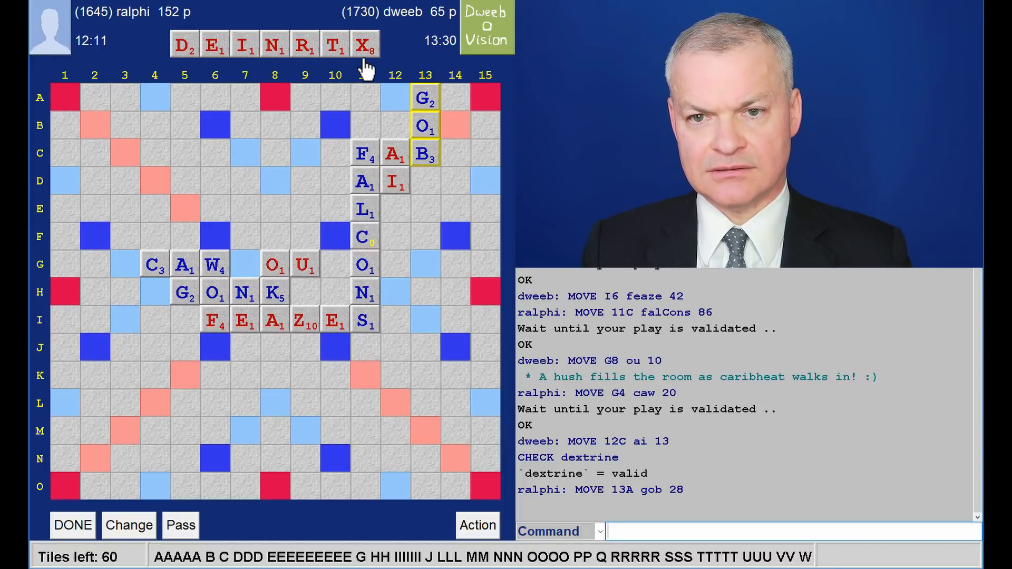
{"action": "mouse_move", "coordinate": [395, 301]}
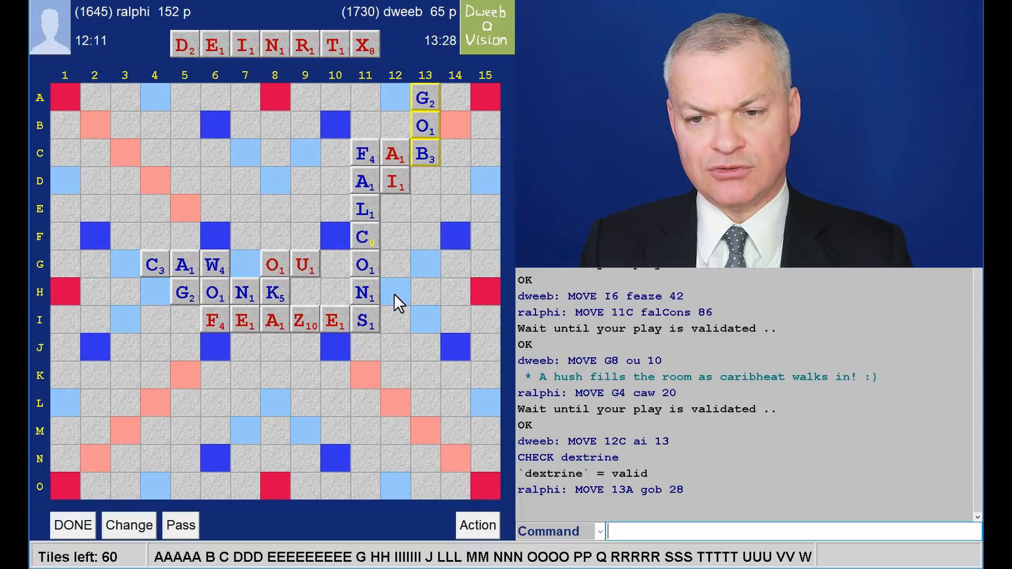
{"action": "mouse_move", "coordinate": [483, 308]}
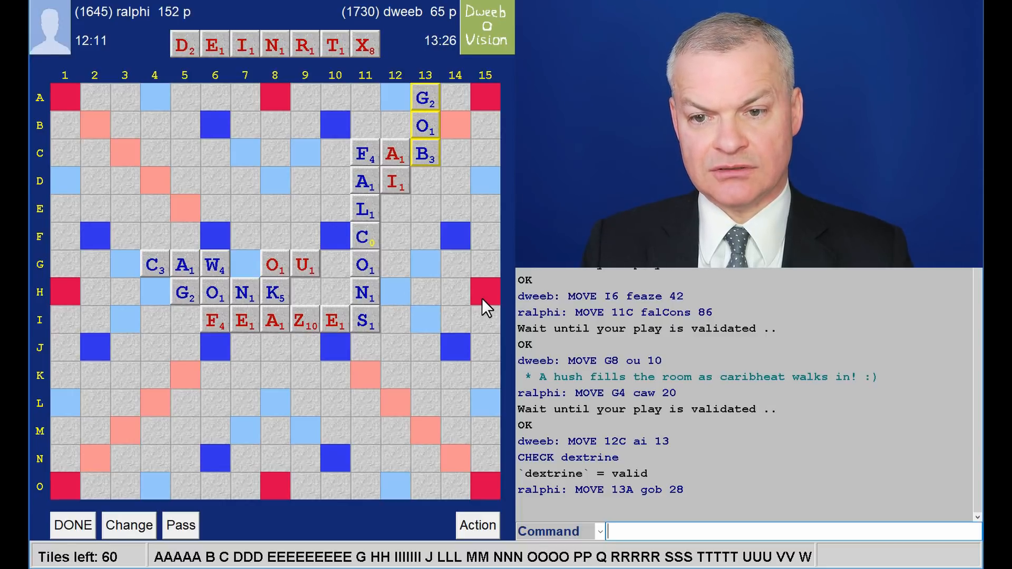
{"action": "mouse_move", "coordinate": [347, 361]}
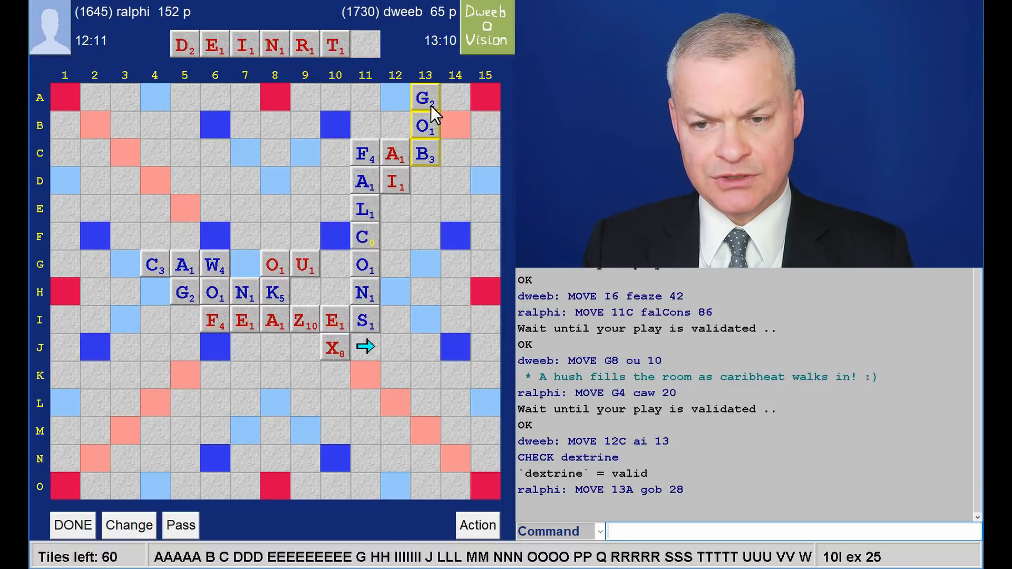
{"action": "mouse_move", "coordinate": [468, 104]}
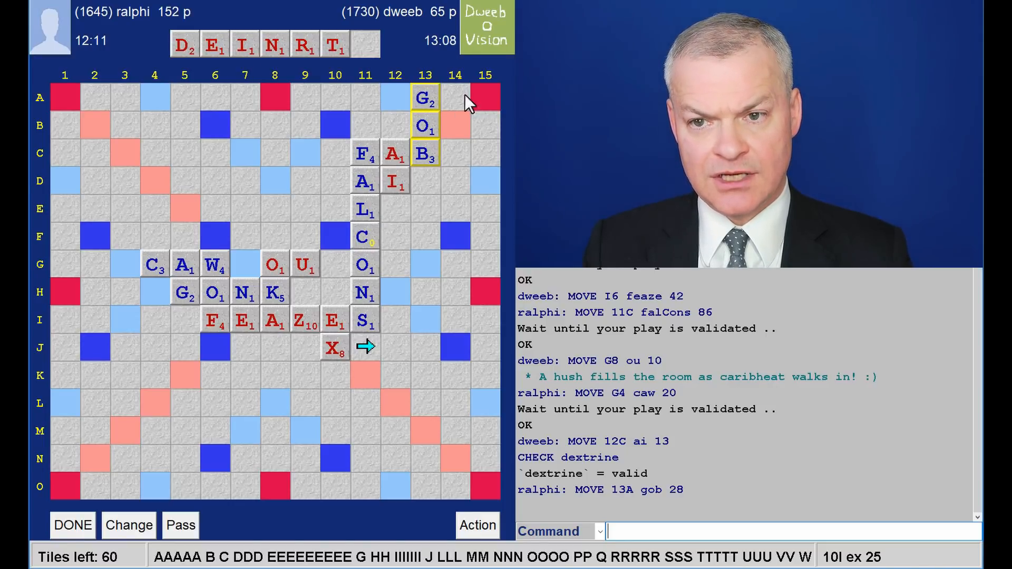
{"action": "mouse_move", "coordinate": [447, 100]}
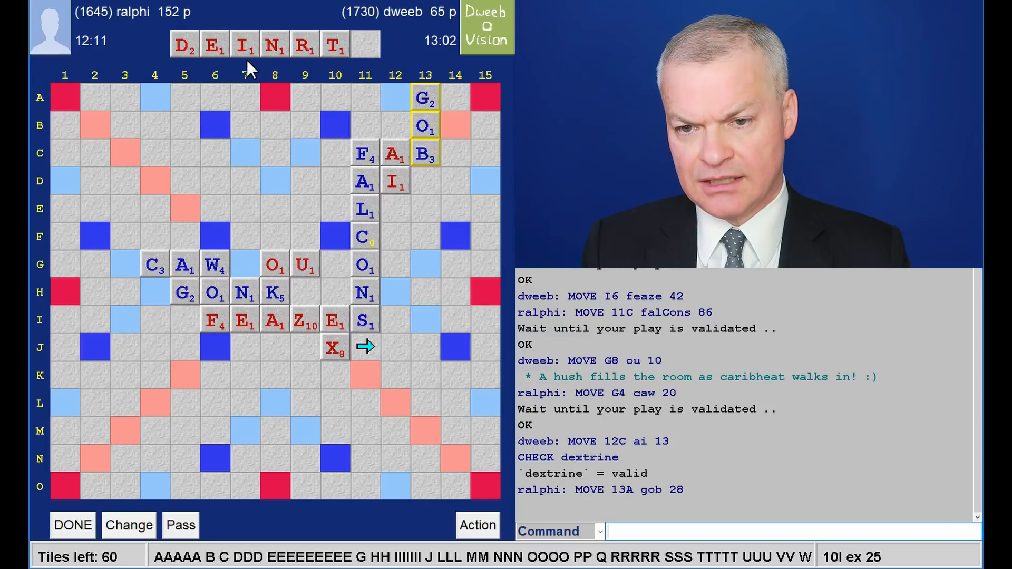
{"action": "mouse_move", "coordinate": [107, 55]}
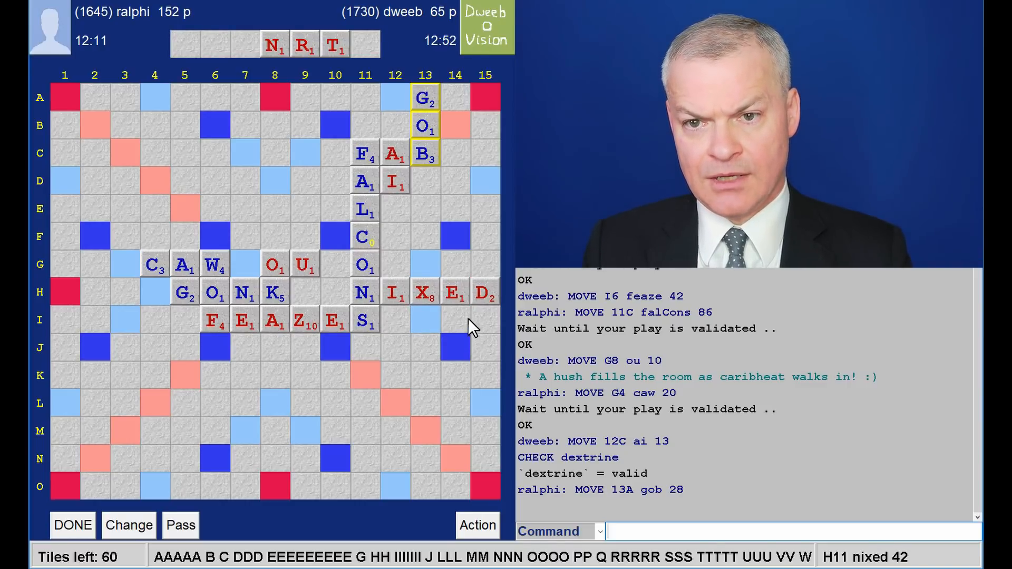
{"action": "mouse_move", "coordinate": [341, 141]}
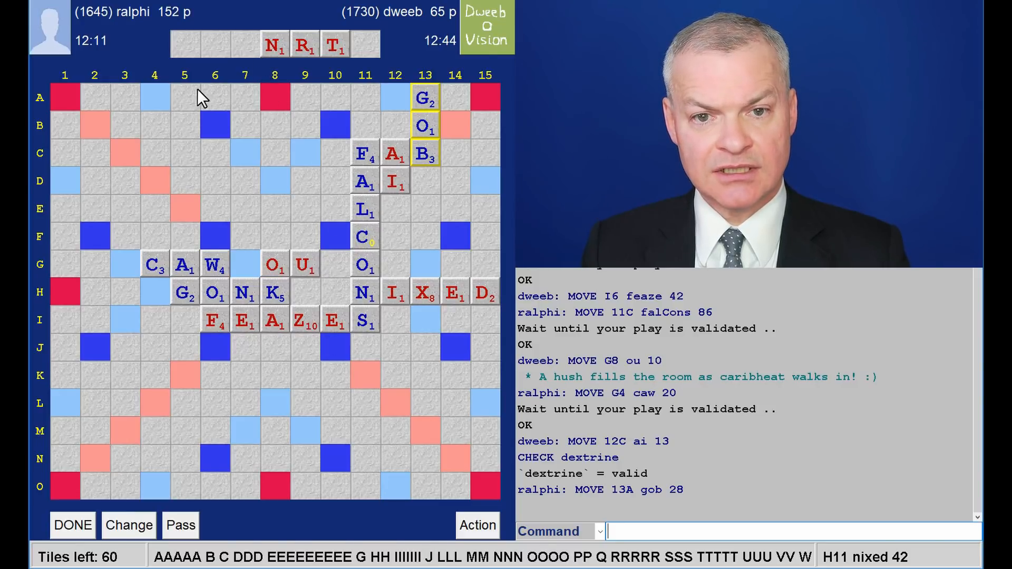
{"action": "mouse_move", "coordinate": [428, 260]}
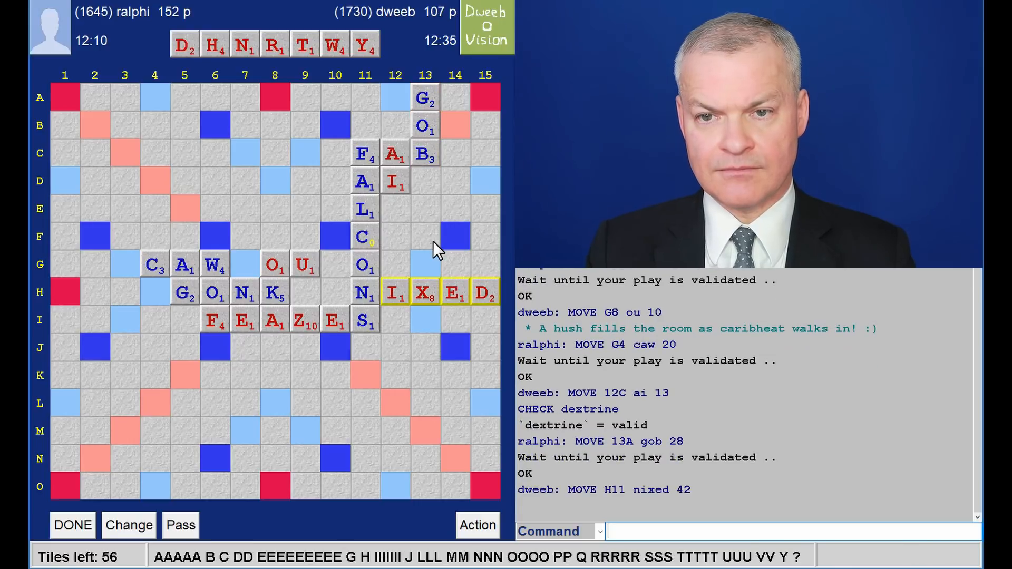
{"action": "mouse_move", "coordinate": [318, 89]}
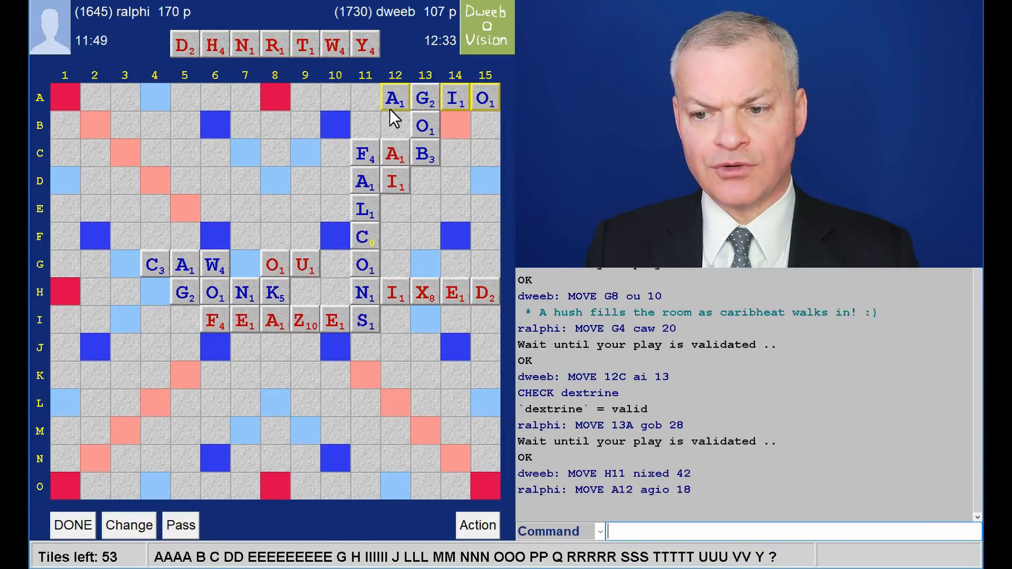
{"action": "mouse_move", "coordinate": [412, 164]}
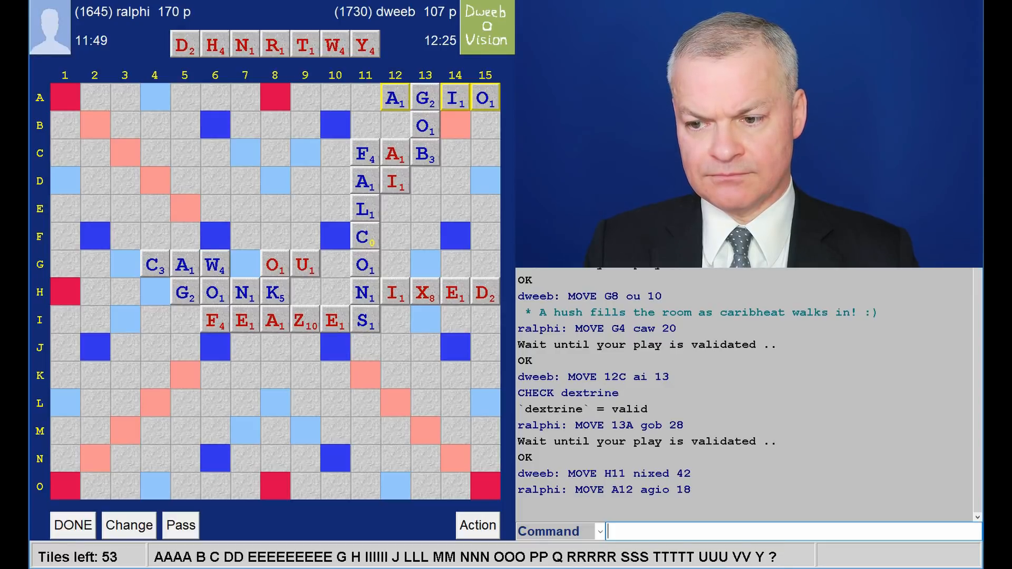
{"action": "mouse_move", "coordinate": [459, 433]}
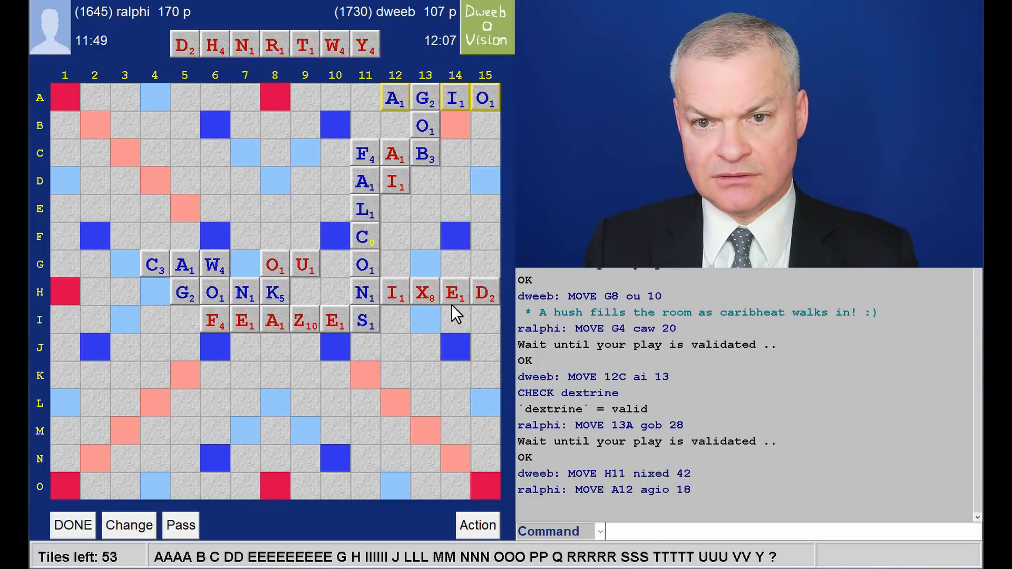
{"action": "mouse_move", "coordinate": [346, 76]}
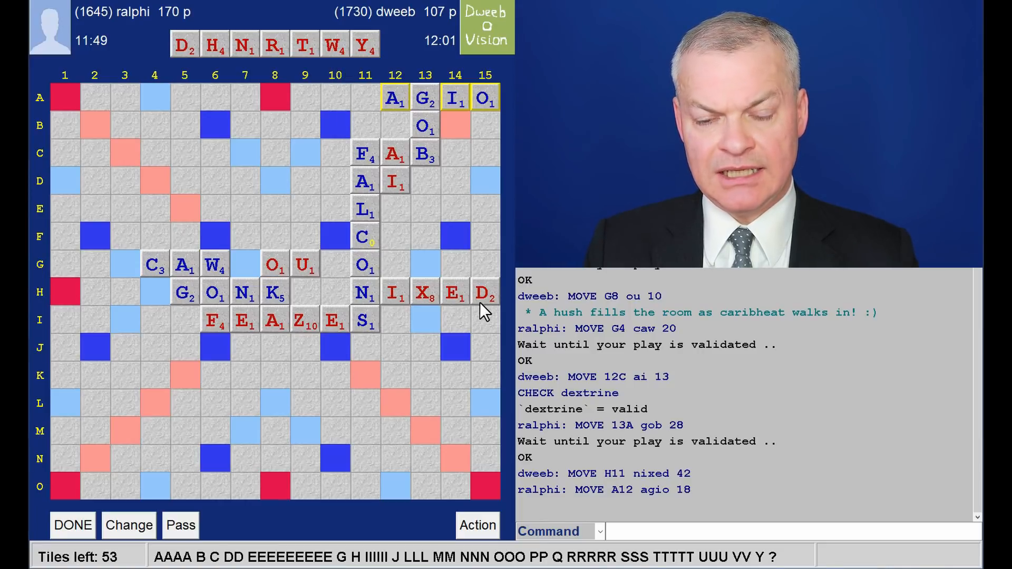
{"action": "mouse_move", "coordinate": [247, 240]}
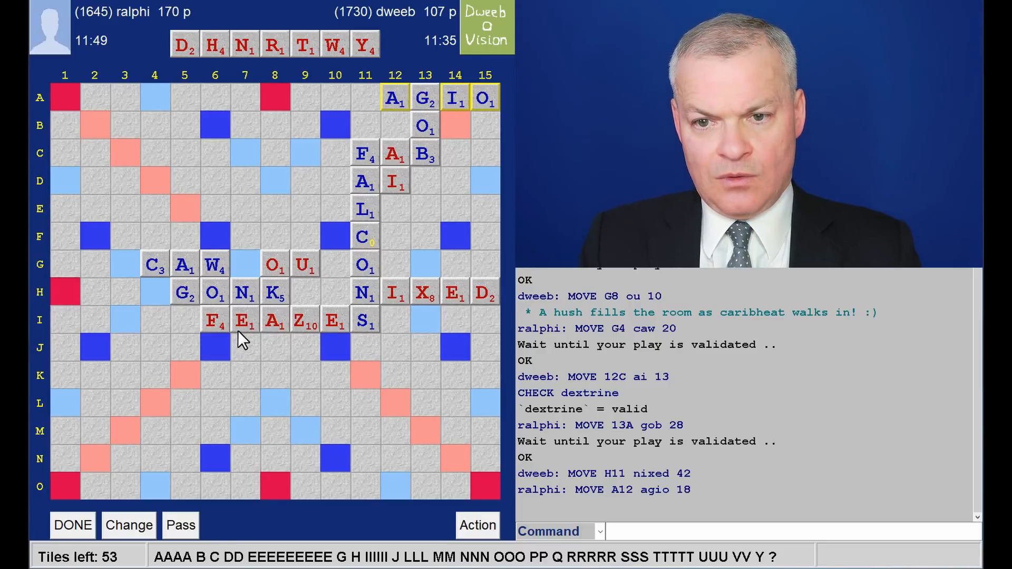
{"action": "mouse_move", "coordinate": [319, 222]}
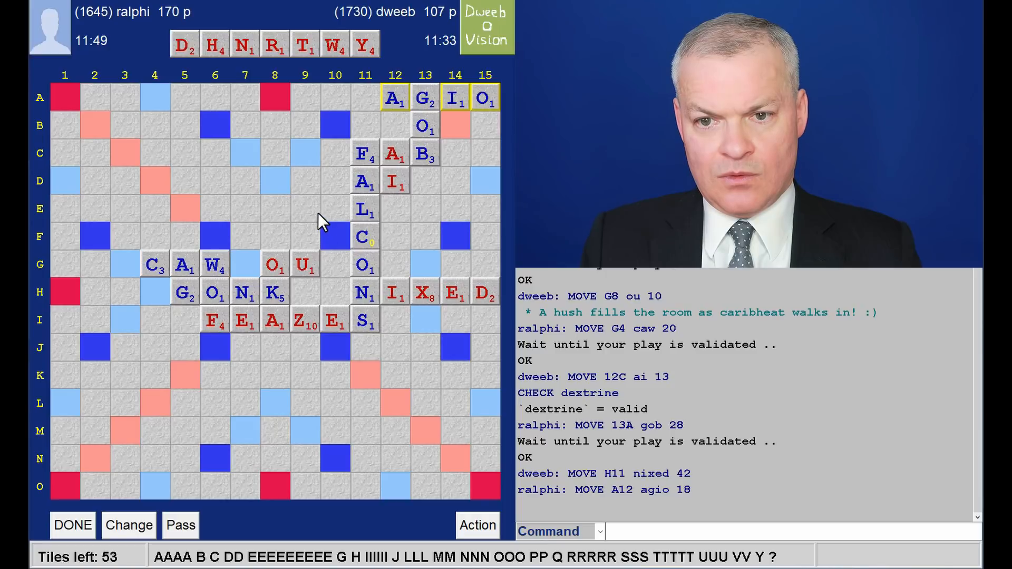
{"action": "mouse_move", "coordinate": [268, 222]}
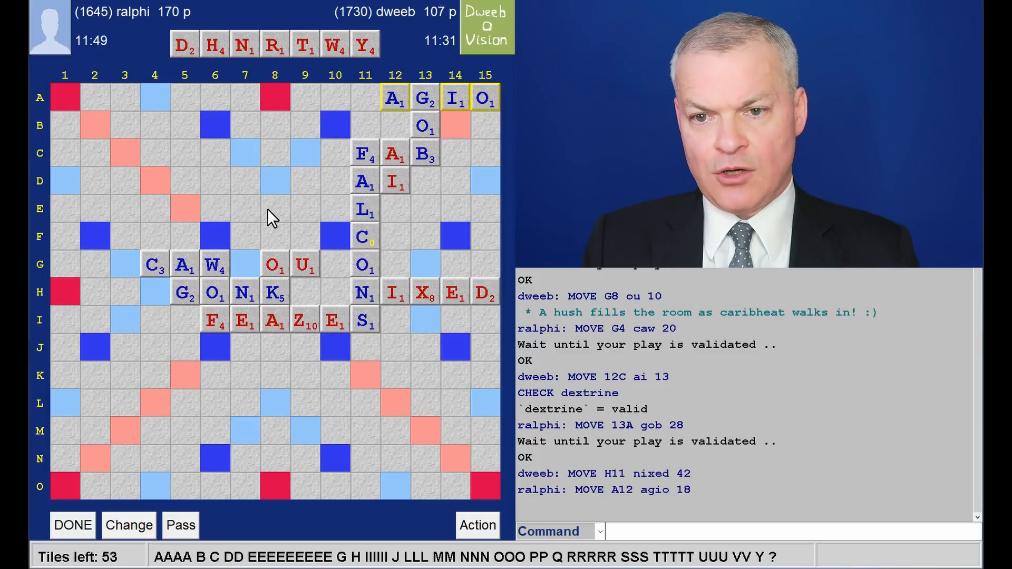
{"action": "mouse_move", "coordinate": [357, 222]}
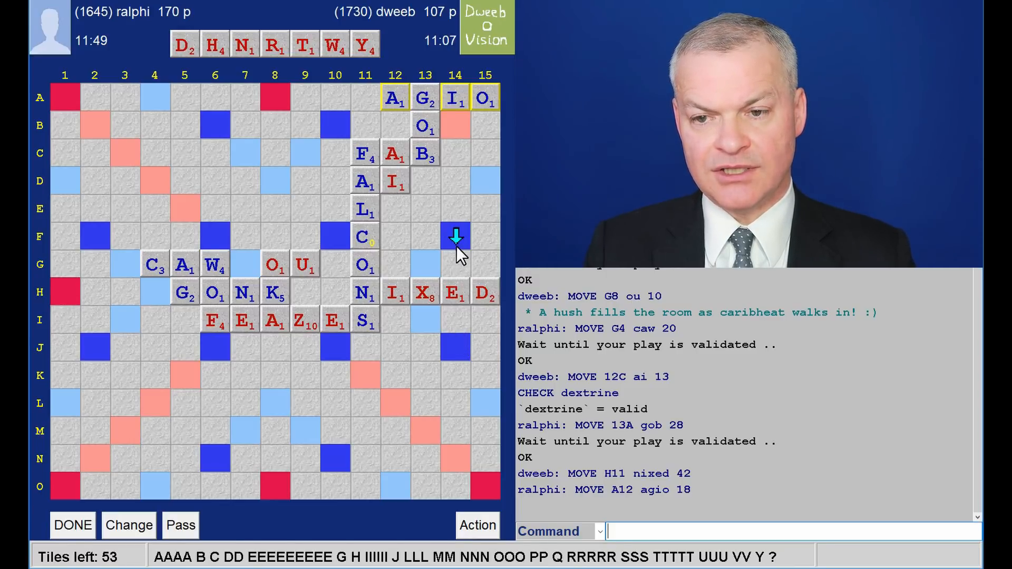
{"action": "mouse_move", "coordinate": [464, 331]}
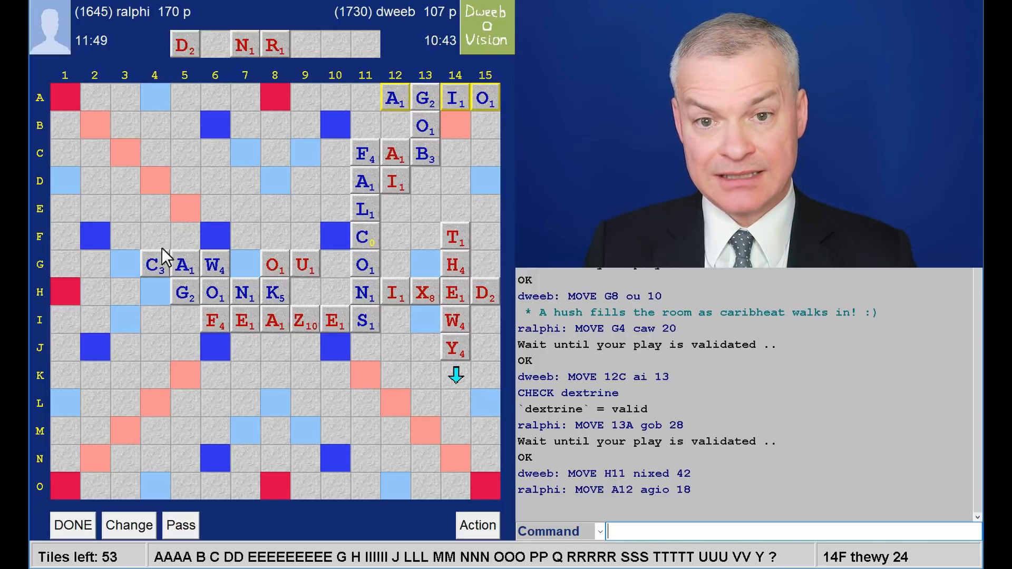
{"action": "mouse_move", "coordinate": [130, 275]}
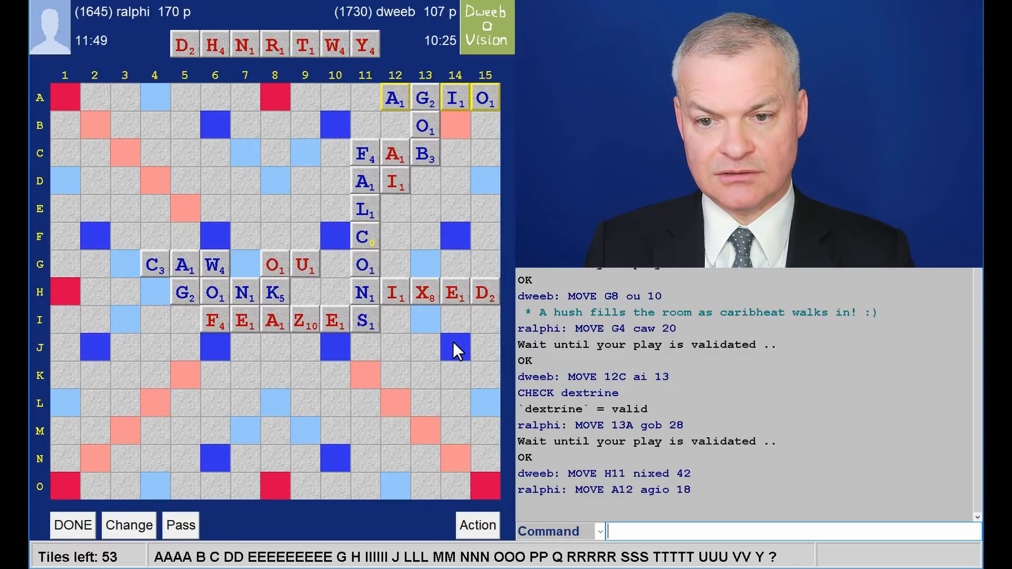
{"action": "mouse_move", "coordinate": [335, 355]}
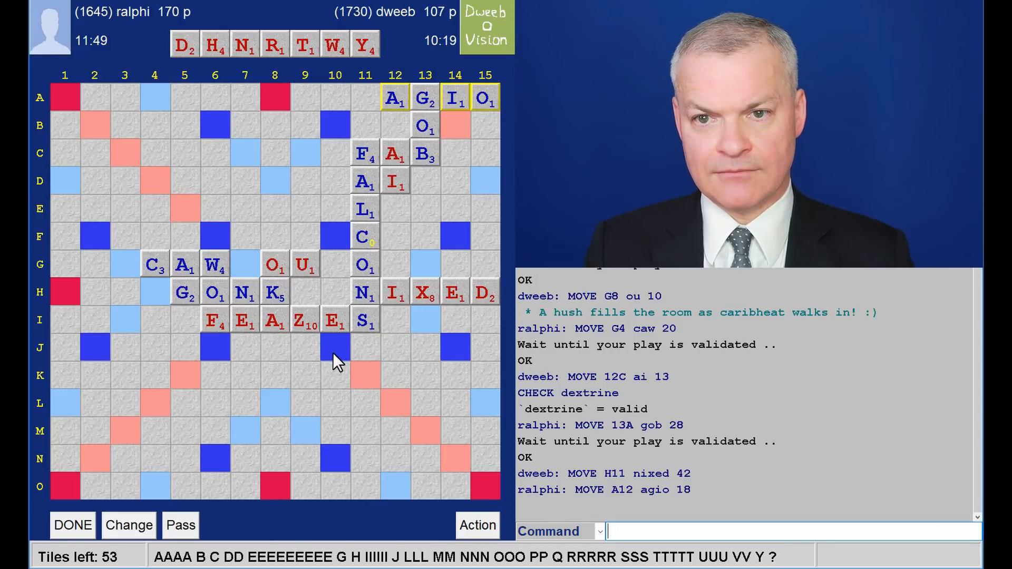
{"action": "mouse_move", "coordinate": [430, 346]}
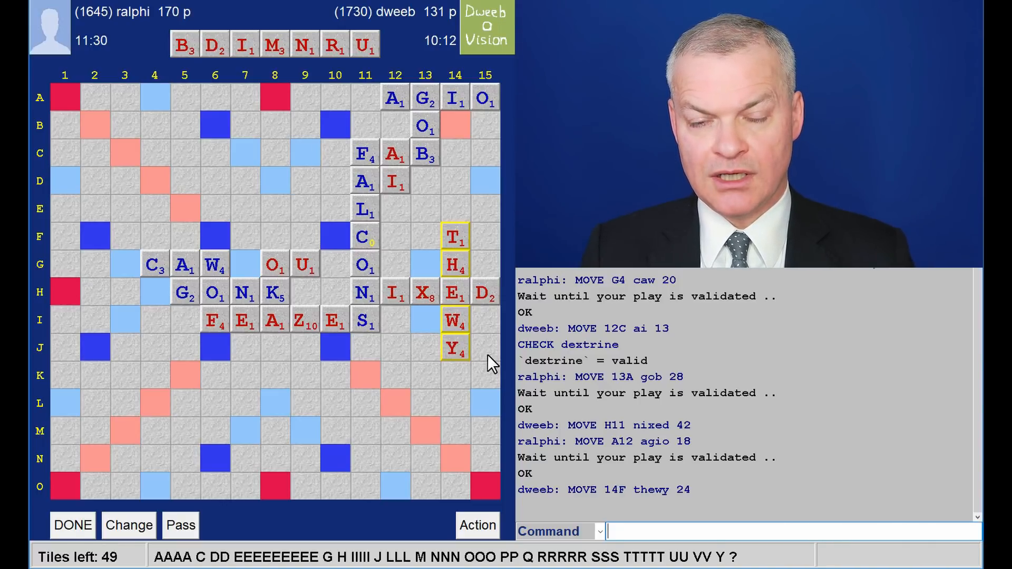
{"action": "mouse_move", "coordinate": [493, 478]}
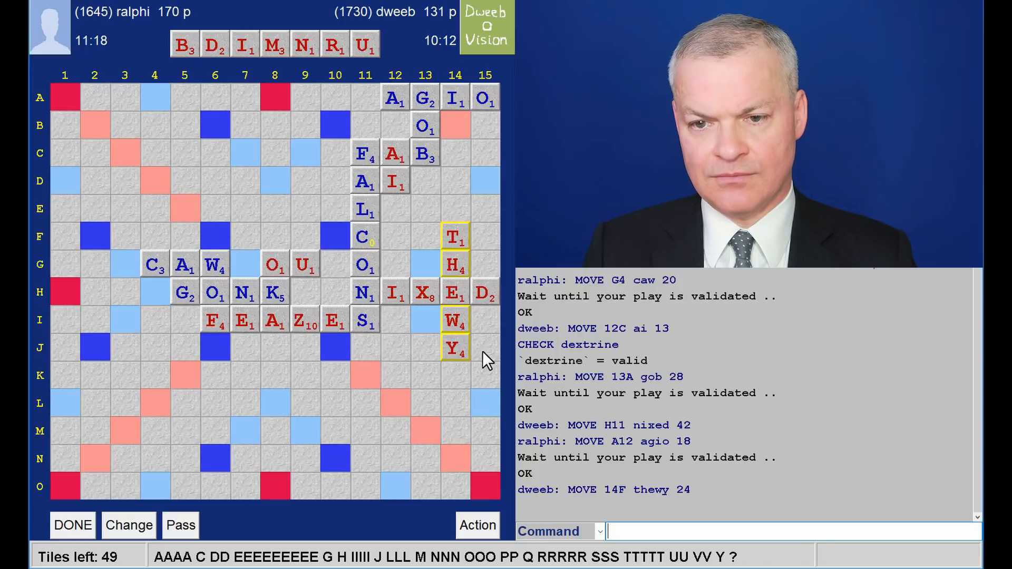
{"action": "mouse_move", "coordinate": [260, 156]}
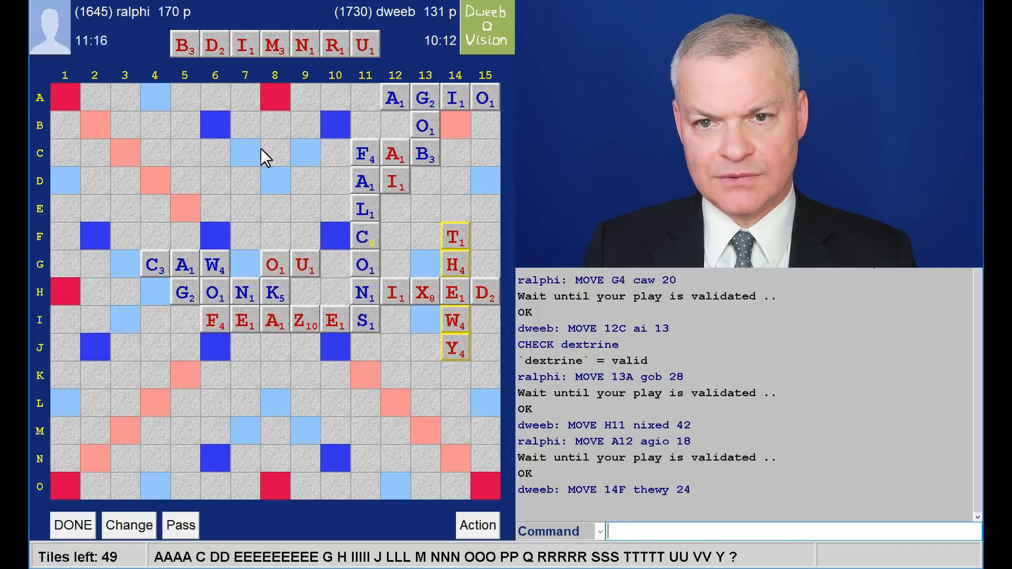
{"action": "mouse_move", "coordinate": [305, 360]}
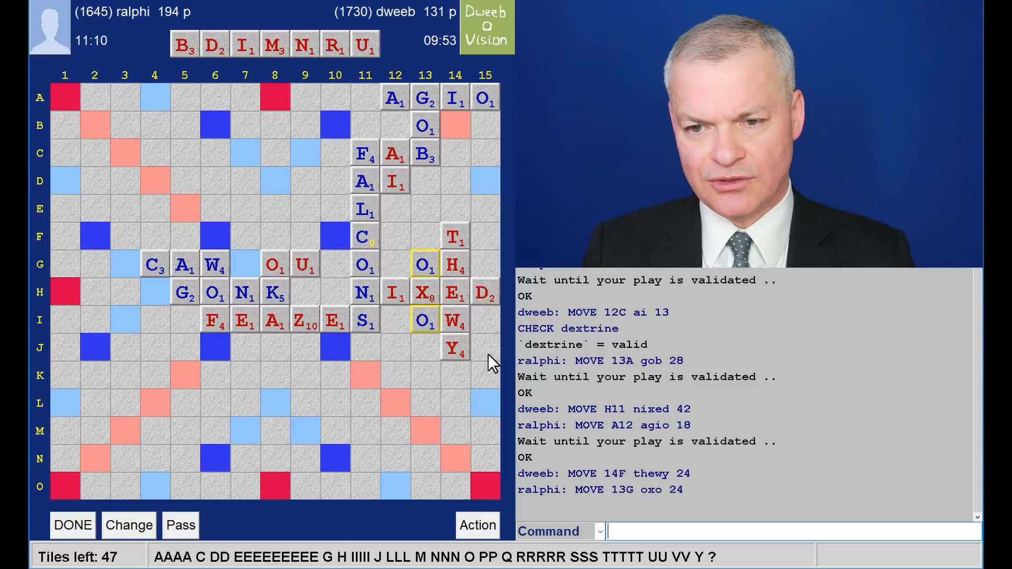
{"action": "mouse_move", "coordinate": [335, 356]}
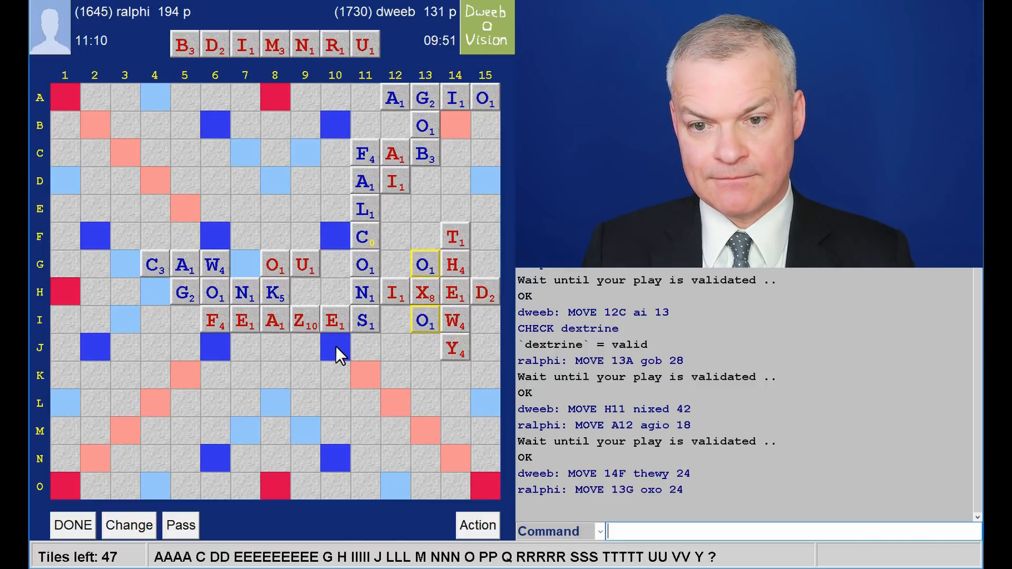
{"action": "mouse_move", "coordinate": [304, 356]}
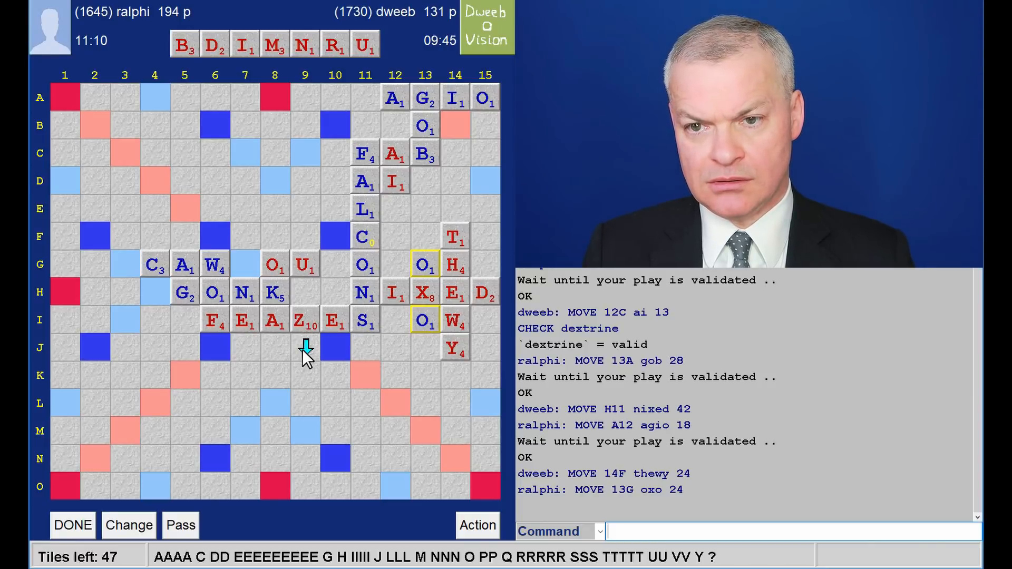
{"action": "mouse_move", "coordinate": [393, 153]}
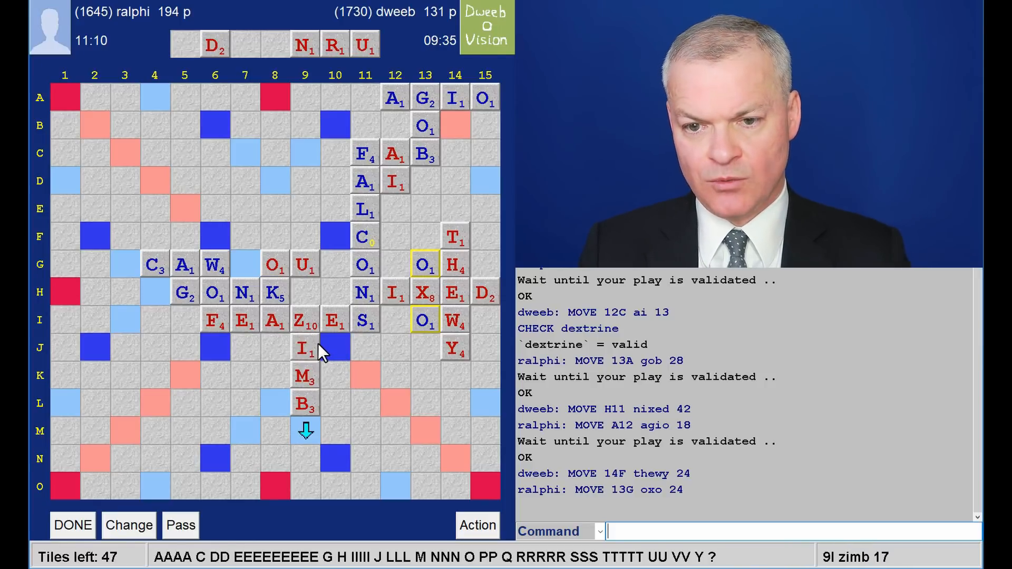
{"action": "mouse_move", "coordinate": [279, 421]}
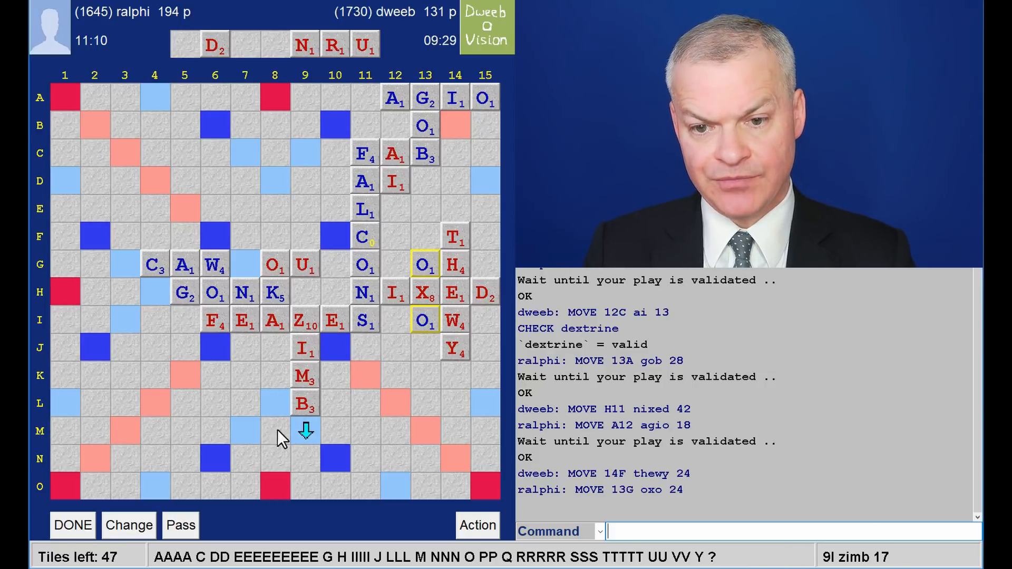
{"action": "mouse_move", "coordinate": [274, 494]}
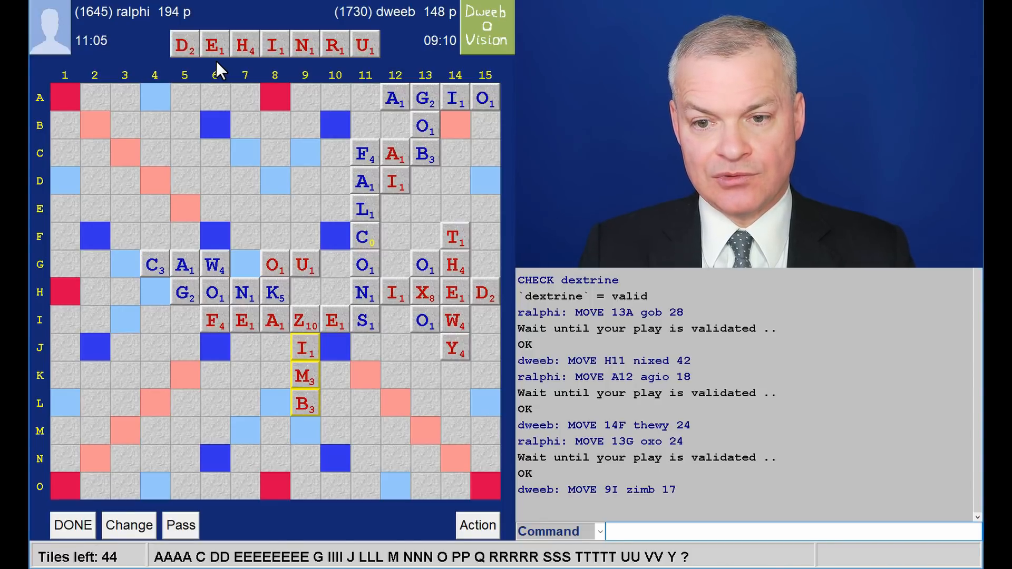
{"action": "mouse_move", "coordinate": [280, 78]}
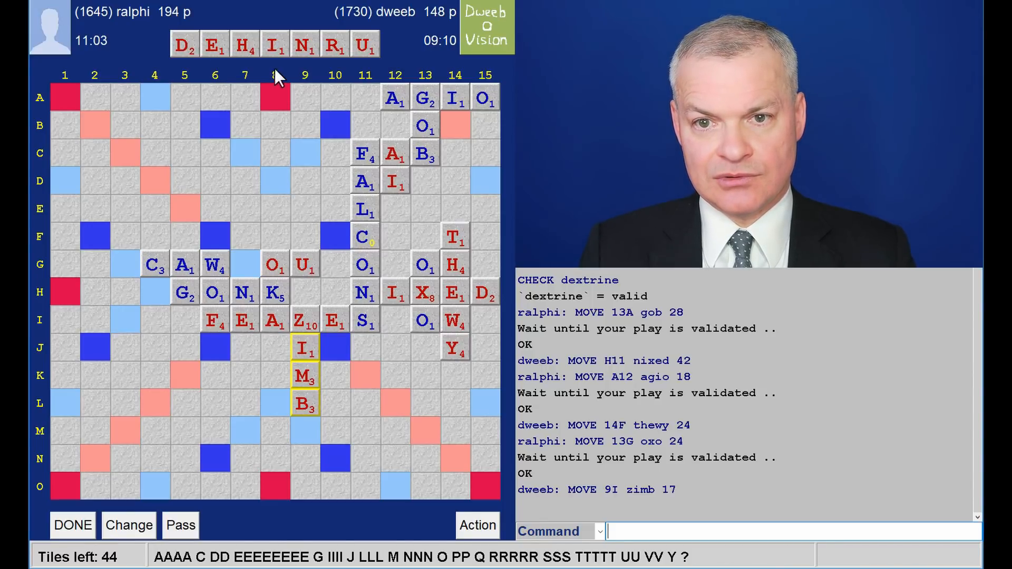
{"action": "mouse_move", "coordinate": [316, 69]}
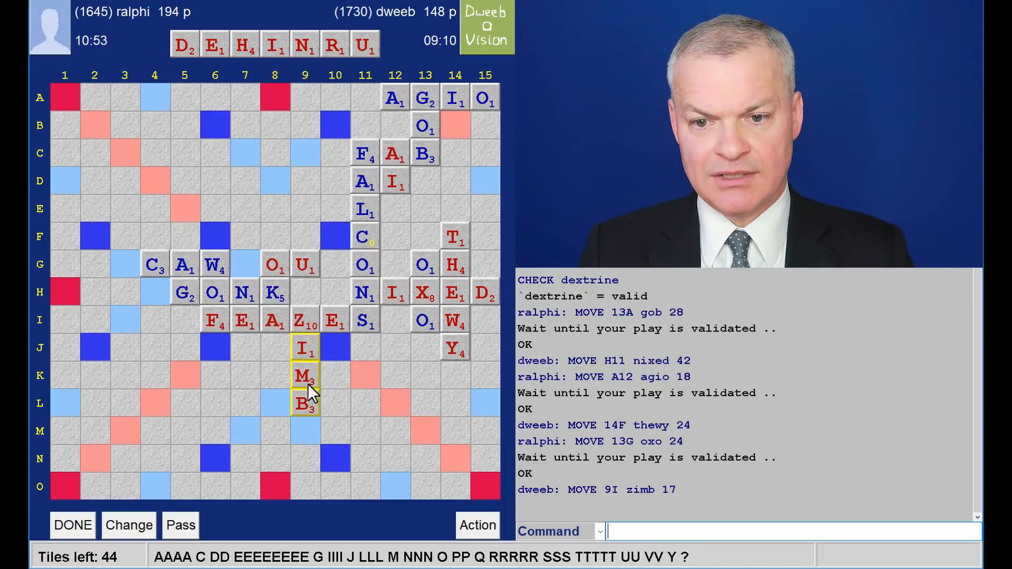
{"action": "mouse_move", "coordinate": [312, 421]}
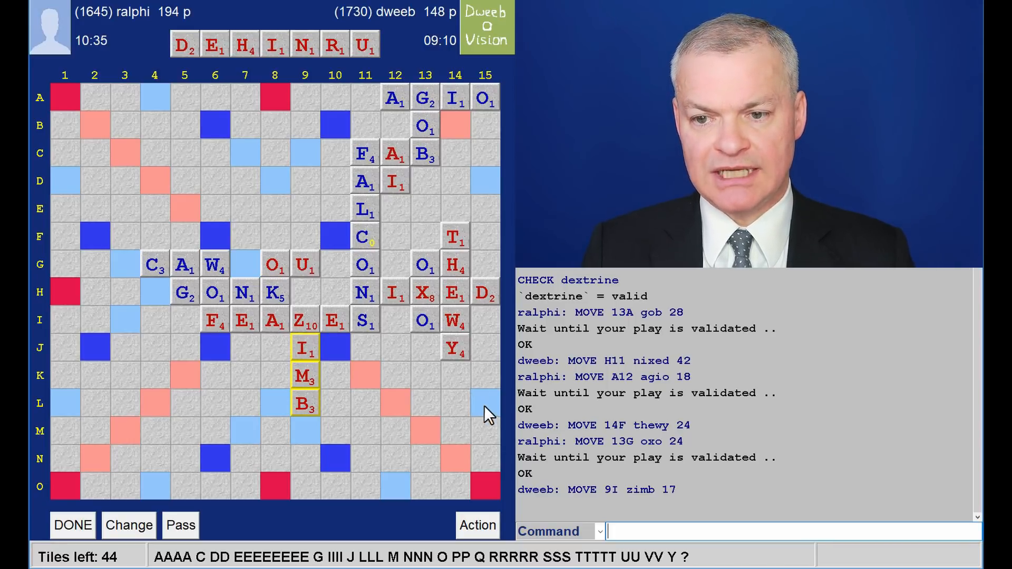
{"action": "mouse_move", "coordinate": [491, 365]}
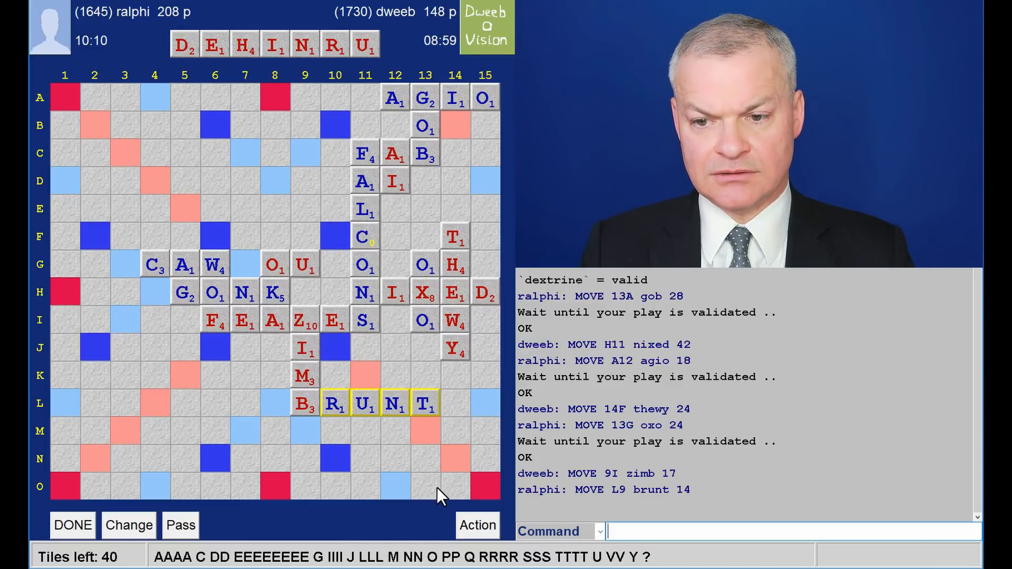
{"action": "mouse_move", "coordinate": [329, 419]}
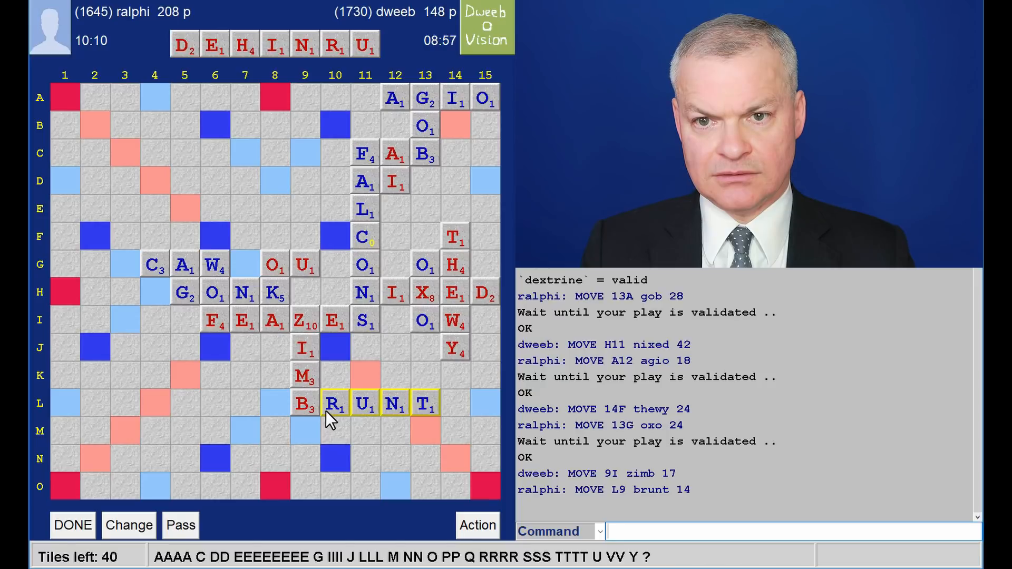
{"action": "mouse_move", "coordinate": [316, 436]}
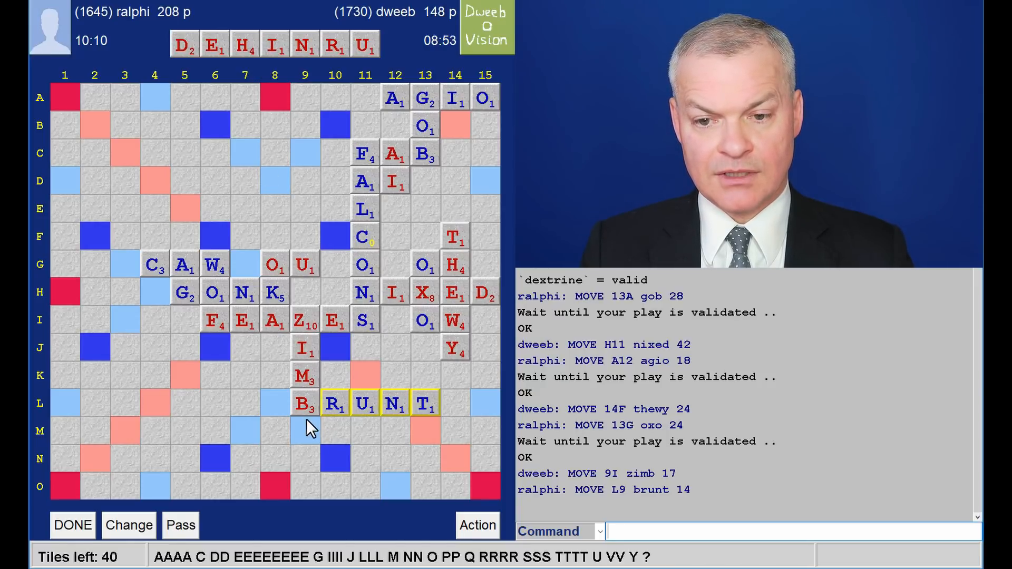
{"action": "mouse_move", "coordinate": [253, 437]}
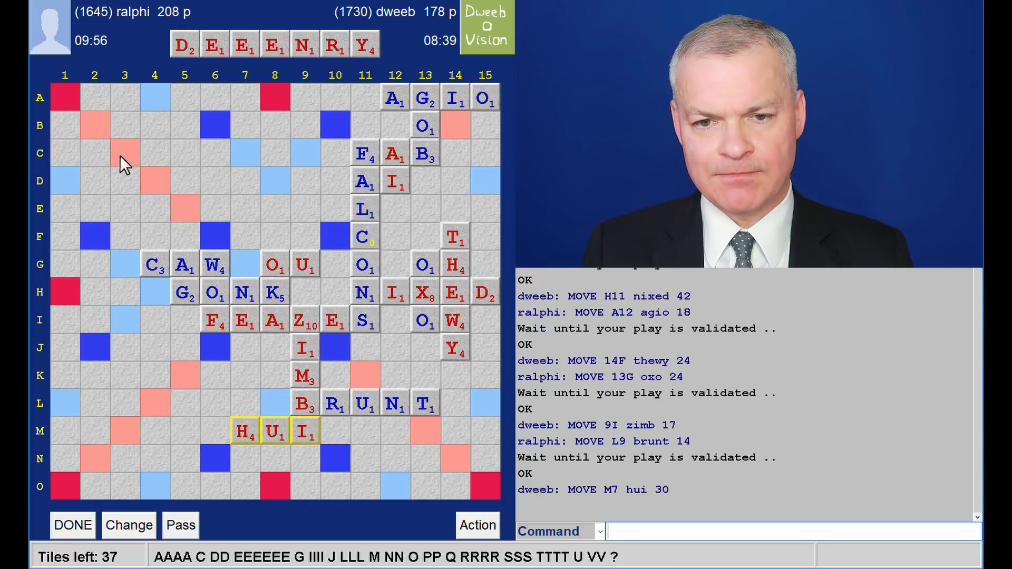
{"action": "mouse_move", "coordinate": [124, 101]}
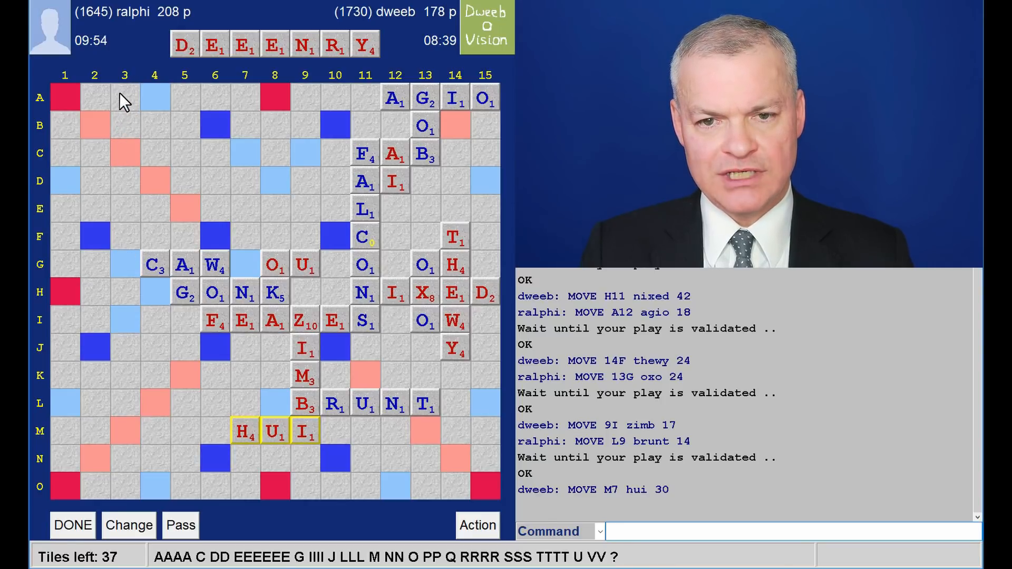
{"action": "mouse_move", "coordinate": [131, 277]}
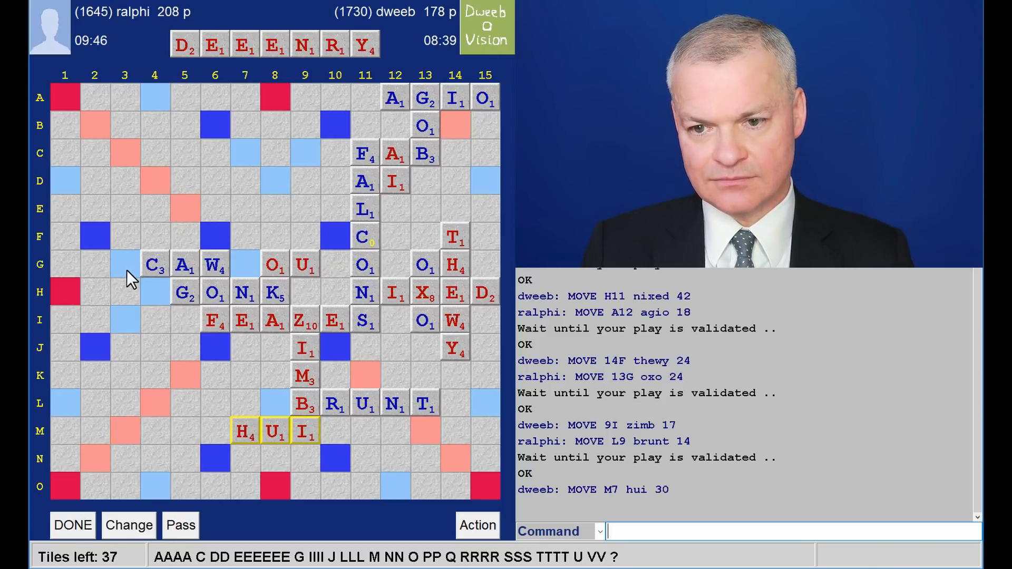
{"action": "mouse_move", "coordinate": [210, 501]}
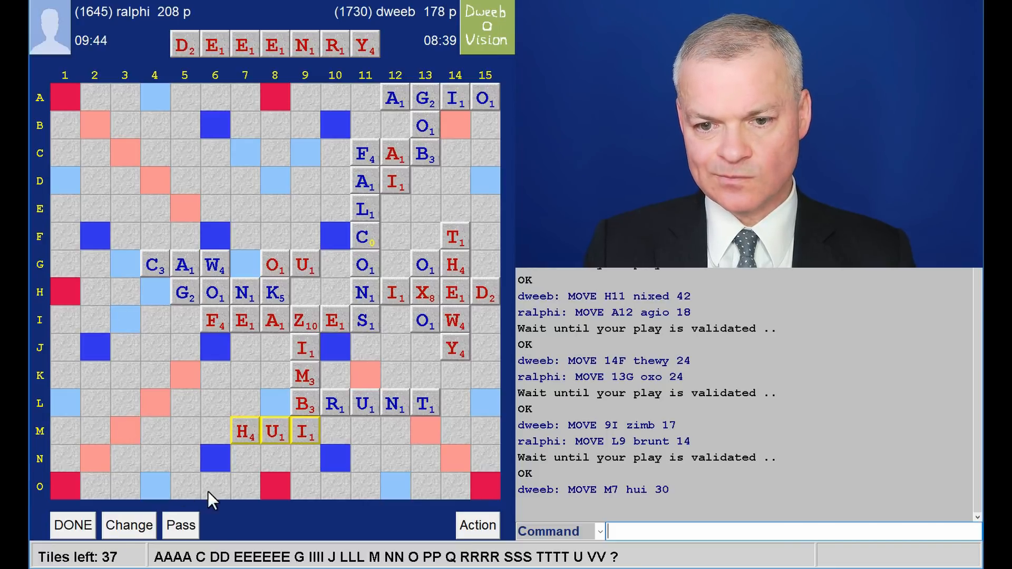
{"action": "mouse_move", "coordinate": [272, 465]}
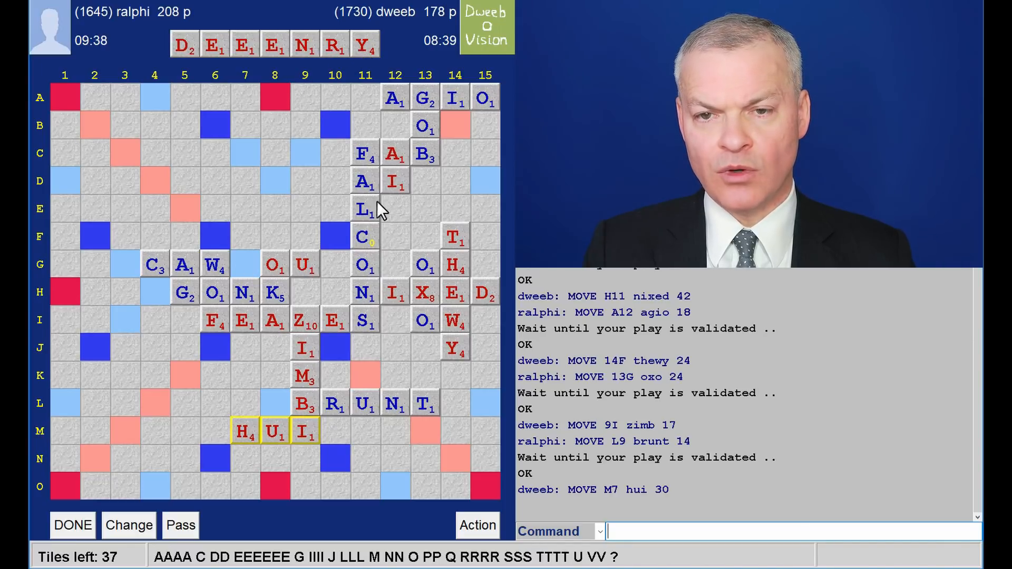
{"action": "mouse_move", "coordinate": [481, 422]}
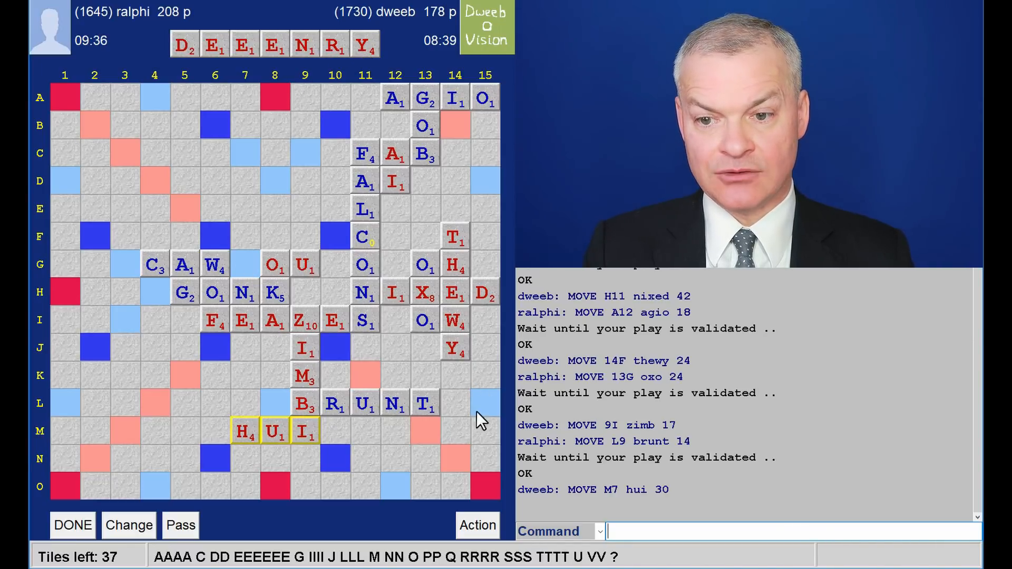
{"action": "mouse_move", "coordinate": [484, 440]}
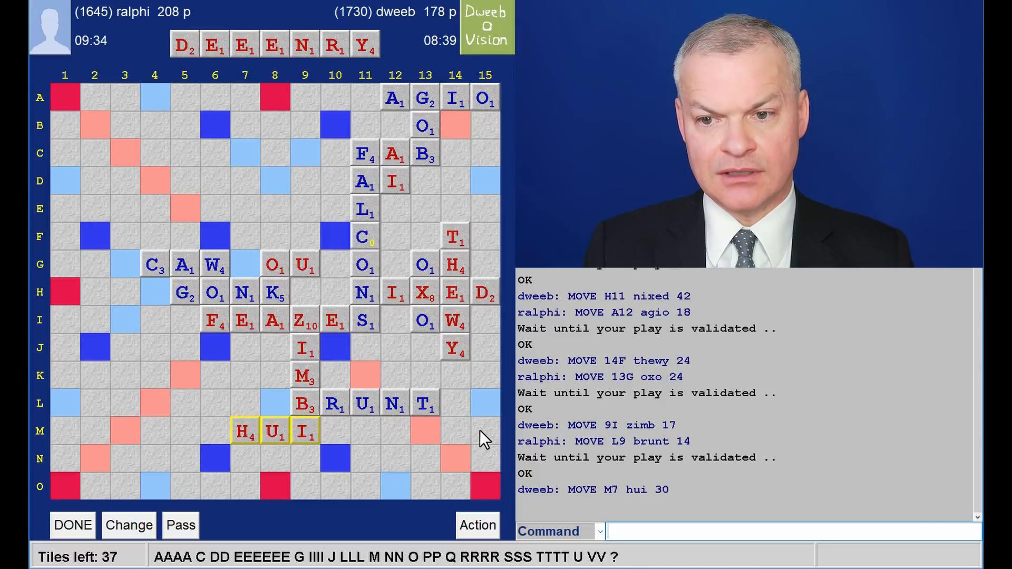
{"action": "mouse_move", "coordinate": [494, 512]}
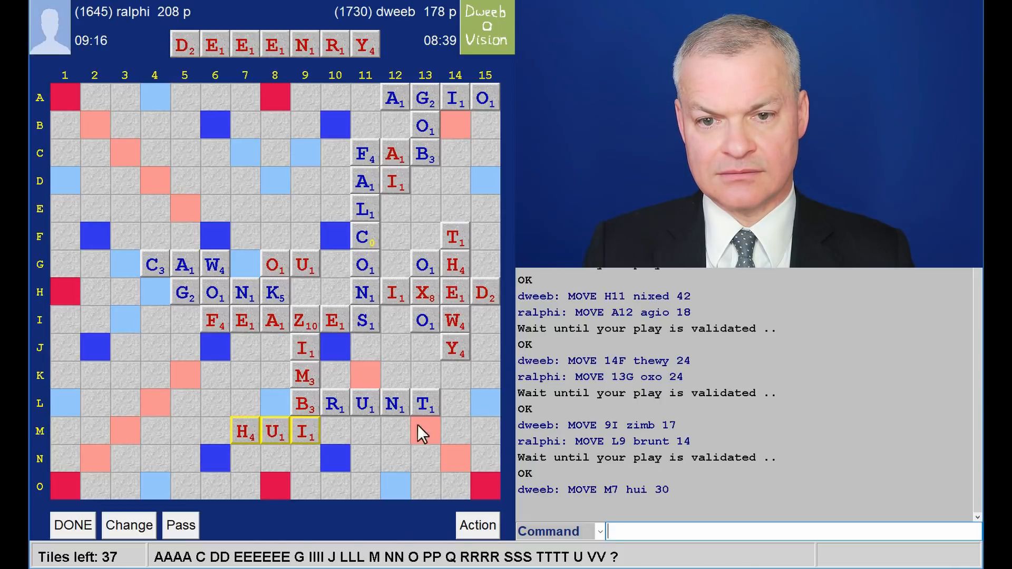
{"action": "mouse_move", "coordinate": [193, 236]}
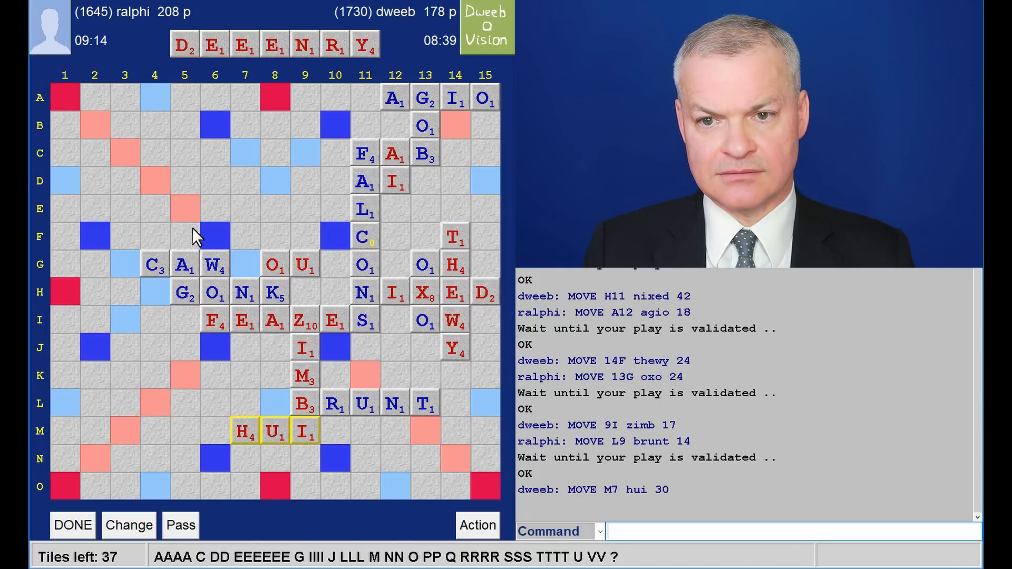
{"action": "mouse_move", "coordinate": [480, 239]}
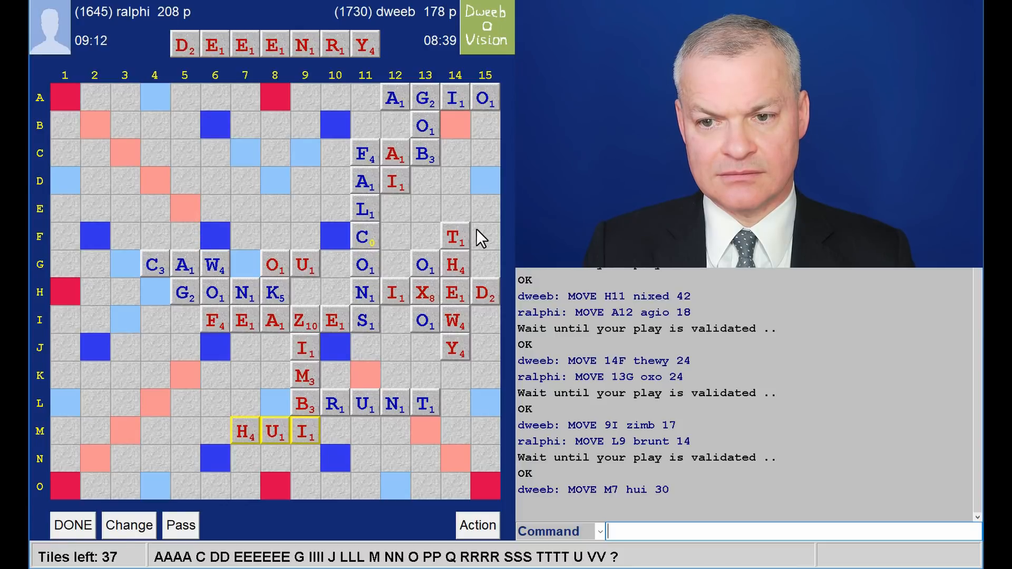
{"action": "mouse_move", "coordinate": [396, 331]}
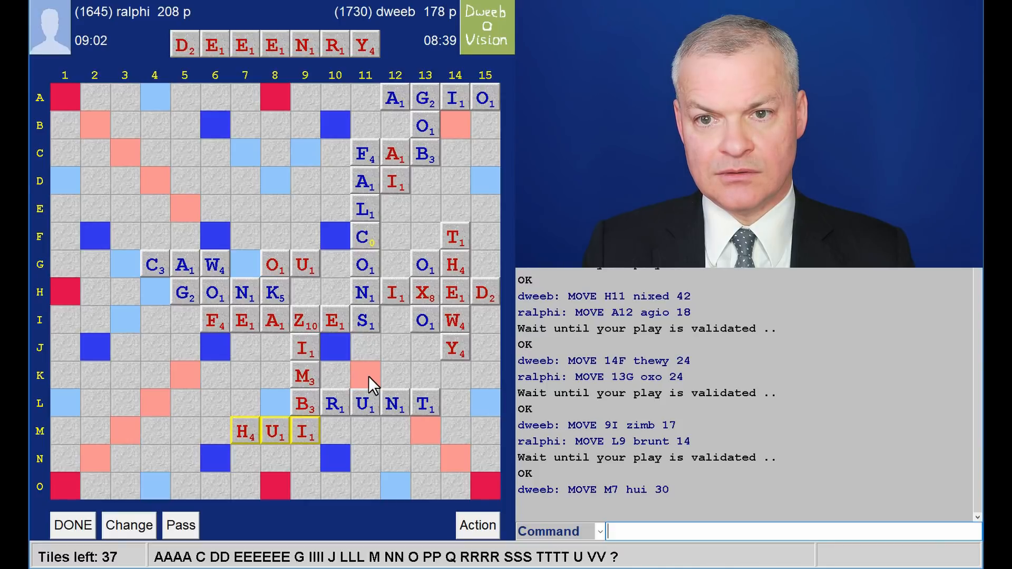
{"action": "mouse_move", "coordinate": [170, 384]}
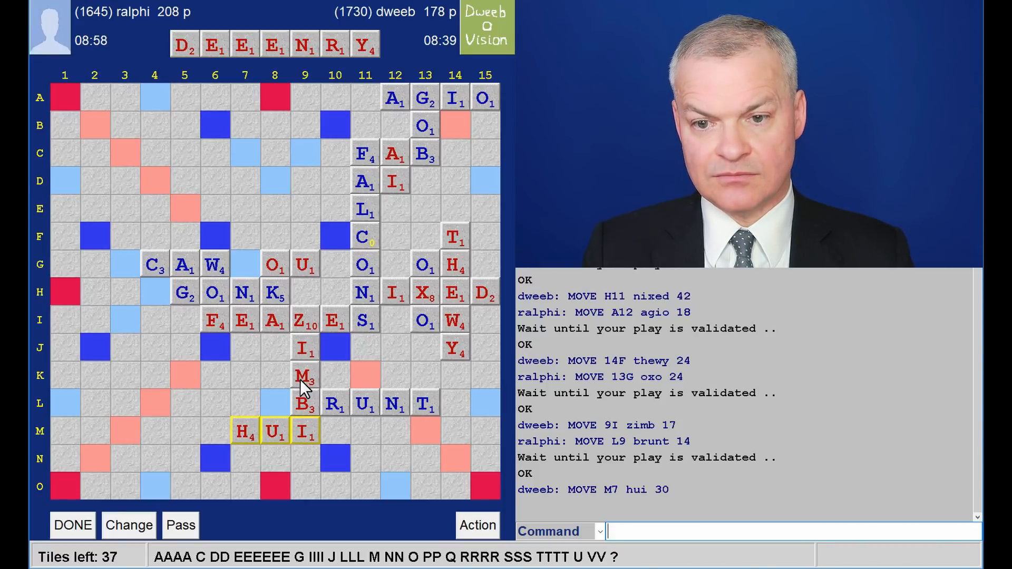
{"action": "mouse_move", "coordinate": [371, 384]}
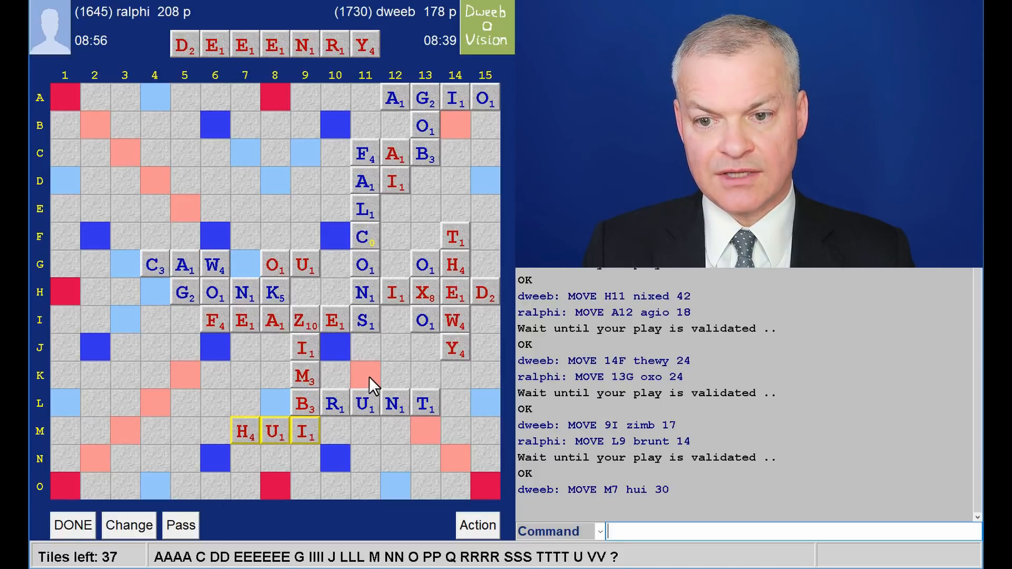
{"action": "mouse_move", "coordinate": [411, 383]}
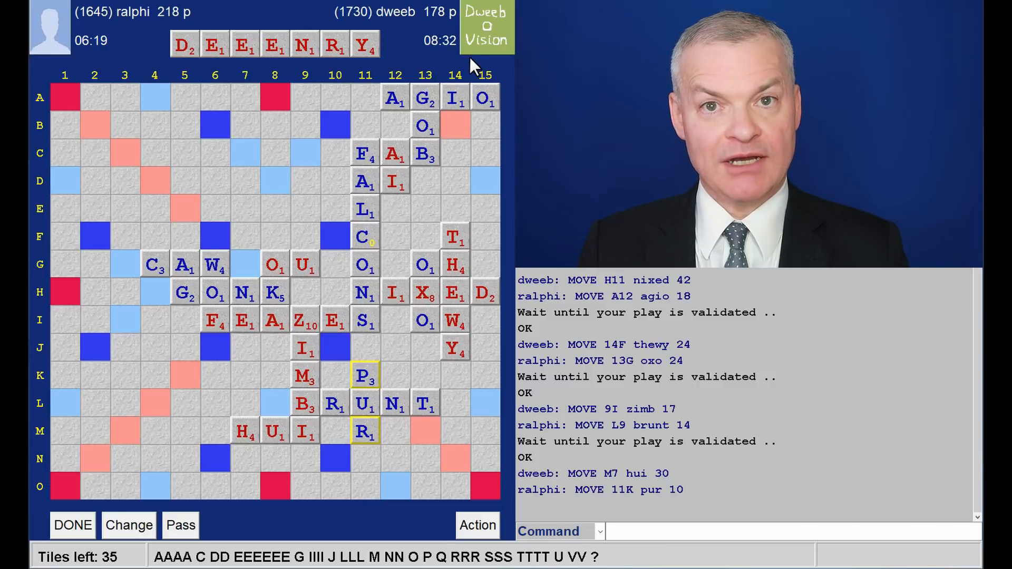
{"action": "mouse_move", "coordinate": [392, 388]}
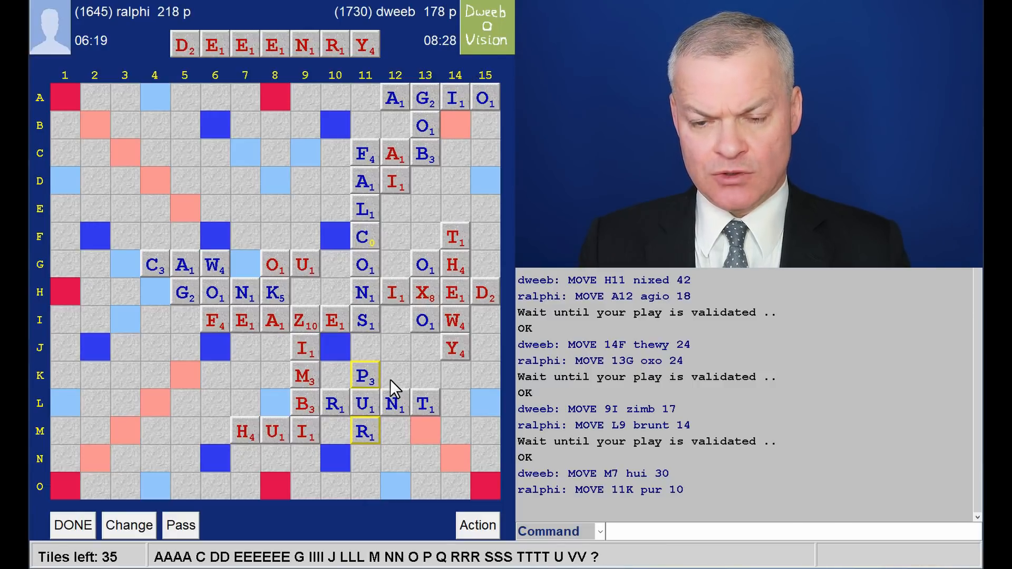
{"action": "mouse_move", "coordinate": [342, 464]}
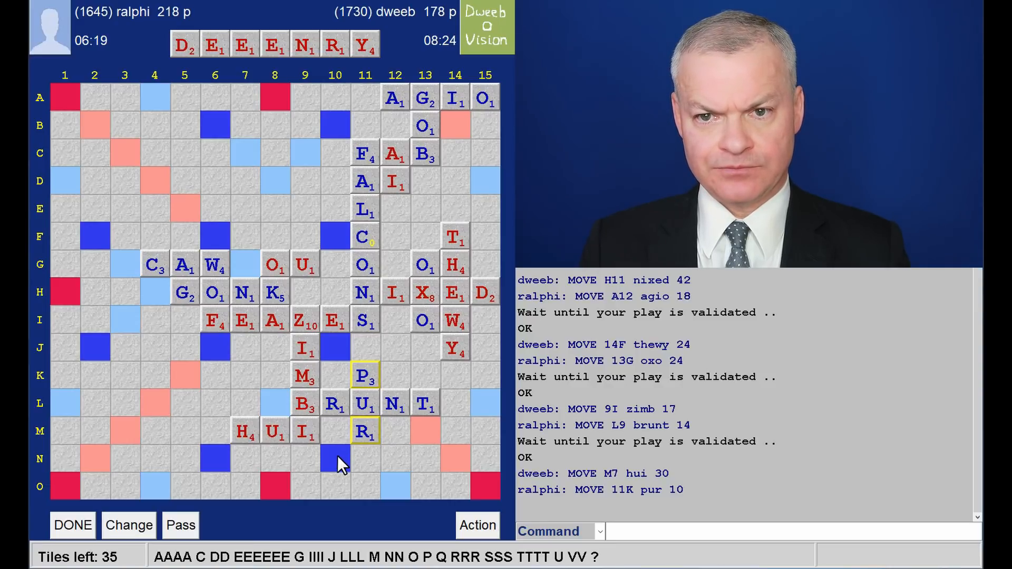
{"action": "mouse_move", "coordinate": [365, 434]}
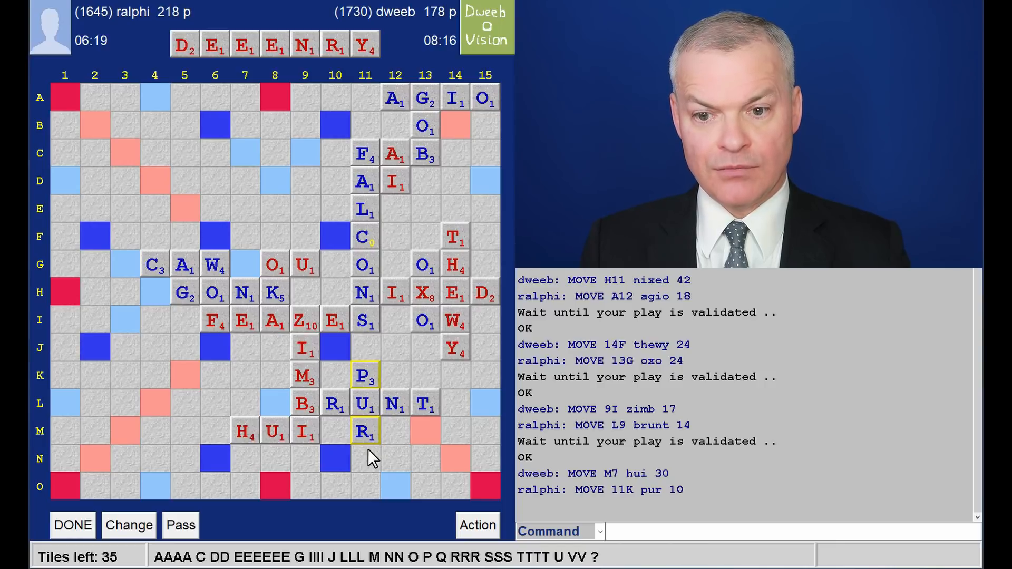
{"action": "mouse_move", "coordinate": [342, 464]}
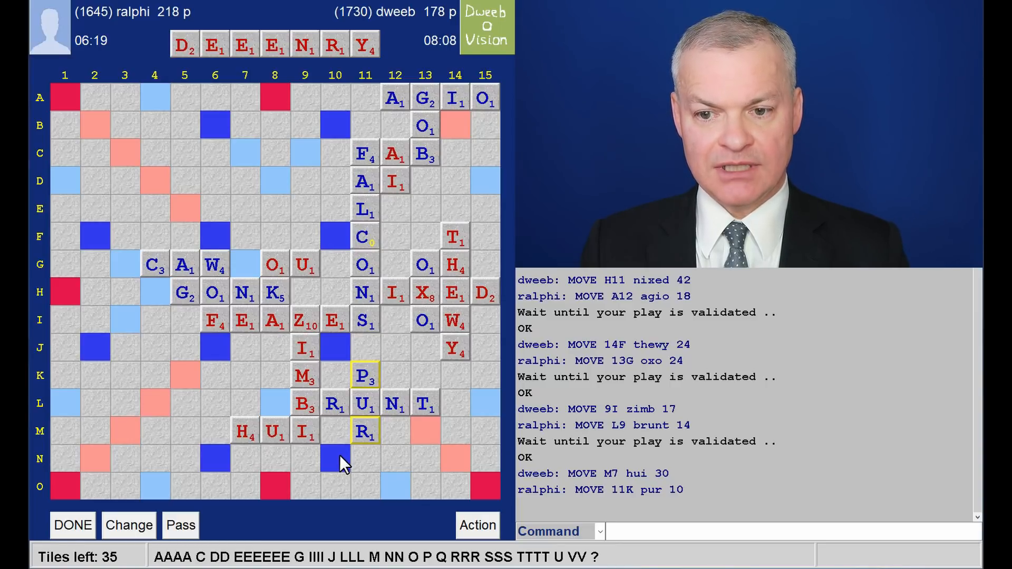
{"action": "mouse_move", "coordinate": [464, 466]}
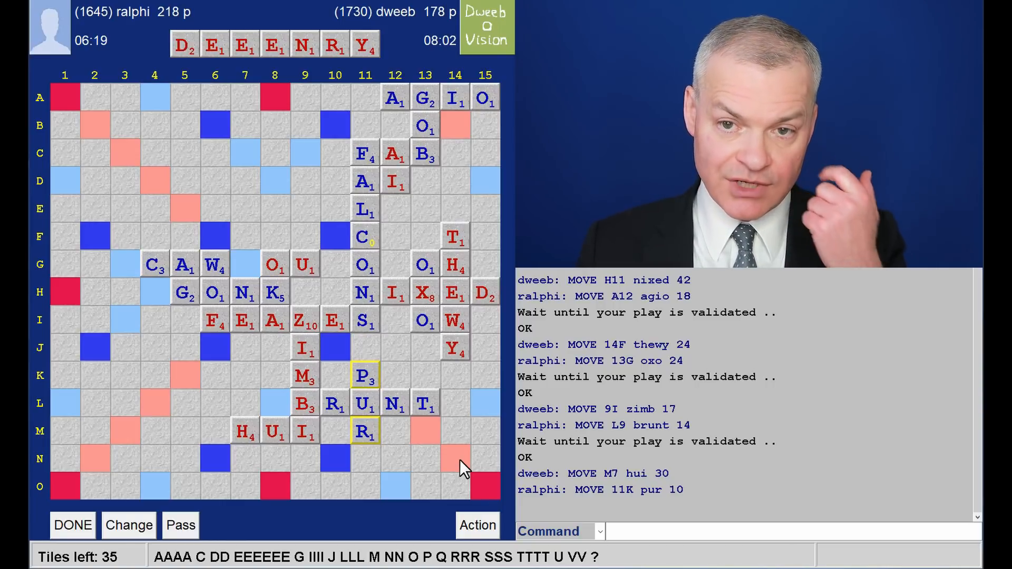
{"action": "mouse_move", "coordinate": [450, 457]}
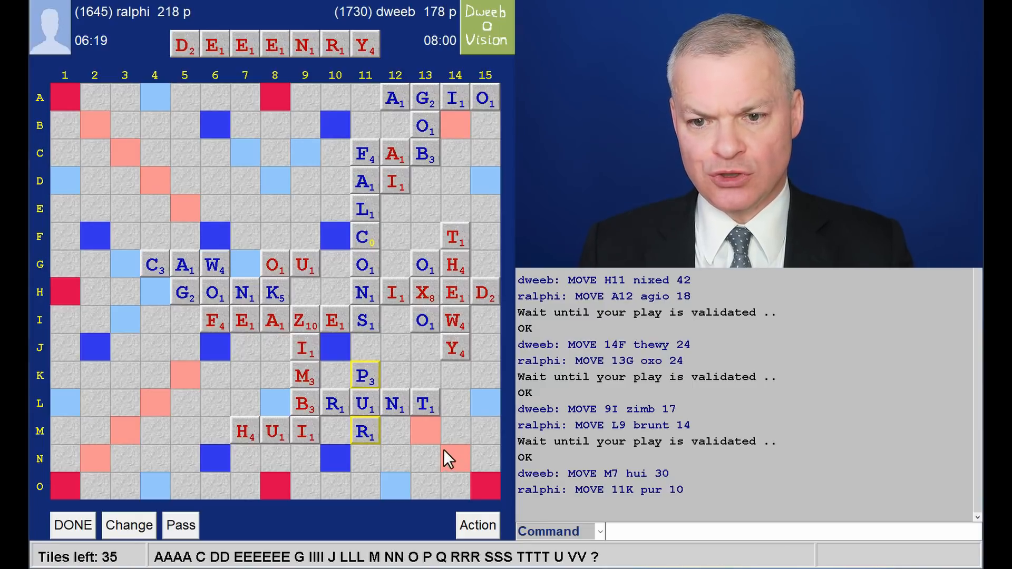
{"action": "mouse_move", "coordinate": [339, 470]}
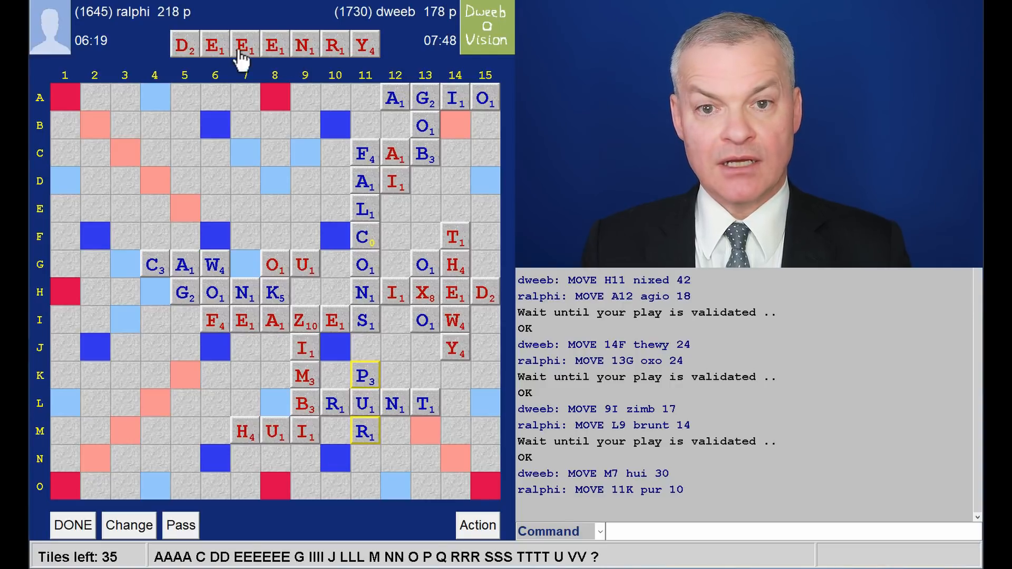
{"action": "mouse_move", "coordinate": [420, 63]}
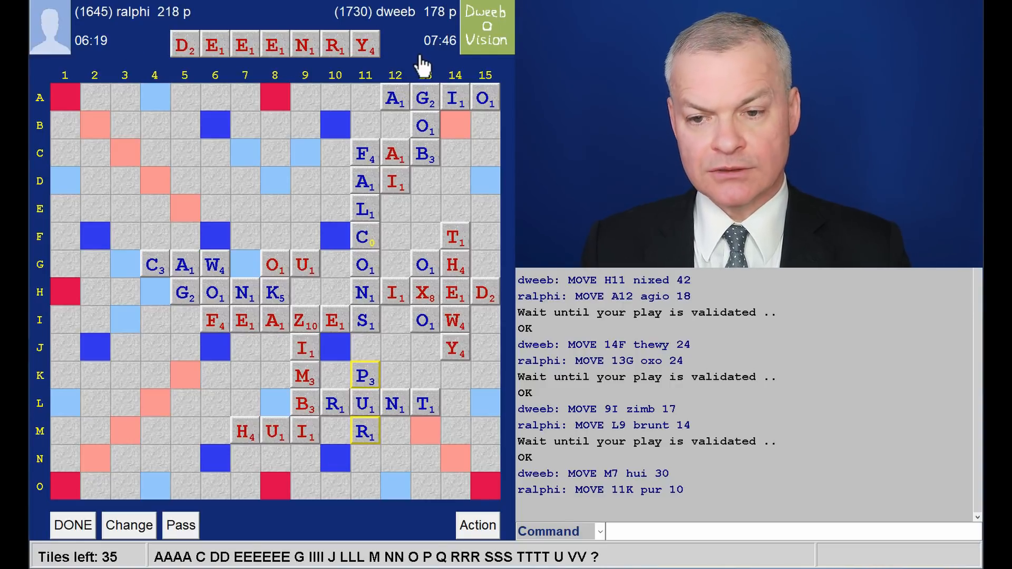
{"action": "mouse_move", "coordinate": [377, 483]}
{"action": "type", "text": "REEDY"}
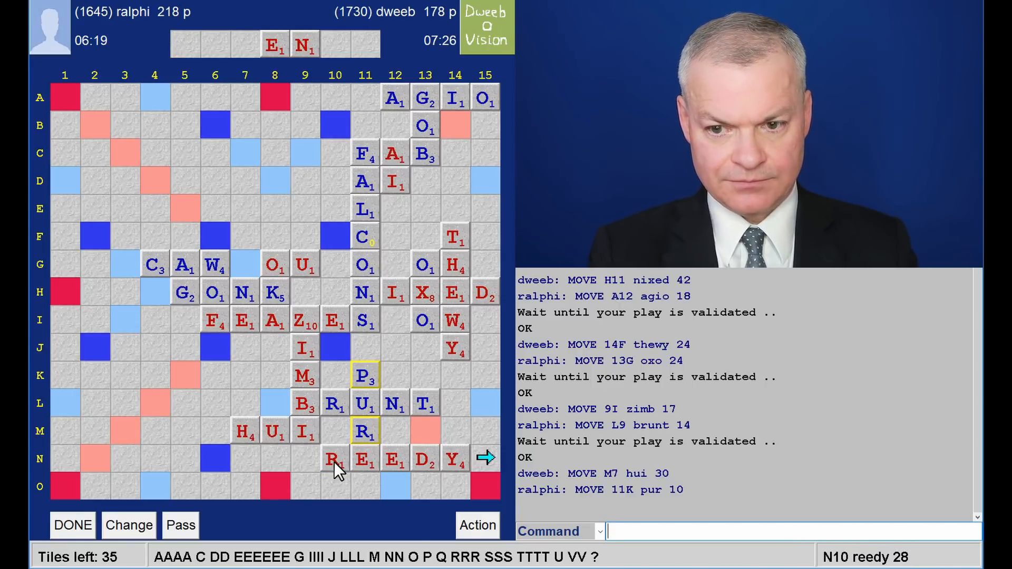
{"action": "mouse_move", "coordinate": [397, 417]}
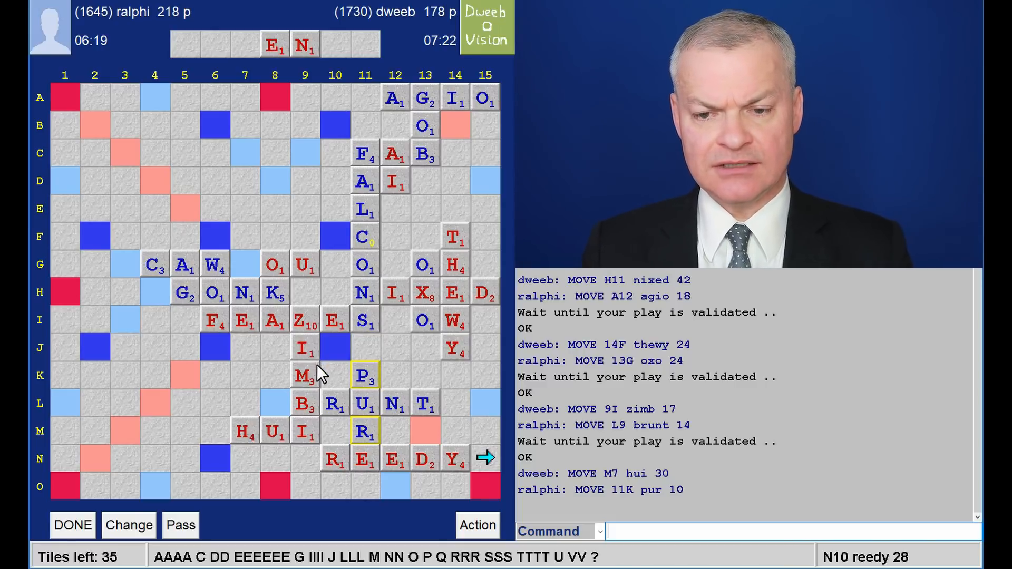
{"action": "mouse_move", "coordinate": [333, 378]}
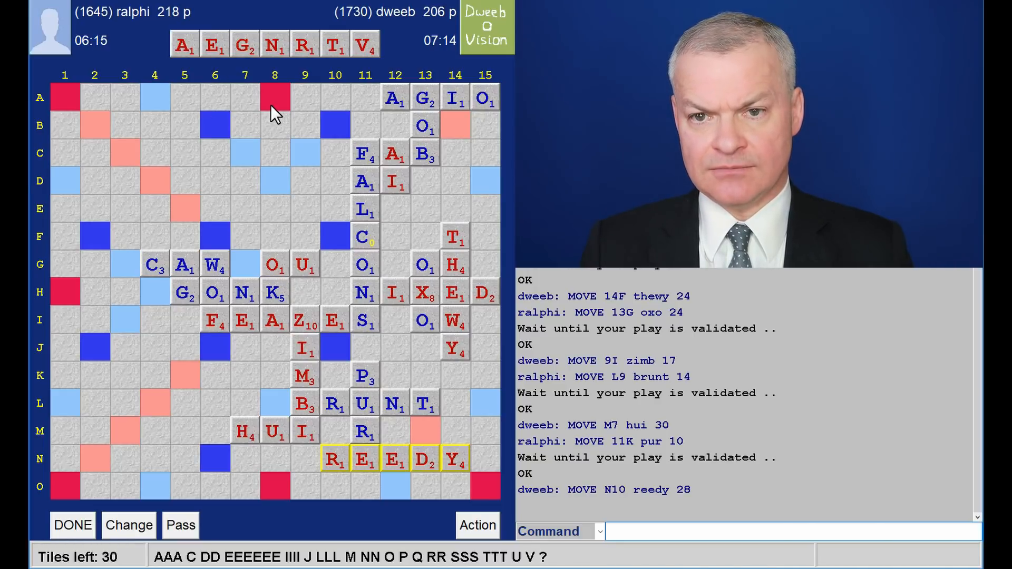
{"action": "mouse_move", "coordinate": [283, 80]}
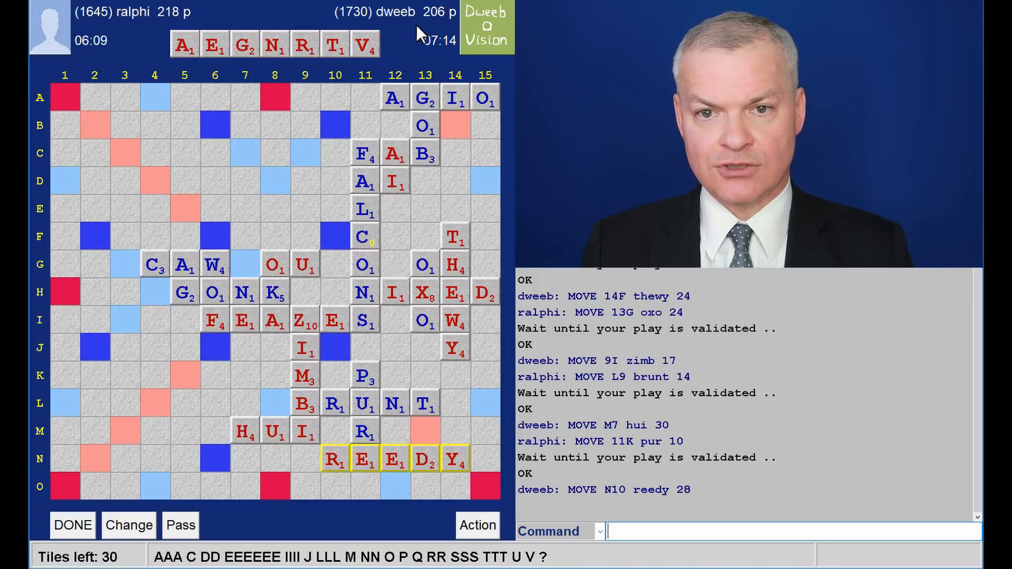
{"action": "mouse_move", "coordinate": [409, 34]}
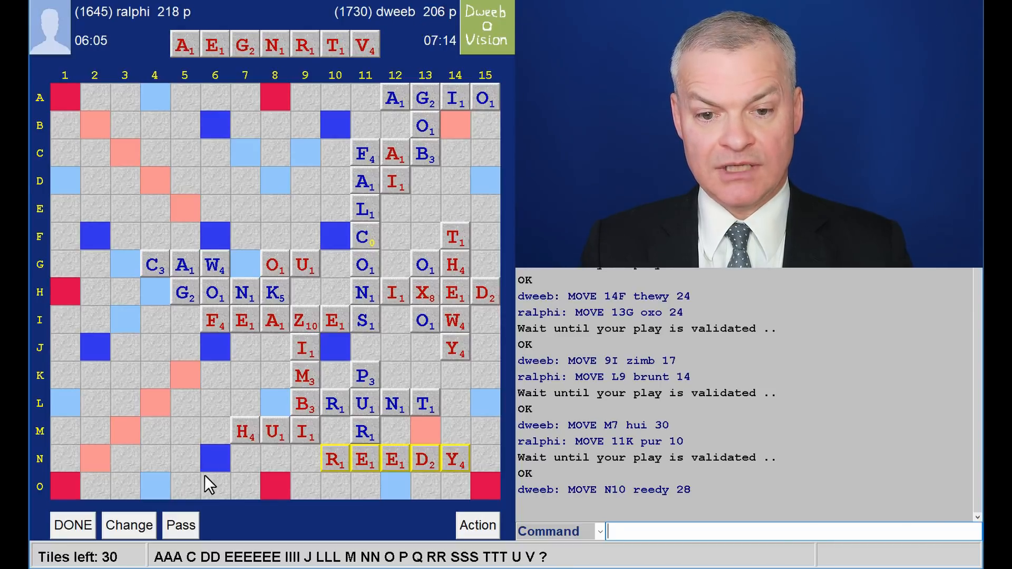
{"action": "mouse_move", "coordinate": [337, 485]}
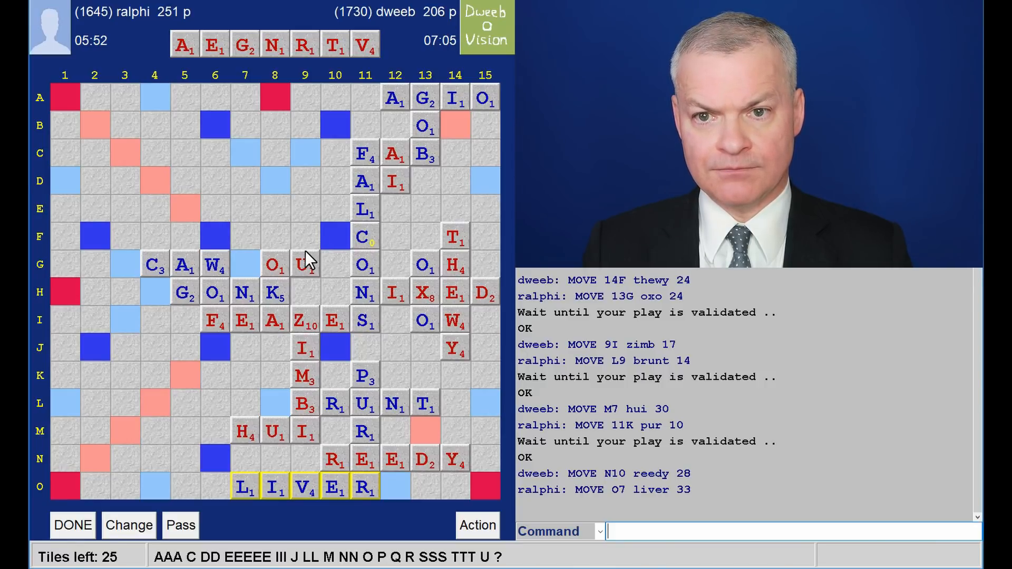
{"action": "mouse_move", "coordinate": [192, 230]}
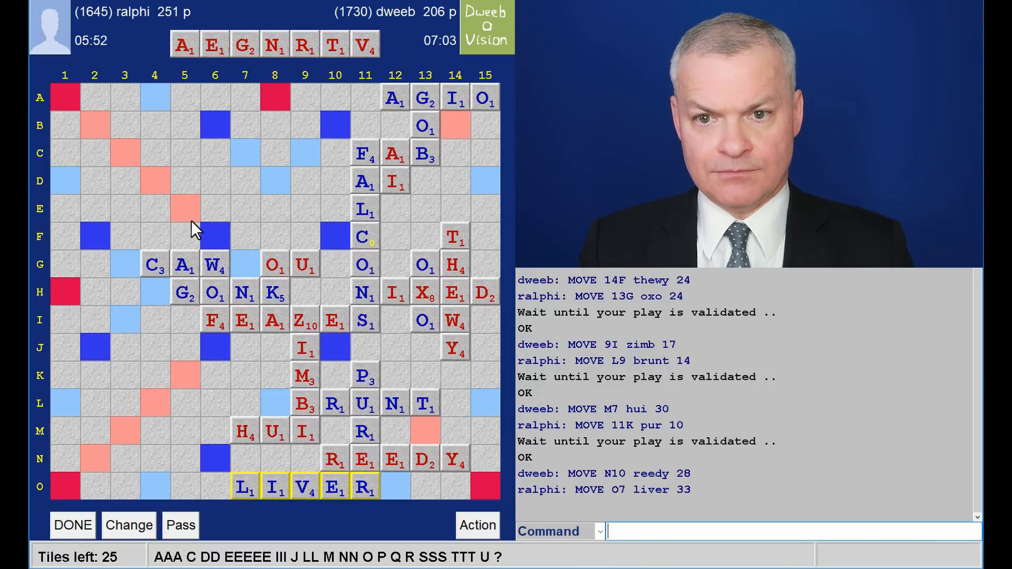
{"action": "mouse_move", "coordinate": [298, 69]}
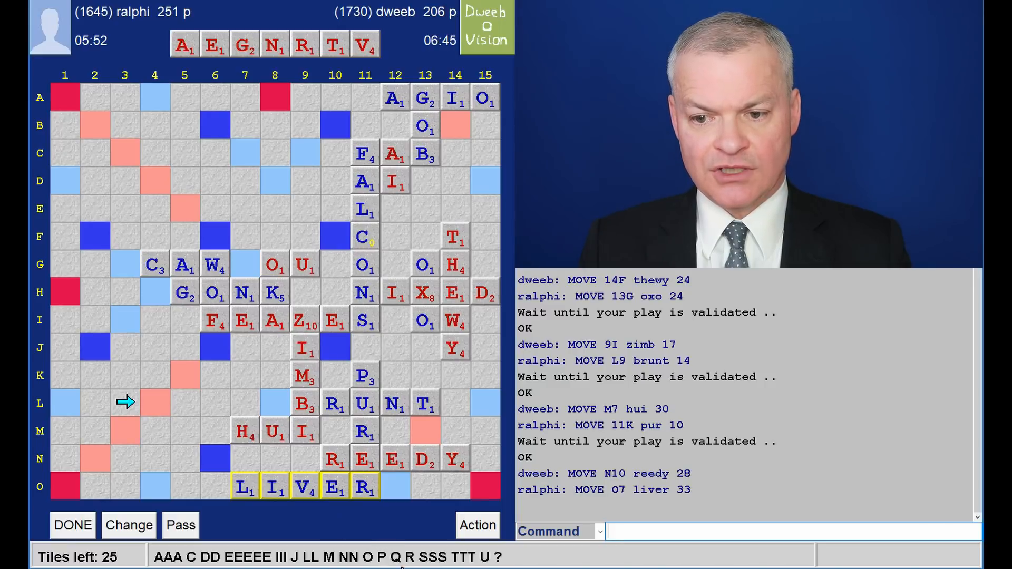
{"action": "mouse_move", "coordinate": [138, 122]}
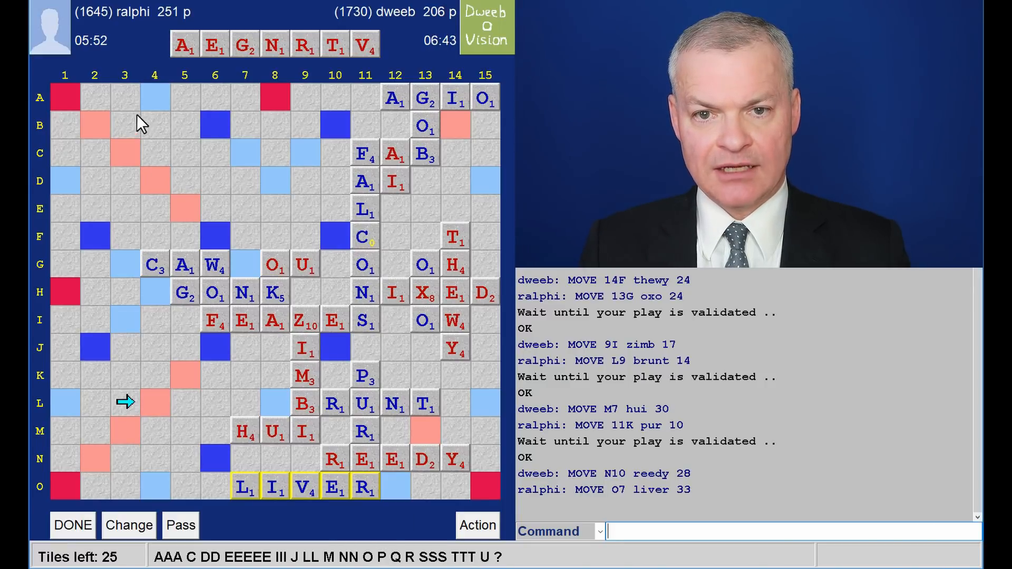
{"action": "mouse_move", "coordinate": [130, 282]}
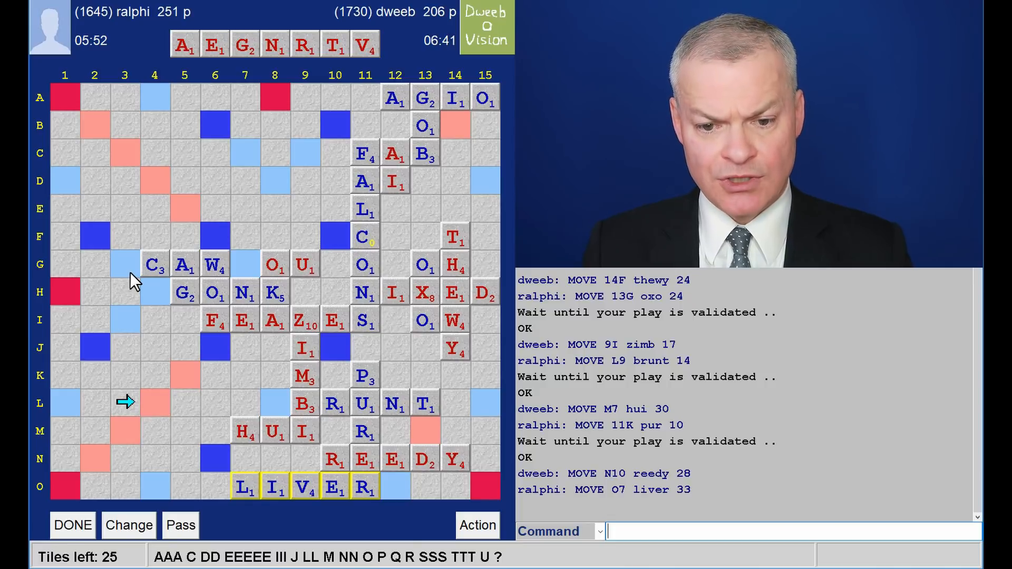
{"action": "mouse_move", "coordinate": [443, 521]}
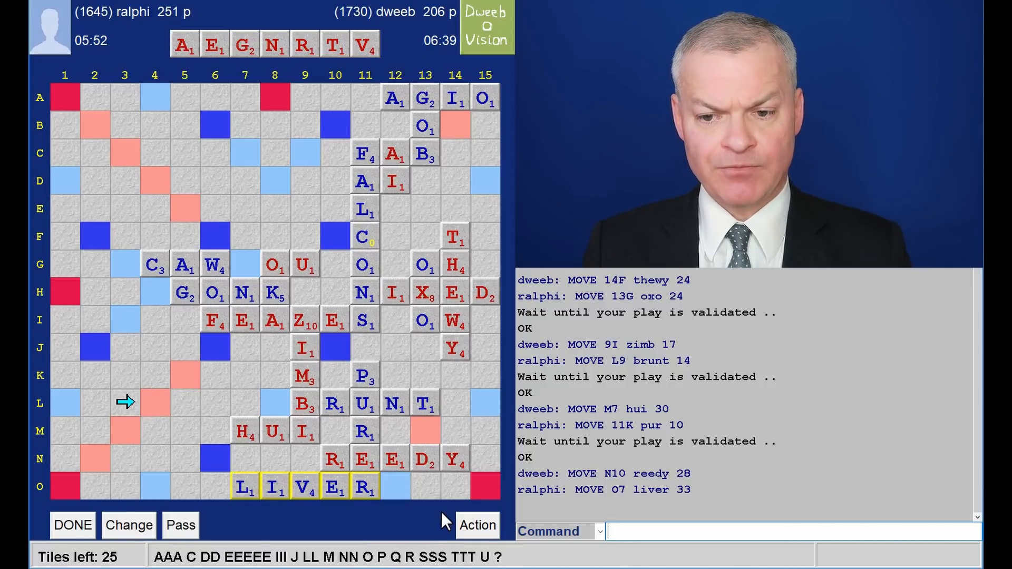
{"action": "mouse_move", "coordinate": [455, 401]}
{"action": "type", "text": "GRAVE"}
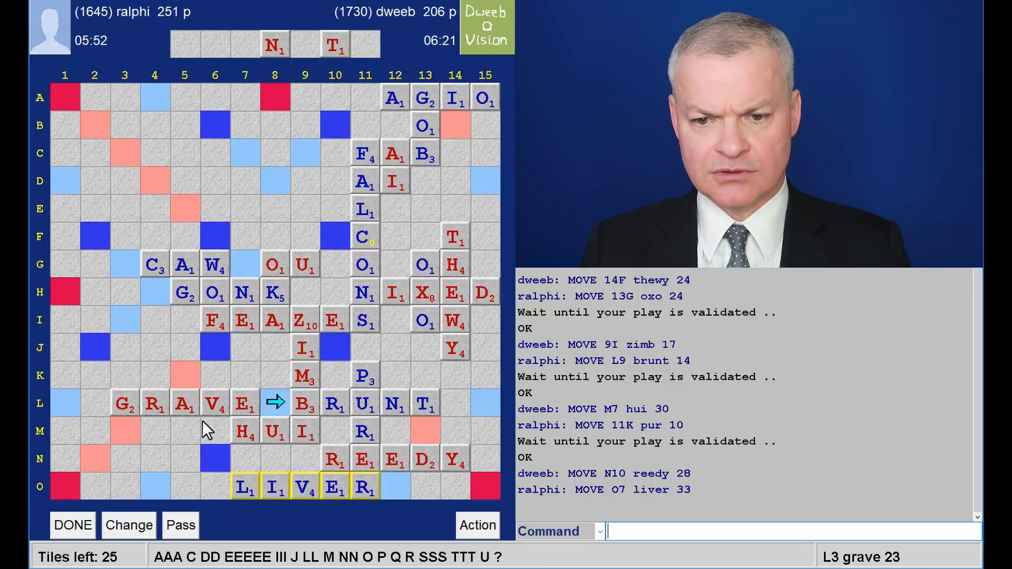
{"action": "mouse_move", "coordinate": [199, 417]}
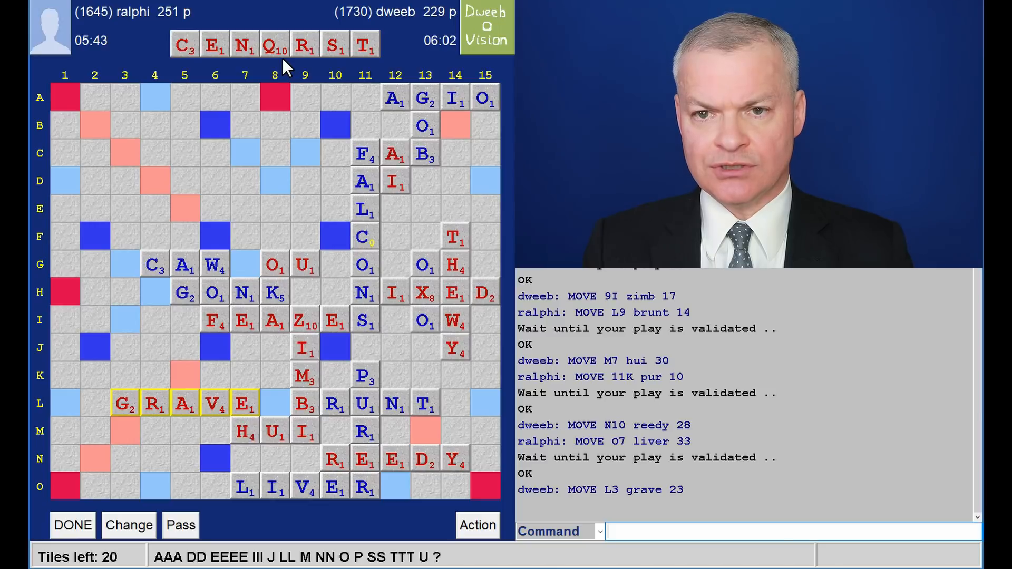
{"action": "mouse_move", "coordinate": [272, 178]}
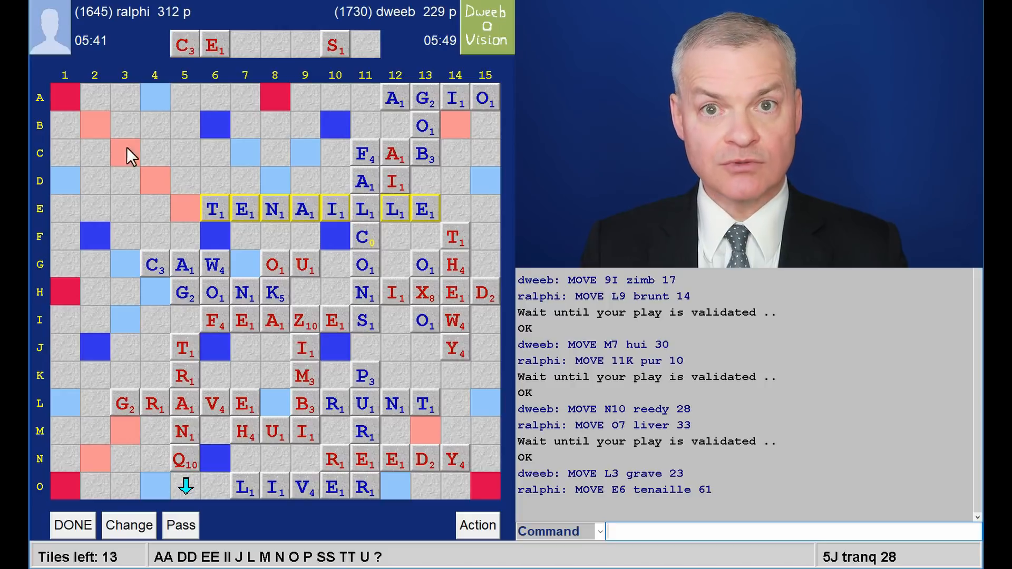
{"action": "mouse_move", "coordinate": [178, 205]}
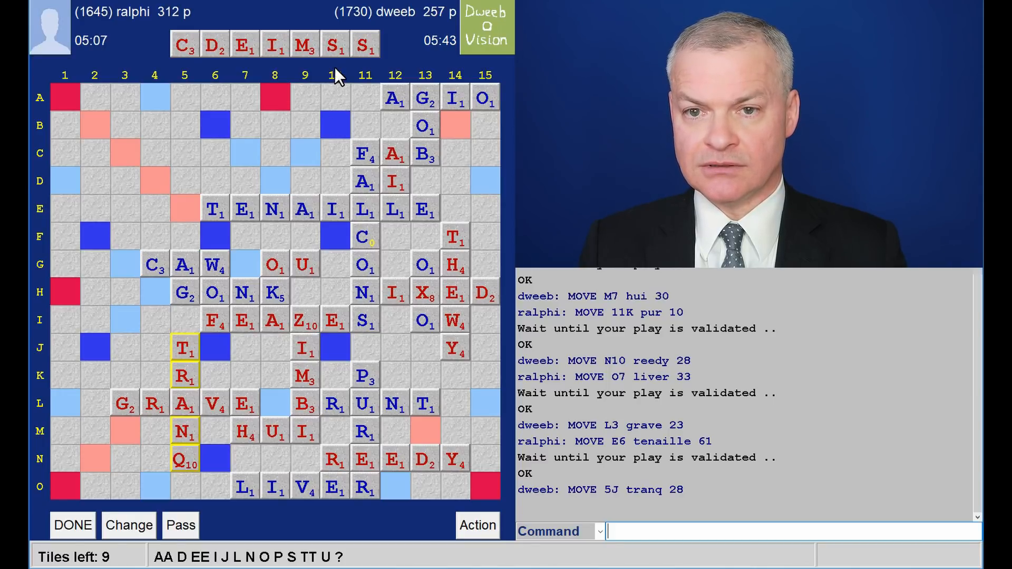
{"action": "mouse_move", "coordinate": [326, 74]}
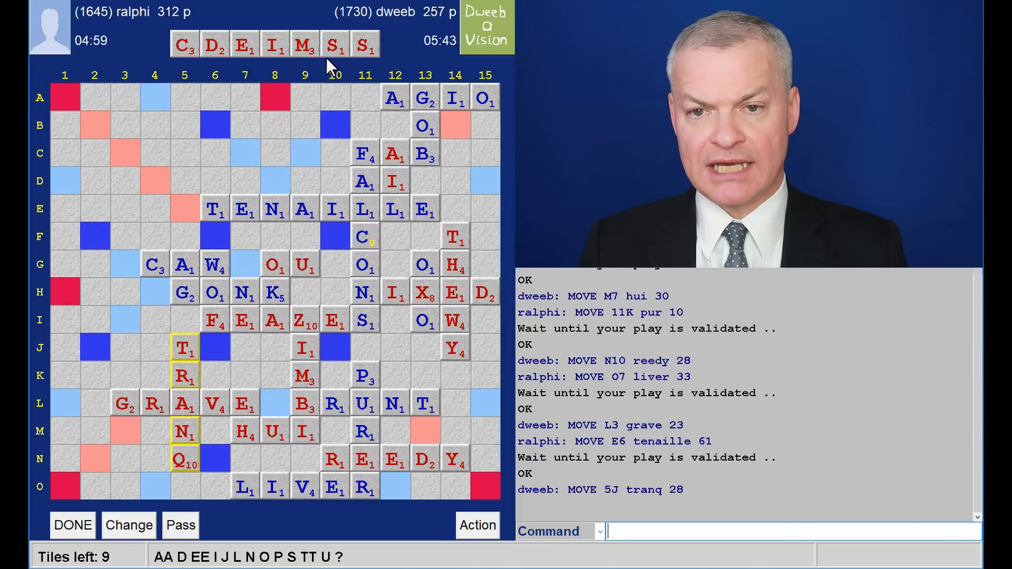
{"action": "mouse_move", "coordinate": [312, 66]}
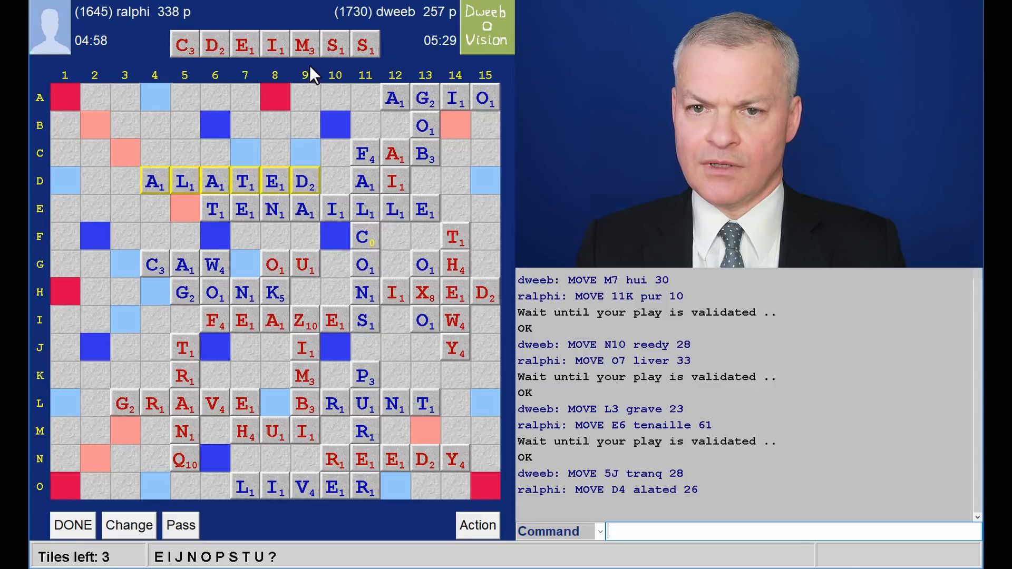
{"action": "mouse_move", "coordinate": [131, 434]}
{"action": "type", "text": "DICES"}
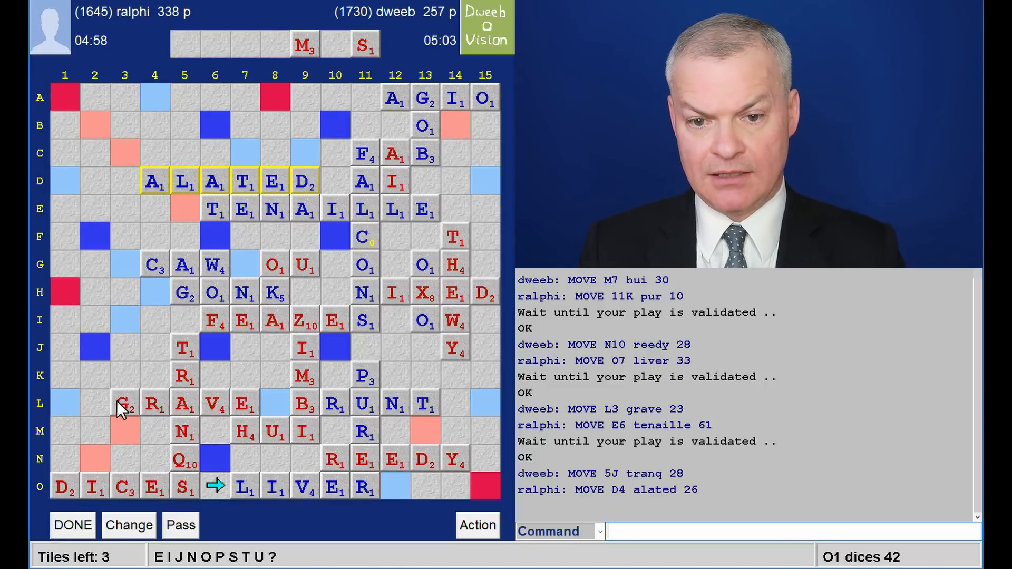
{"action": "mouse_move", "coordinate": [144, 266]}
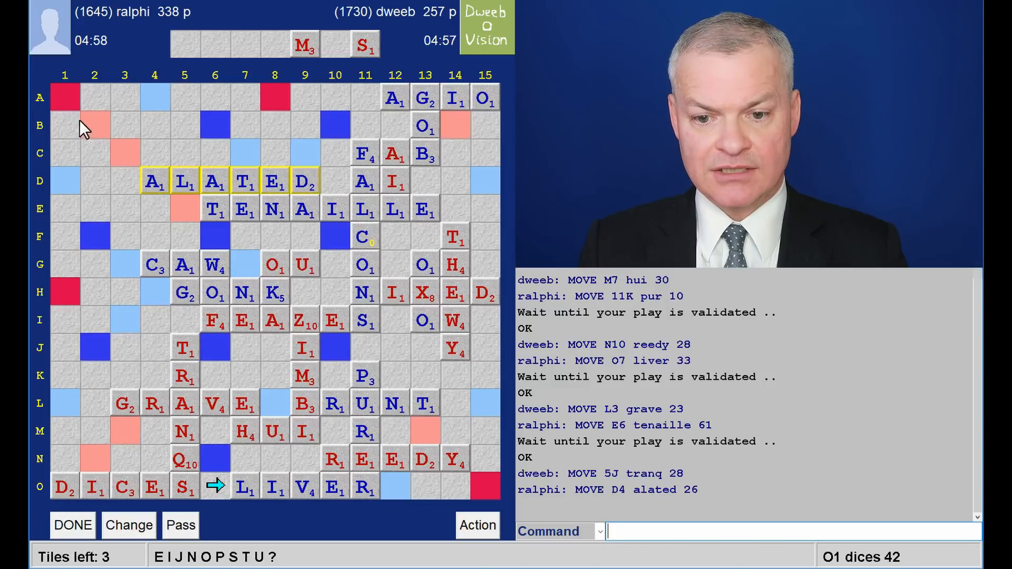
{"action": "mouse_move", "coordinate": [77, 359]}
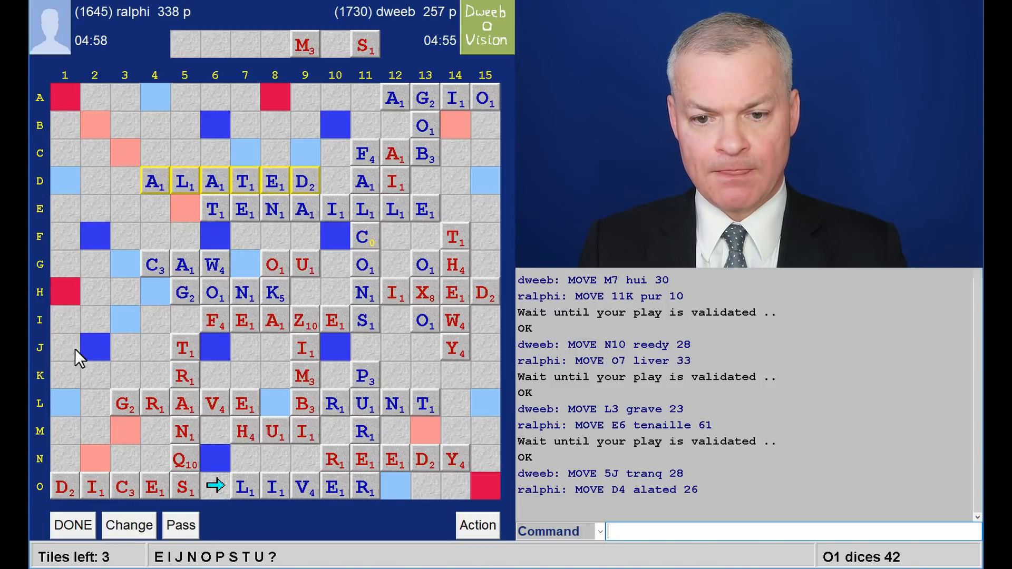
{"action": "mouse_move", "coordinate": [94, 59]}
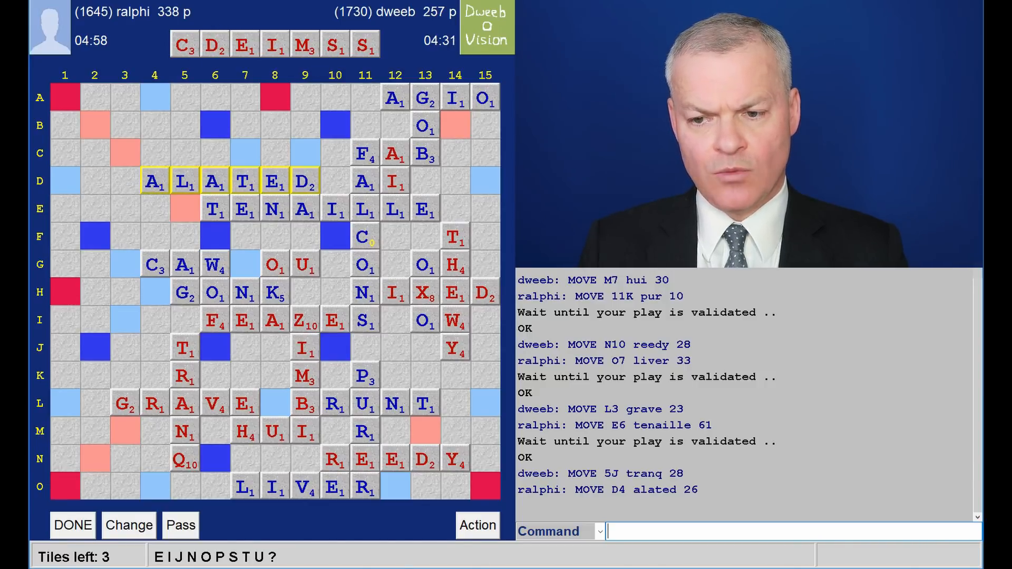
Step: Run word checks on MALATED (invalid) and then PALATED (valid) from the Command box
{"action": "type", "text": "ch"}
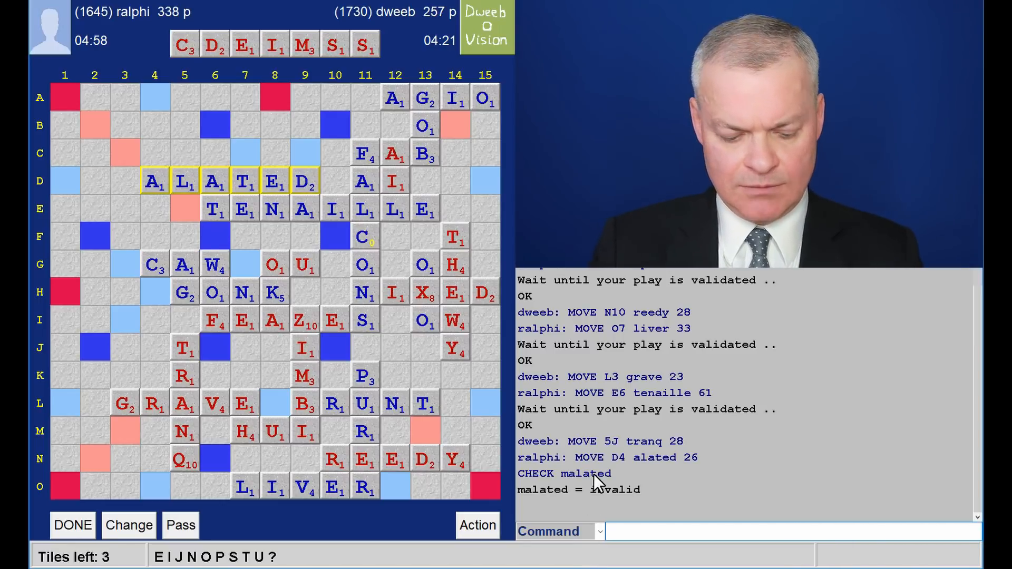
{"action": "type", "text": "cj"}
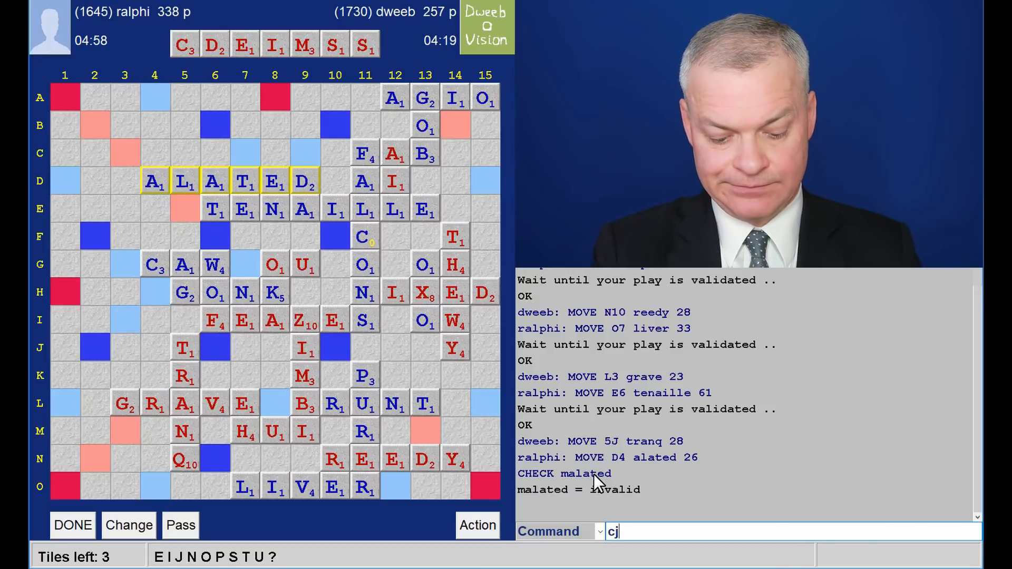
{"action": "type", "text": "che pala"}
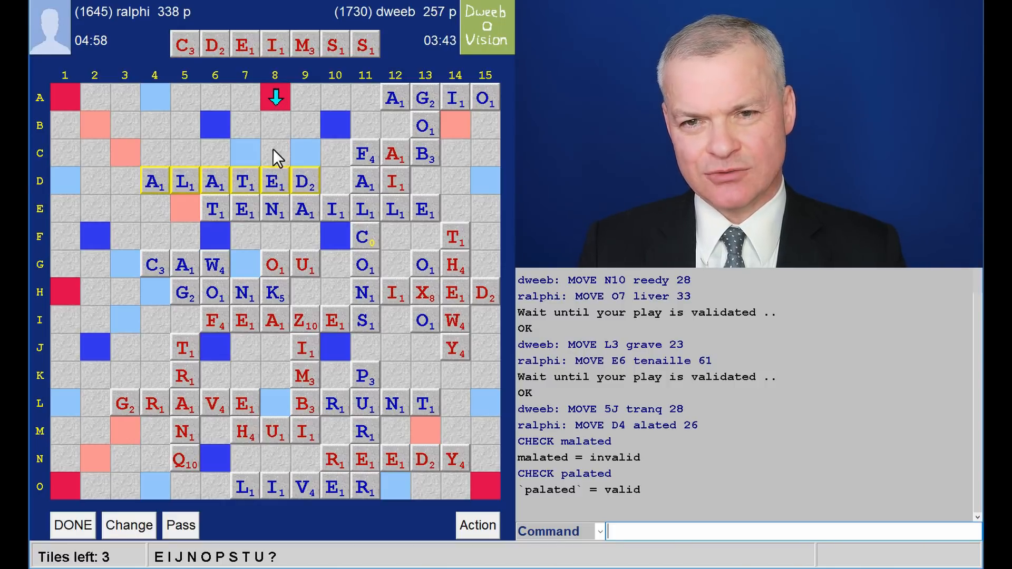
{"action": "mouse_move", "coordinate": [447, 23]}
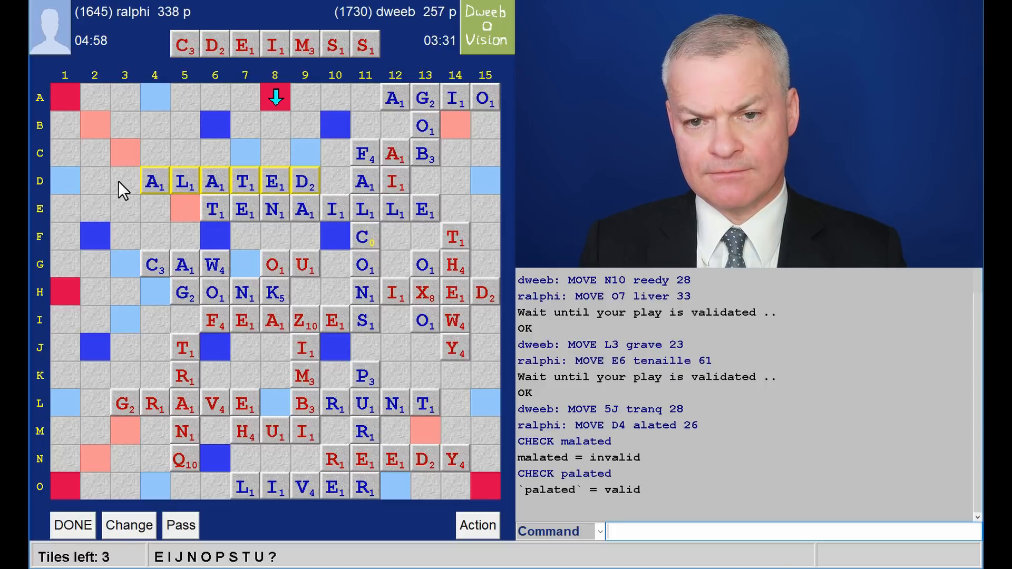
{"action": "mouse_move", "coordinate": [81, 160]}
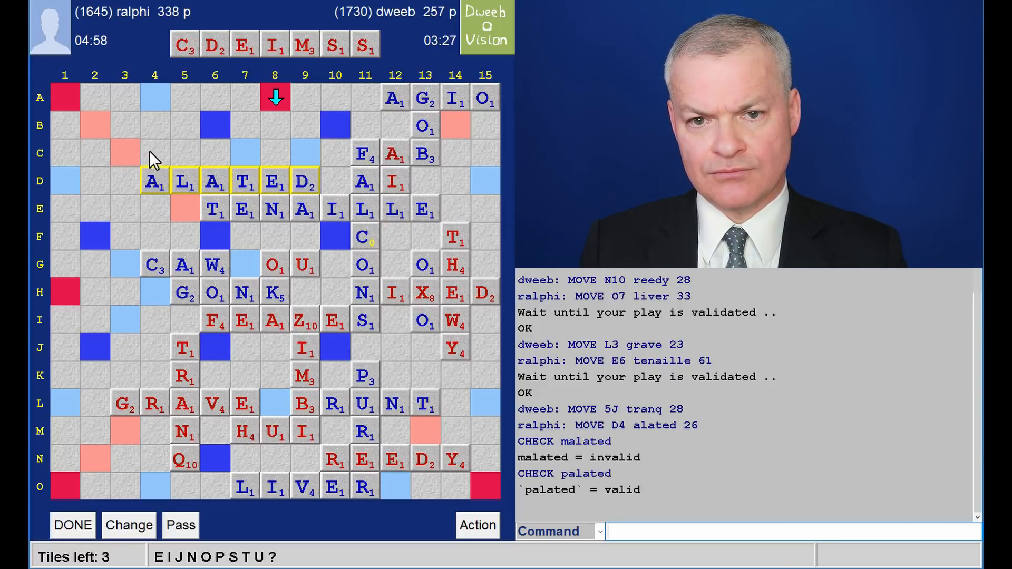
{"action": "mouse_move", "coordinate": [104, 159]}
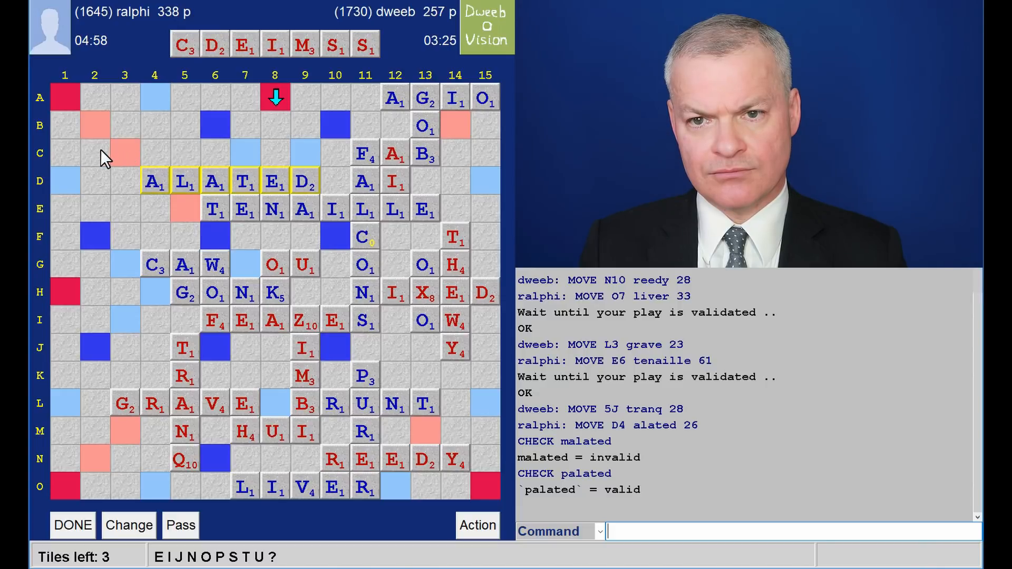
{"action": "mouse_move", "coordinate": [71, 164]}
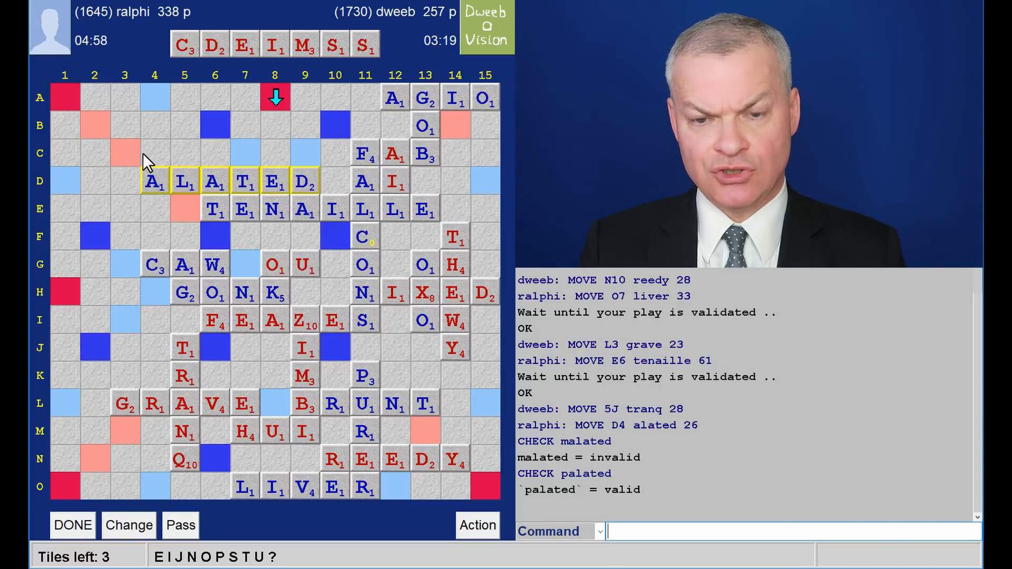
{"action": "mouse_move", "coordinate": [100, 162]}
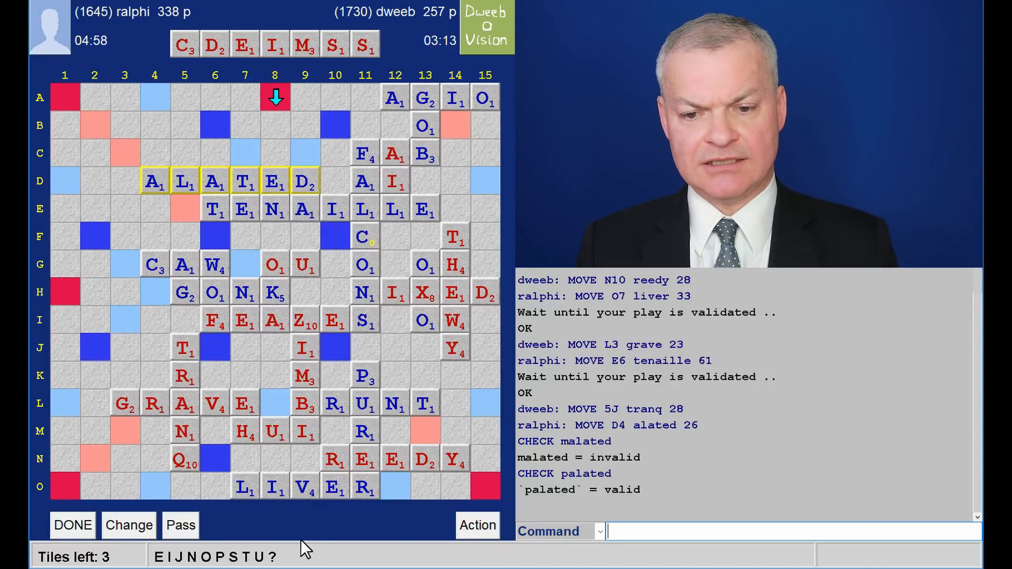
{"action": "mouse_move", "coordinate": [160, 174]}
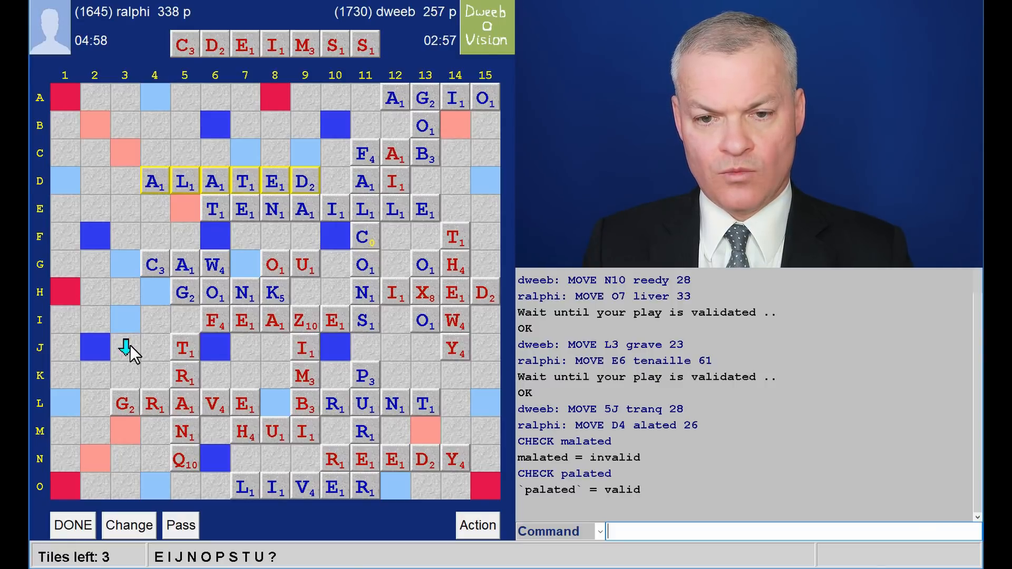
{"action": "mouse_move", "coordinate": [117, 276]}
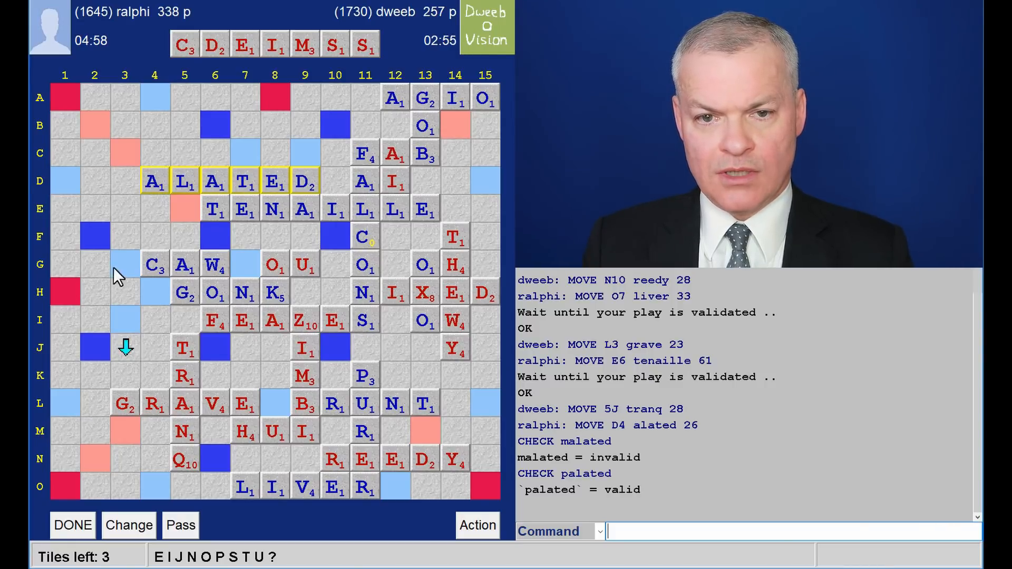
{"action": "mouse_move", "coordinate": [268, 160]}
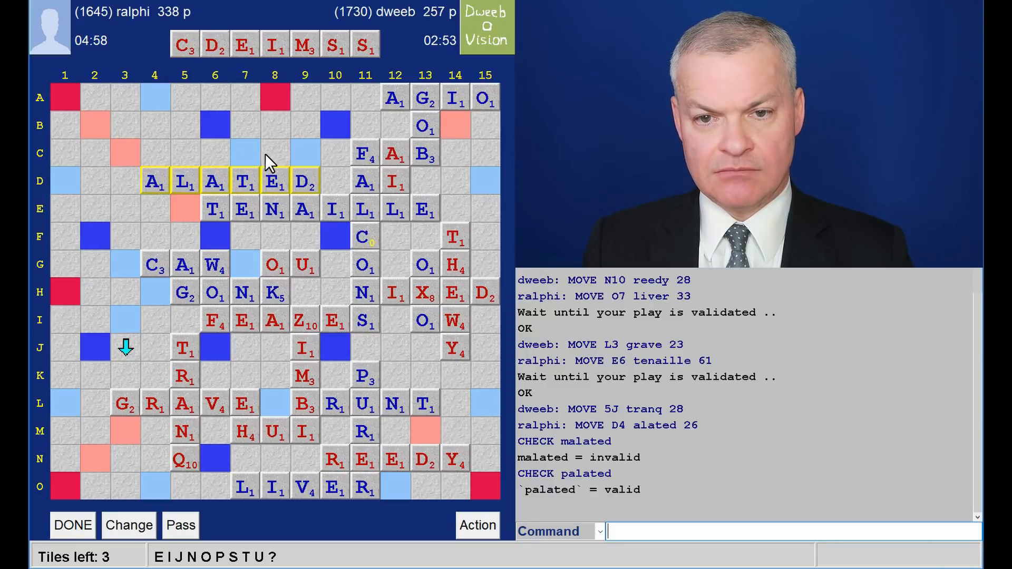
{"action": "mouse_move", "coordinate": [234, 238]}
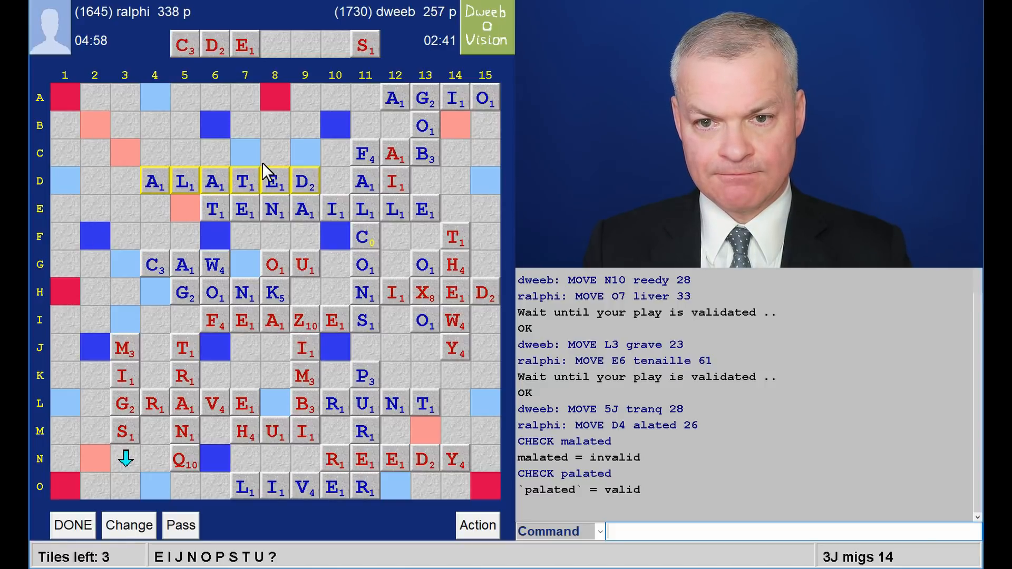
{"action": "mouse_move", "coordinate": [299, 114]}
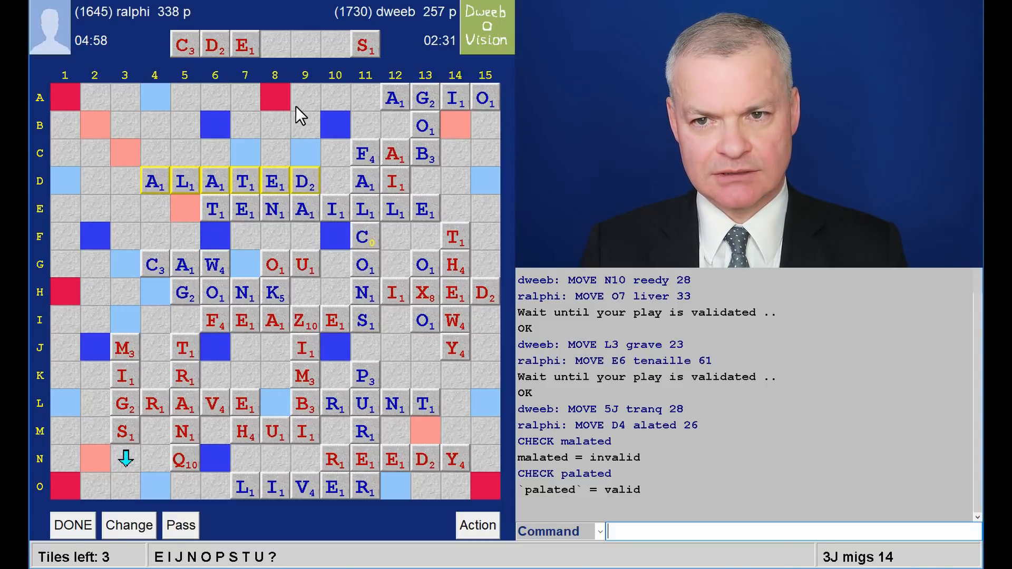
{"action": "mouse_move", "coordinate": [235, 134]}
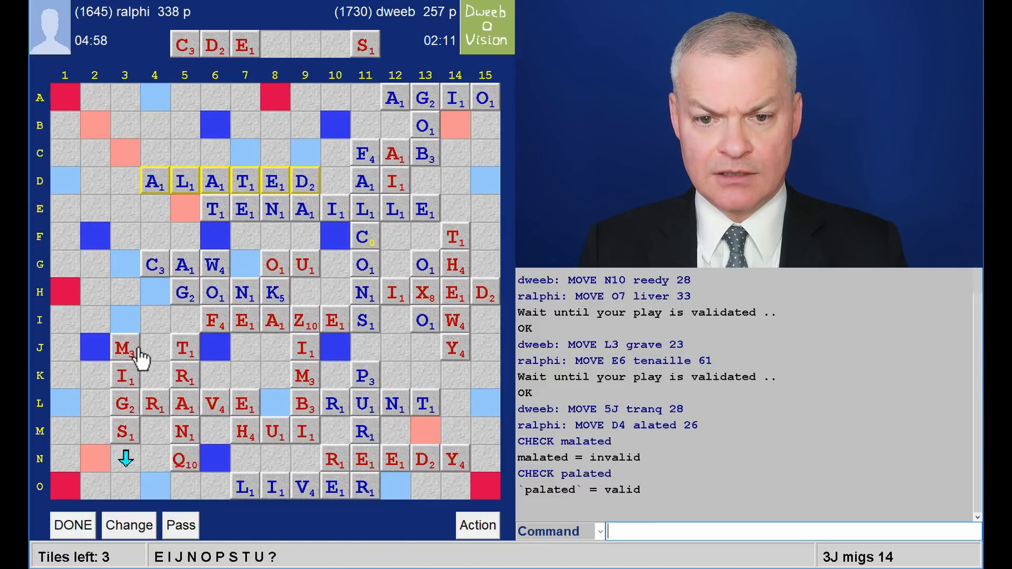
{"action": "mouse_move", "coordinate": [170, 495]}
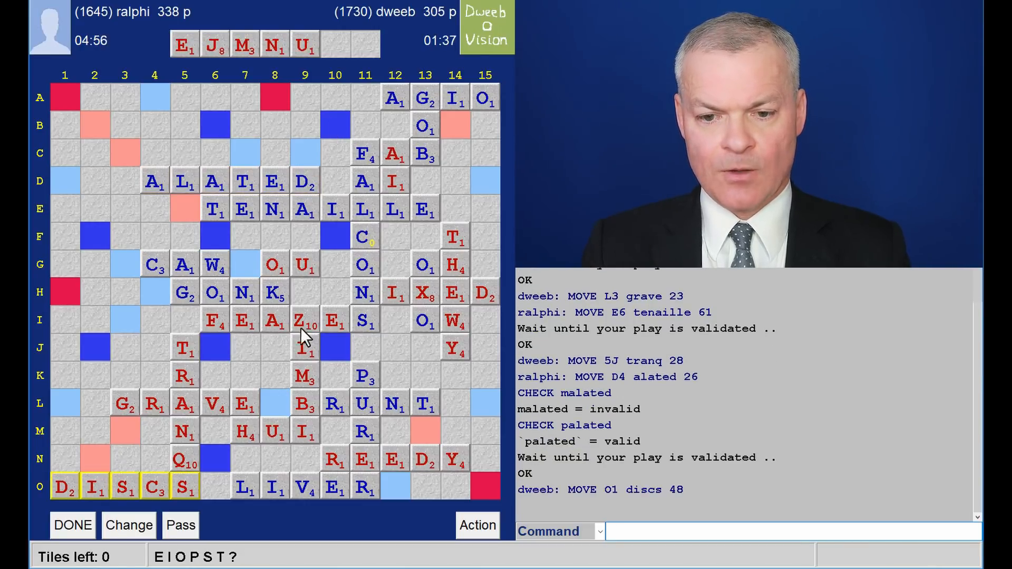
{"action": "mouse_move", "coordinate": [264, 567]}
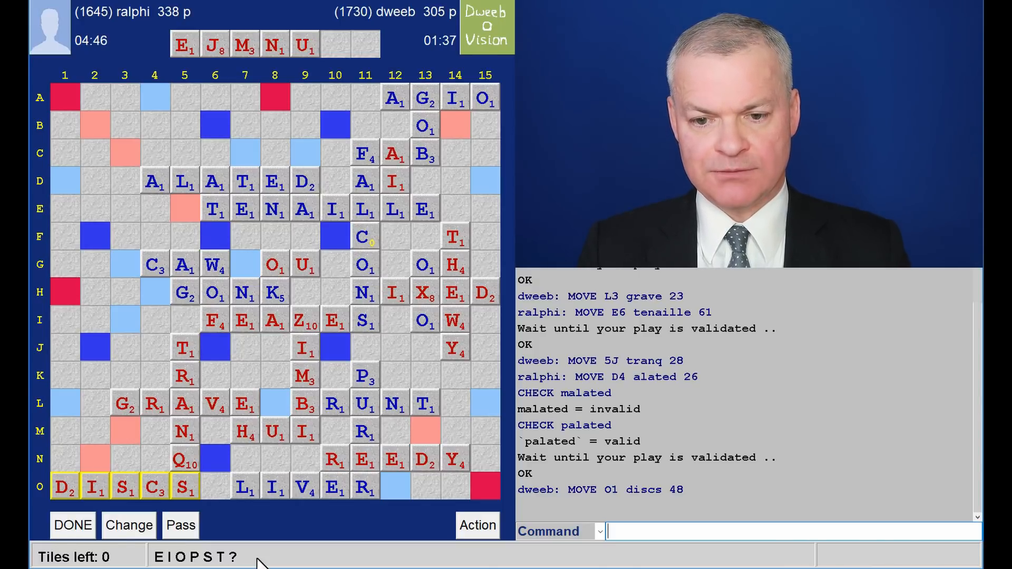
{"action": "mouse_move", "coordinate": [138, 183]}
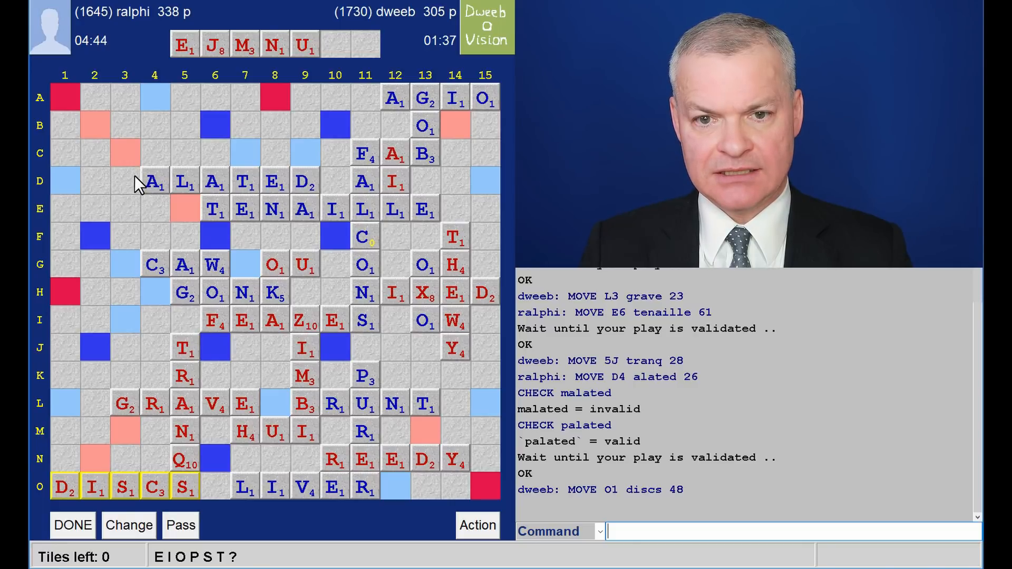
{"action": "mouse_move", "coordinate": [130, 270]}
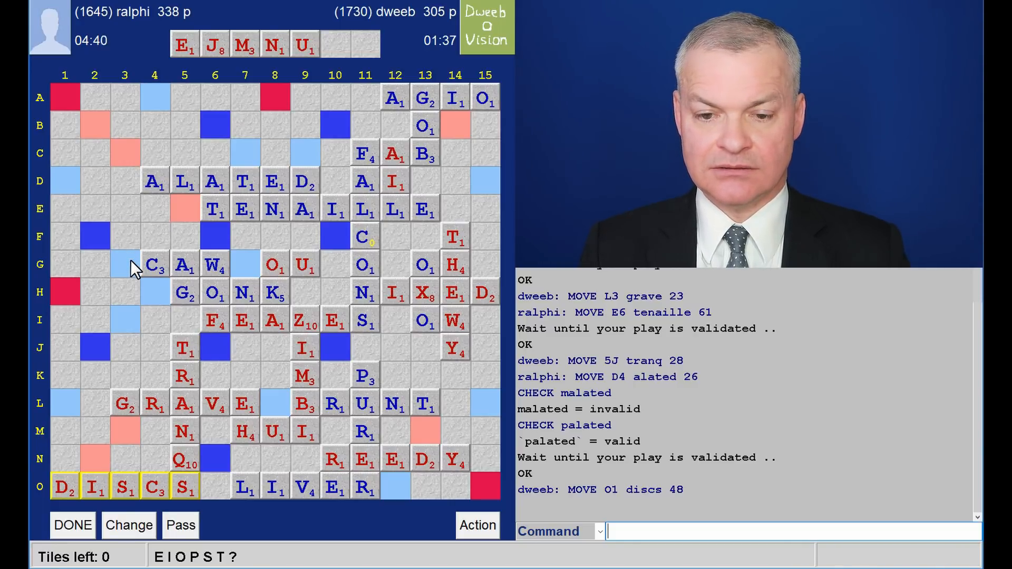
{"action": "mouse_move", "coordinate": [130, 205]}
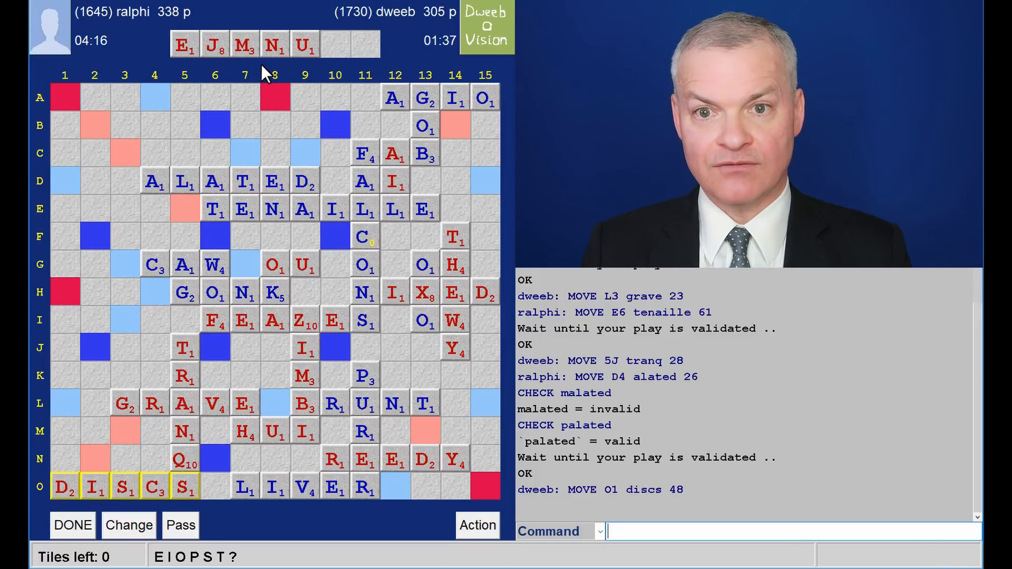
{"action": "mouse_move", "coordinate": [267, 136]}
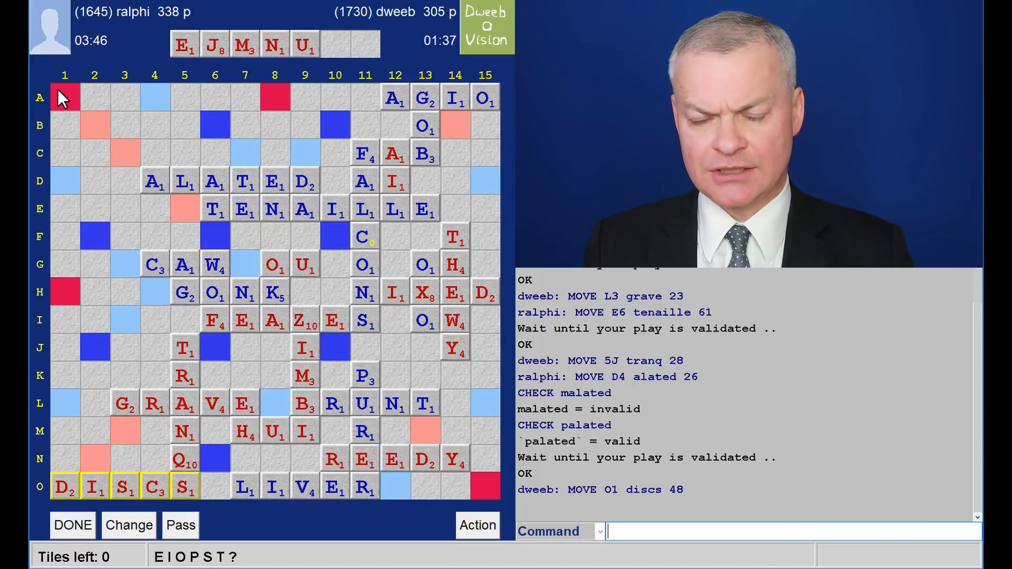
{"action": "mouse_move", "coordinate": [118, 100]}
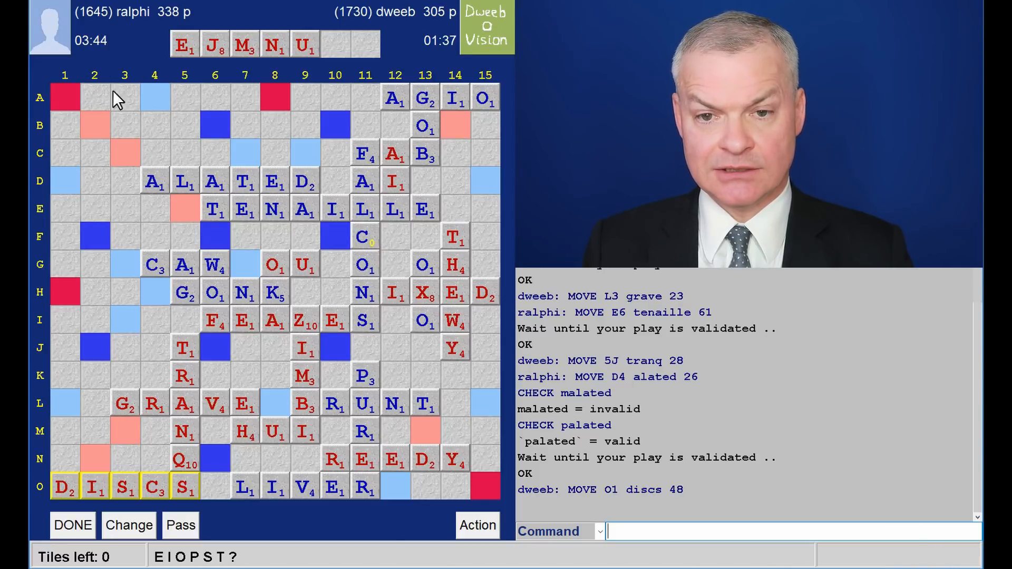
{"action": "mouse_move", "coordinate": [131, 114]}
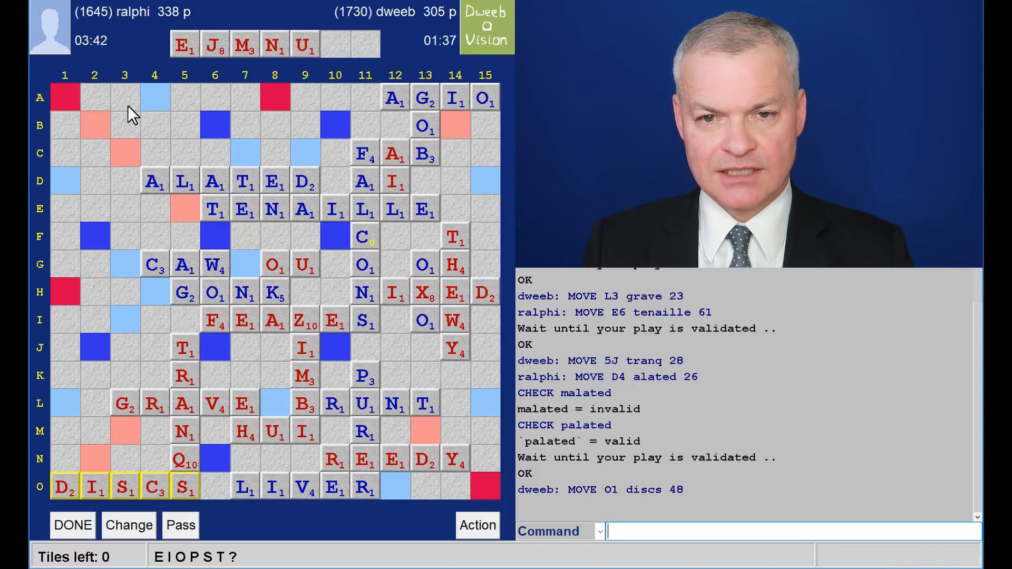
{"action": "mouse_move", "coordinate": [130, 184]}
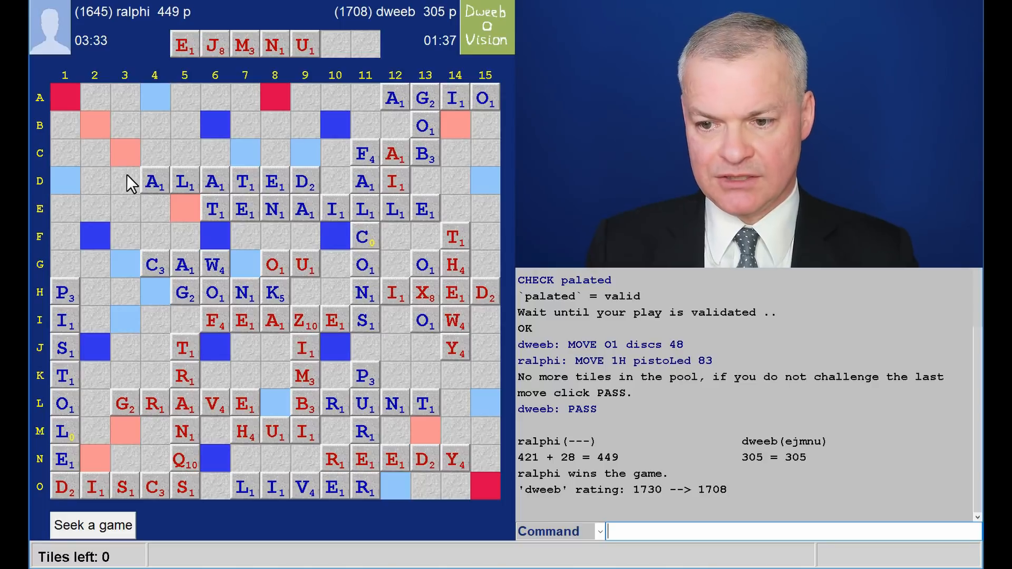
Step: Send ralphi a brief SAY chat message after the 449–305 result
{"action": "type", "text": "sy"}
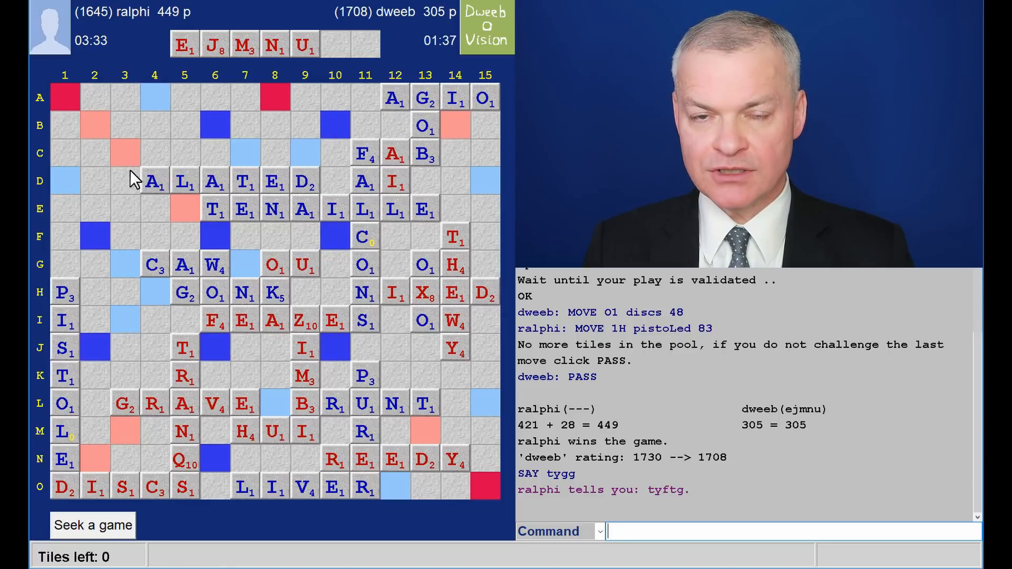
{"action": "mouse_move", "coordinate": [222, 541]}
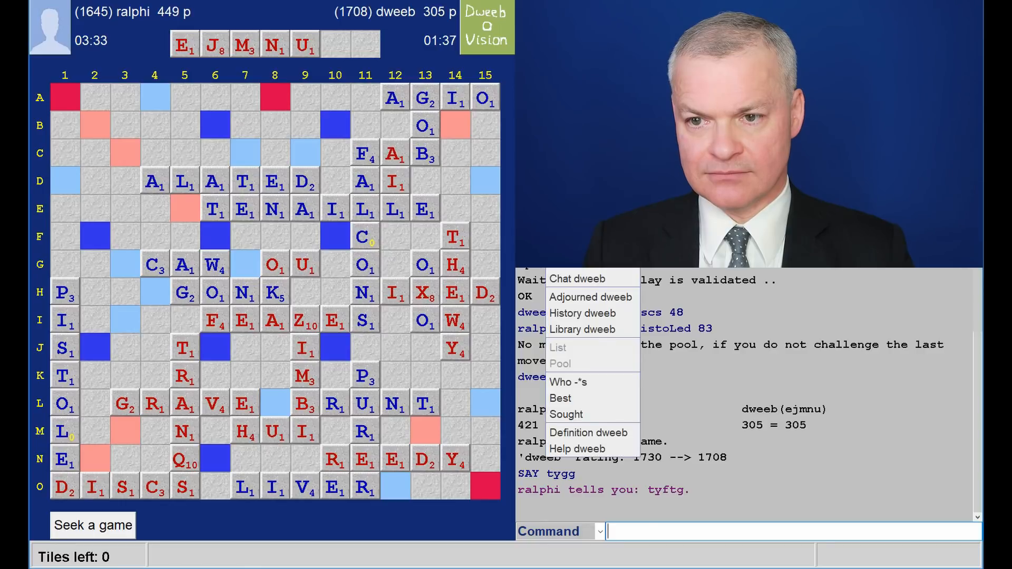
{"action": "mouse_move", "coordinate": [570, 318]}
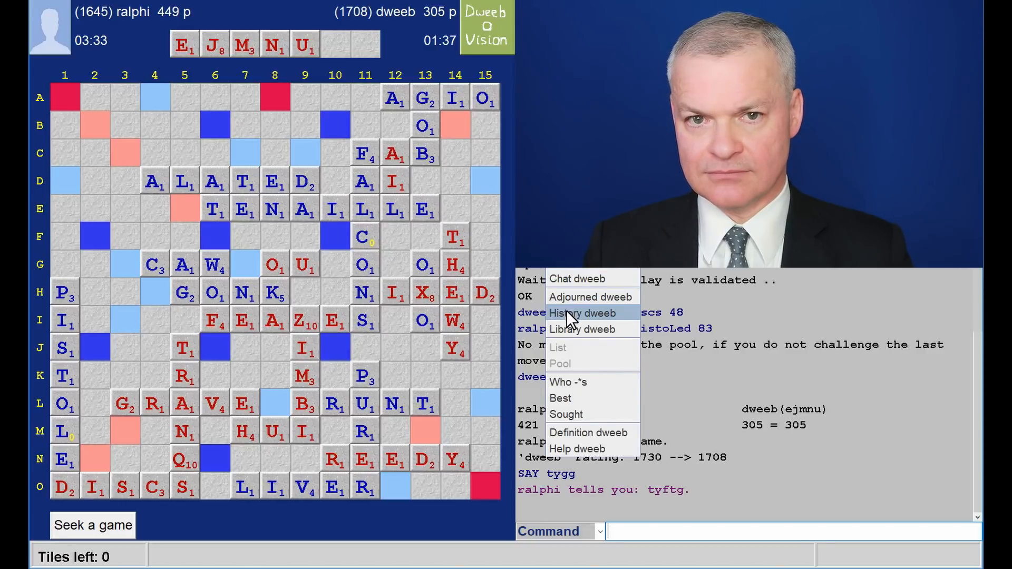
Step: Reopen the last game from History dweeb and replay the opening to OU at G8 with engine plays listed
{"action": "left_click", "coordinate": [582, 312]}
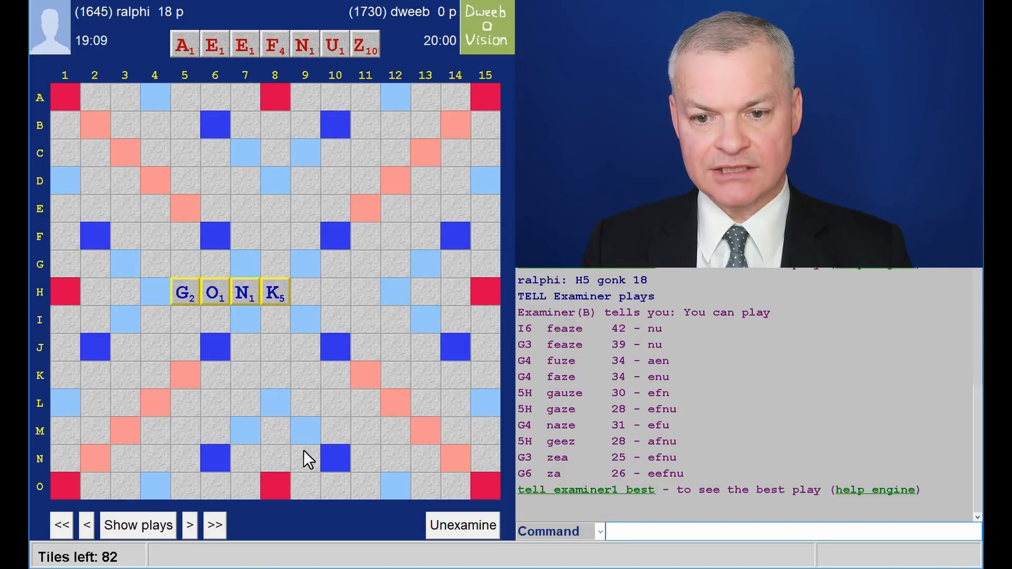
{"action": "left_click", "coordinate": [191, 525]}
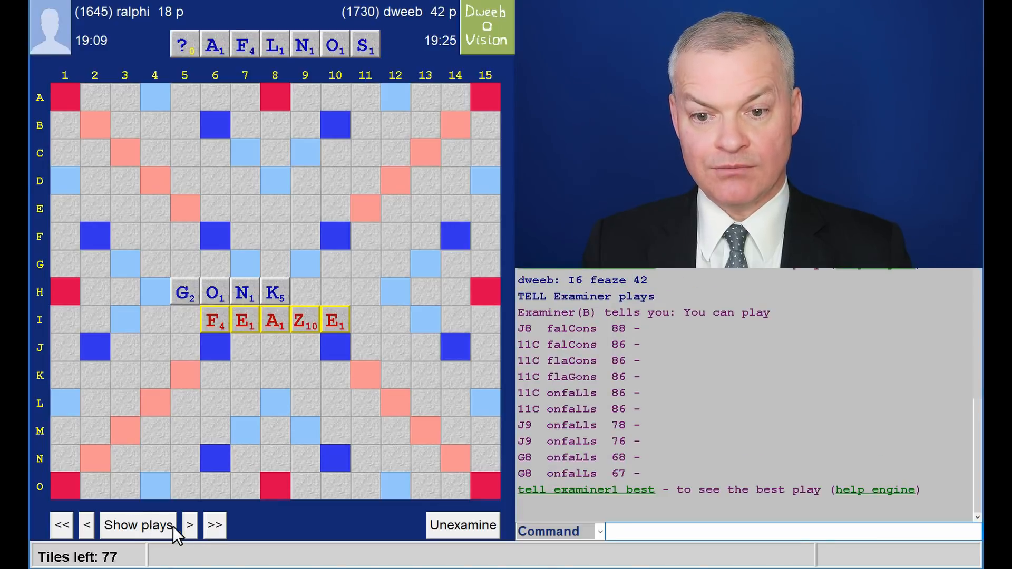
{"action": "left_click", "coordinate": [189, 525]}
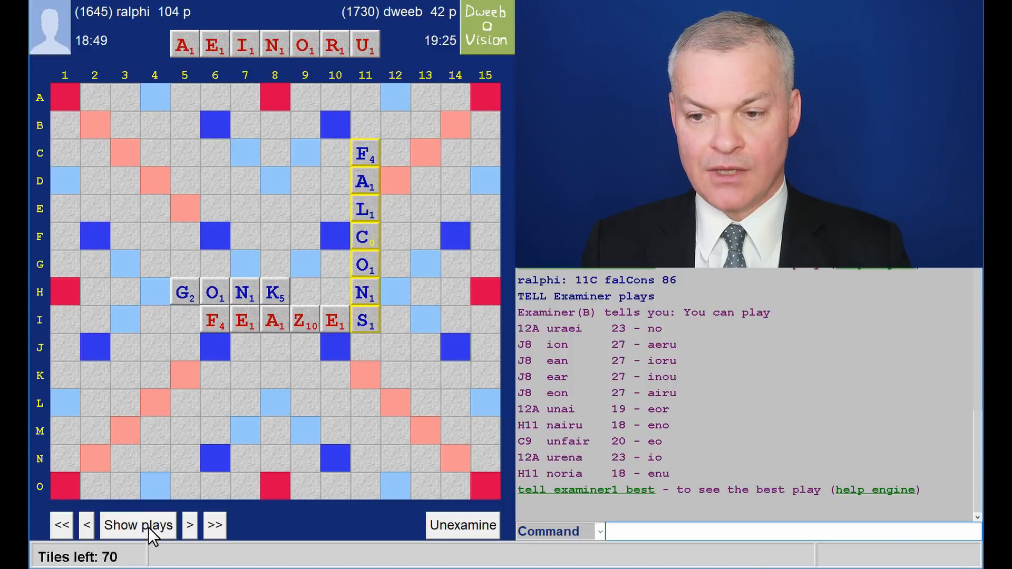
{"action": "mouse_move", "coordinate": [582, 340]}
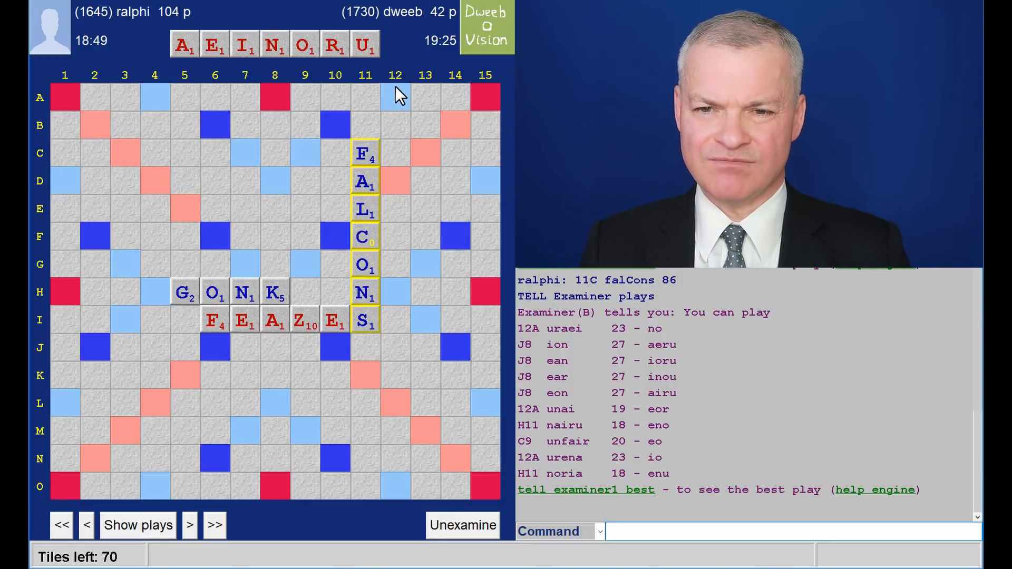
{"action": "mouse_move", "coordinate": [320, 340]}
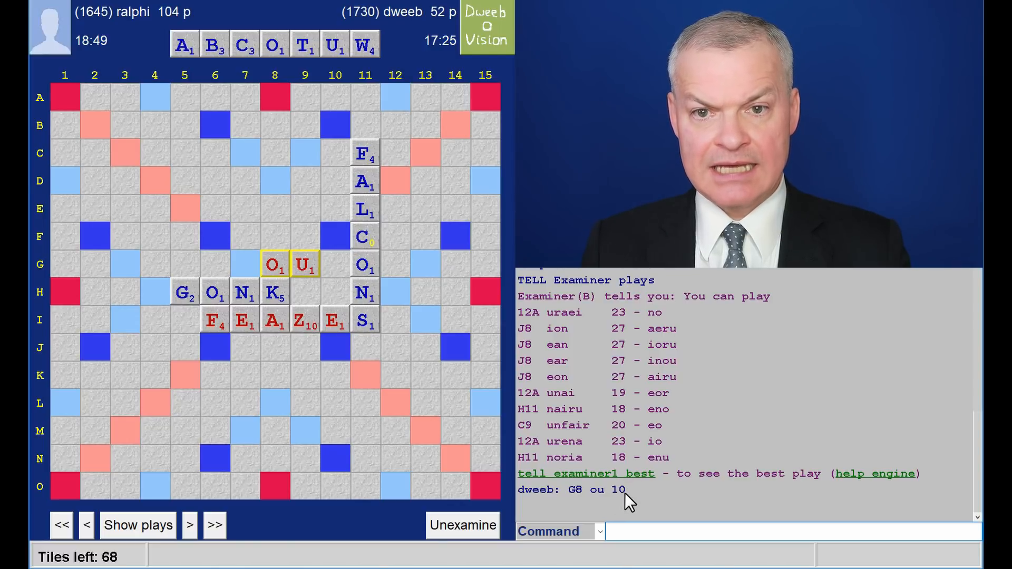
{"action": "mouse_move", "coordinate": [615, 342]}
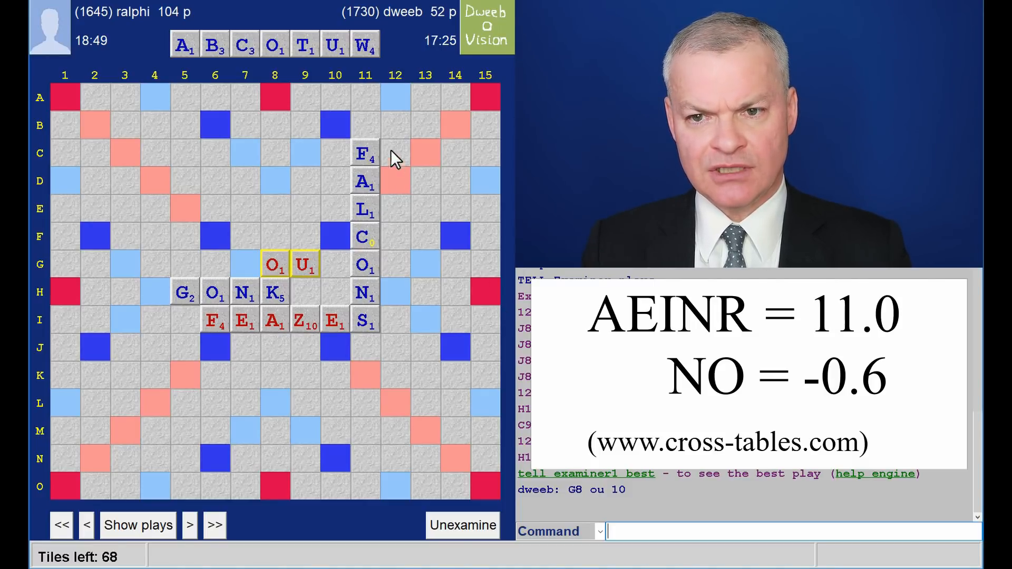
{"action": "mouse_move", "coordinate": [388, 109]}
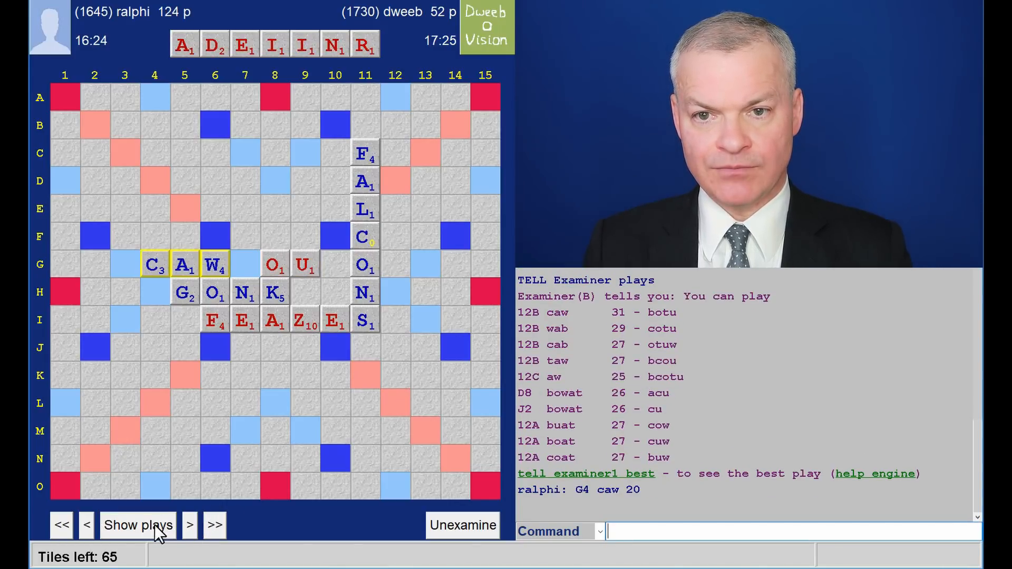
Step: Step through CAW, AI and GOB to NIXED at H11 for 42, listing engine alternatives each turn
{"action": "left_click", "coordinate": [152, 525]}
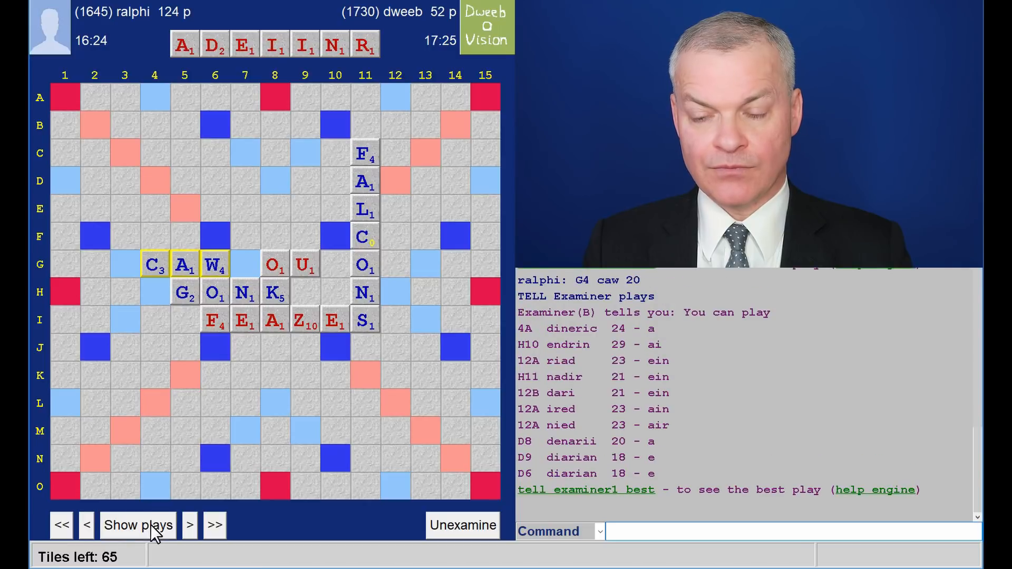
{"action": "mouse_move", "coordinate": [617, 346]}
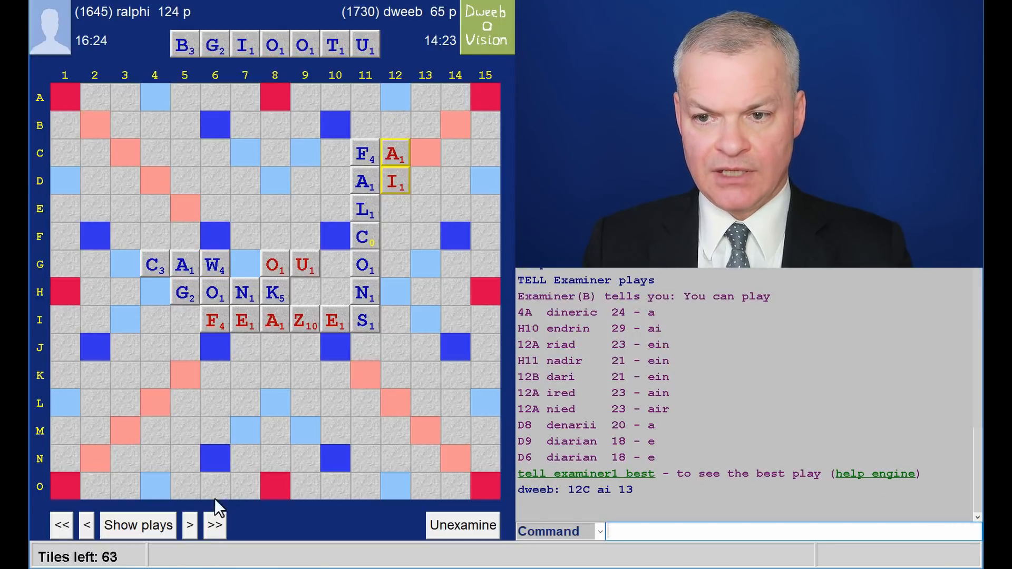
{"action": "mouse_move", "coordinate": [597, 470]}
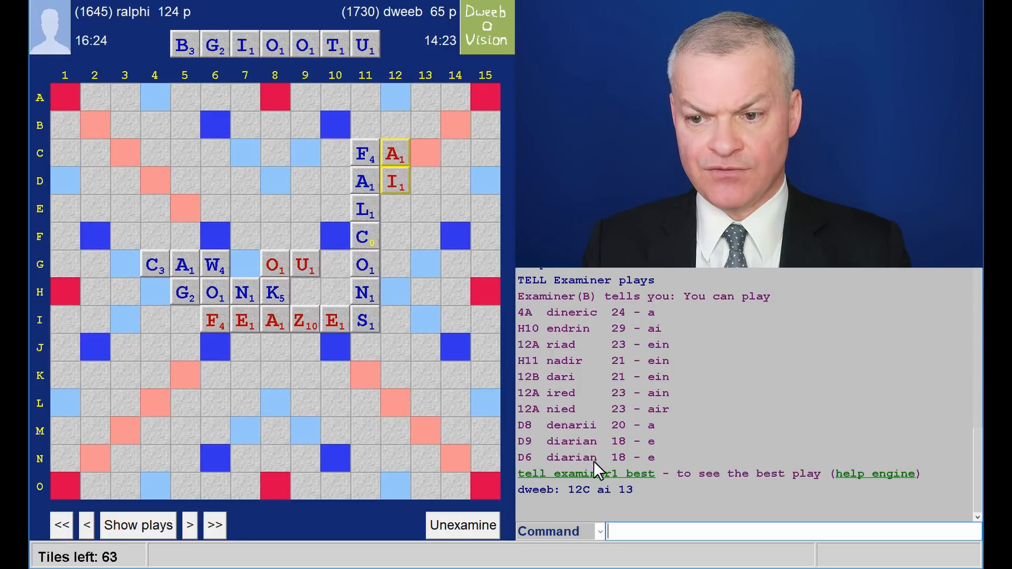
{"action": "mouse_move", "coordinate": [626, 337]}
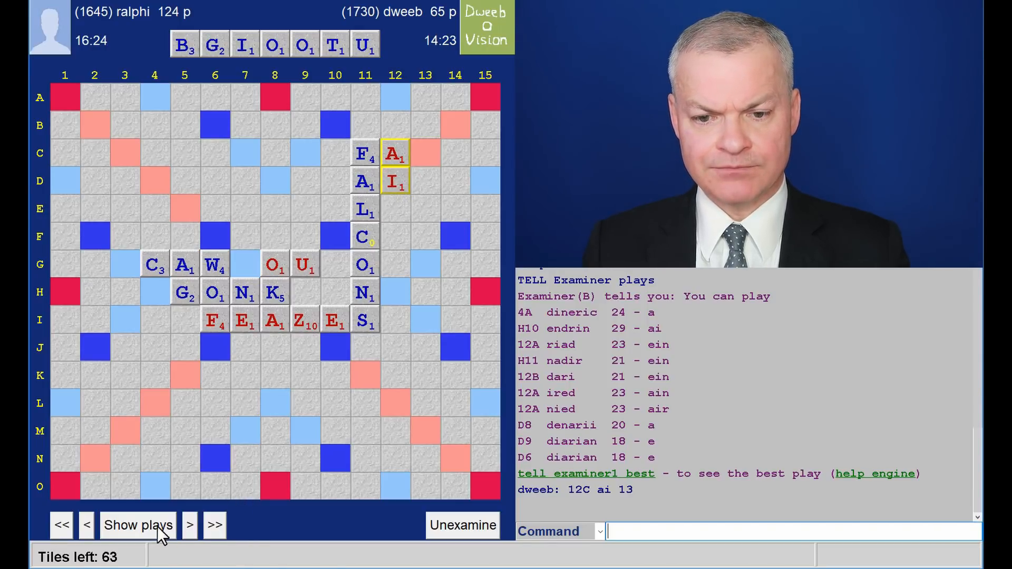
{"action": "left_click", "coordinate": [191, 525]}
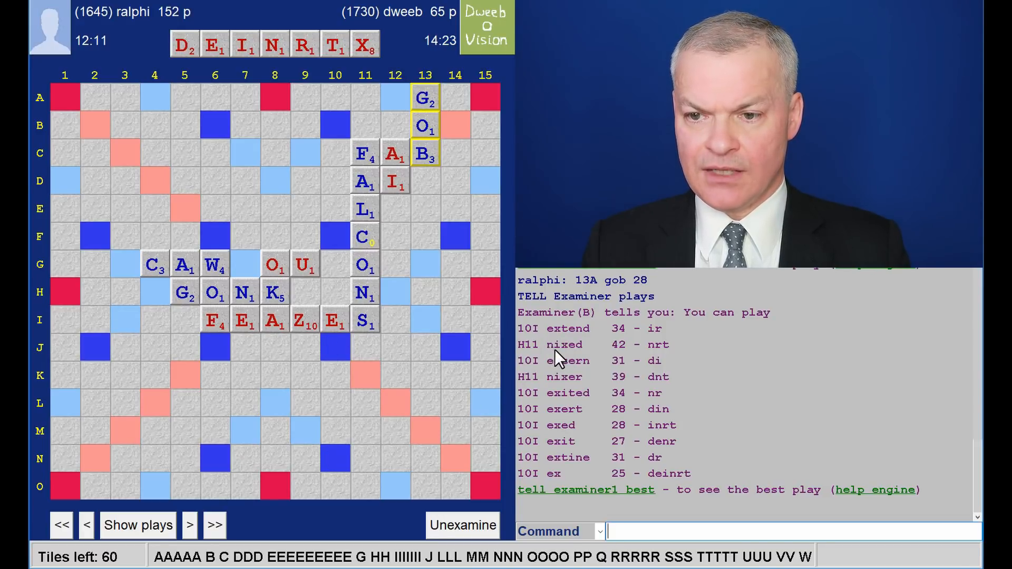
{"action": "mouse_move", "coordinate": [546, 431]}
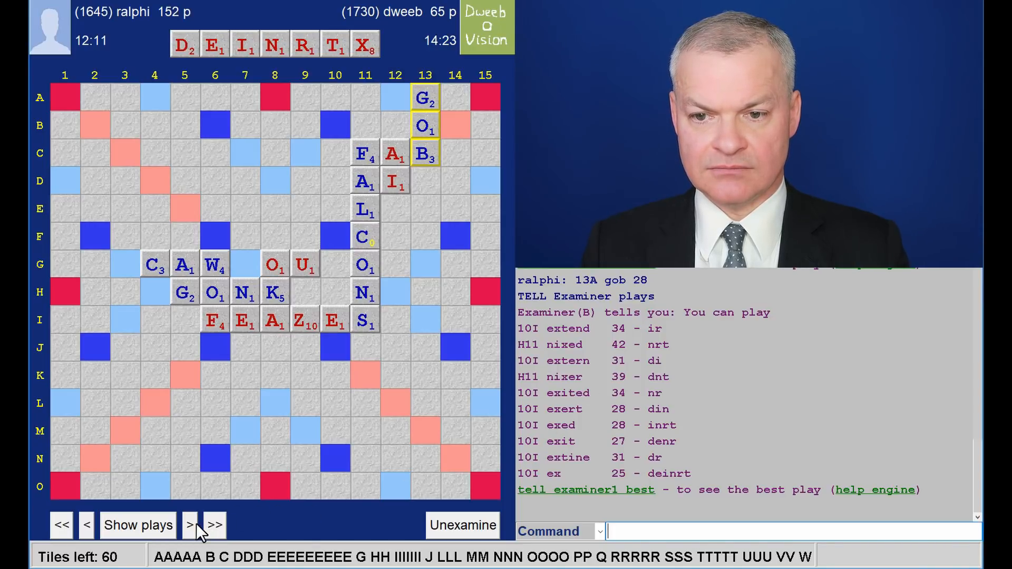
{"action": "left_click", "coordinate": [190, 525]}
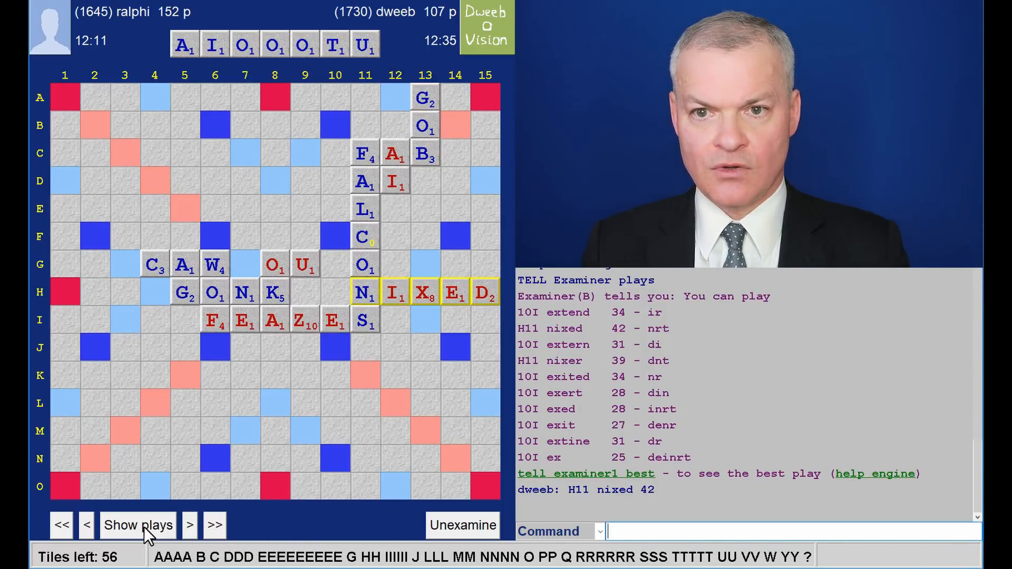
Step: Advance through AGIO at A12 and THEWY at 14F, comparing them with the engine's play lists
{"action": "left_click", "coordinate": [191, 525]}
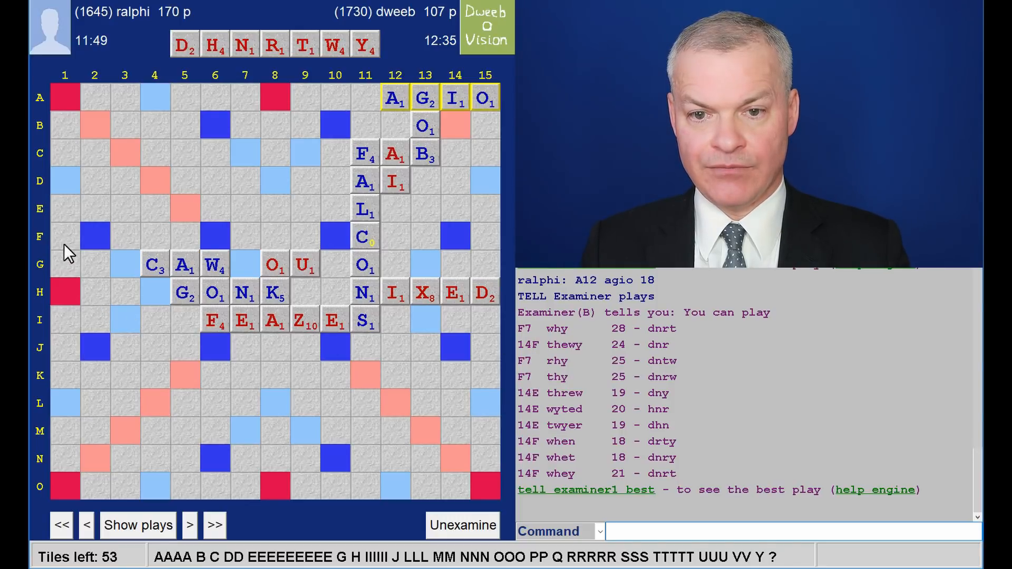
{"action": "mouse_move", "coordinate": [243, 238]}
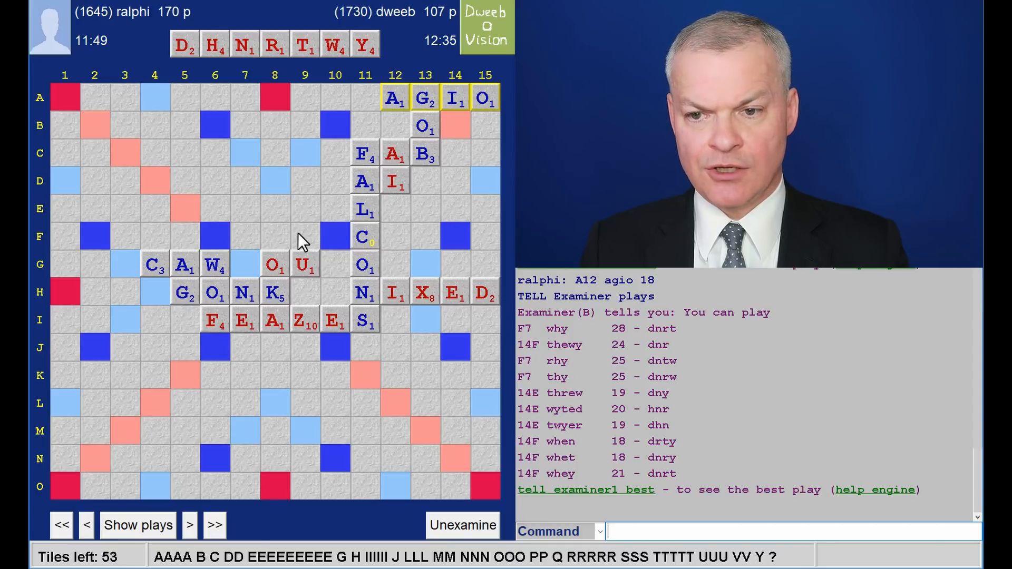
{"action": "mouse_move", "coordinate": [626, 345]}
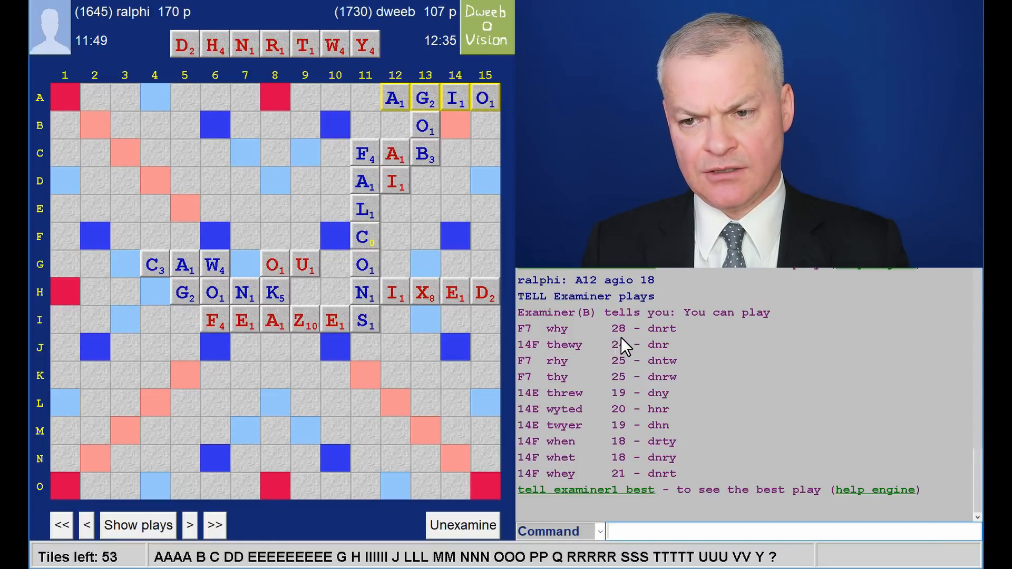
{"action": "mouse_move", "coordinate": [658, 347]}
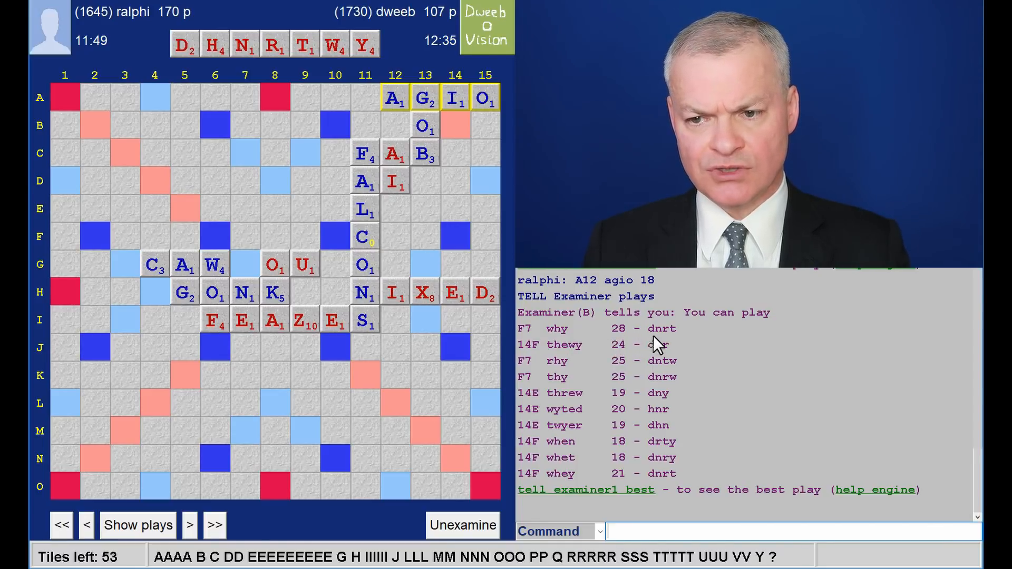
{"action": "mouse_move", "coordinate": [540, 377]}
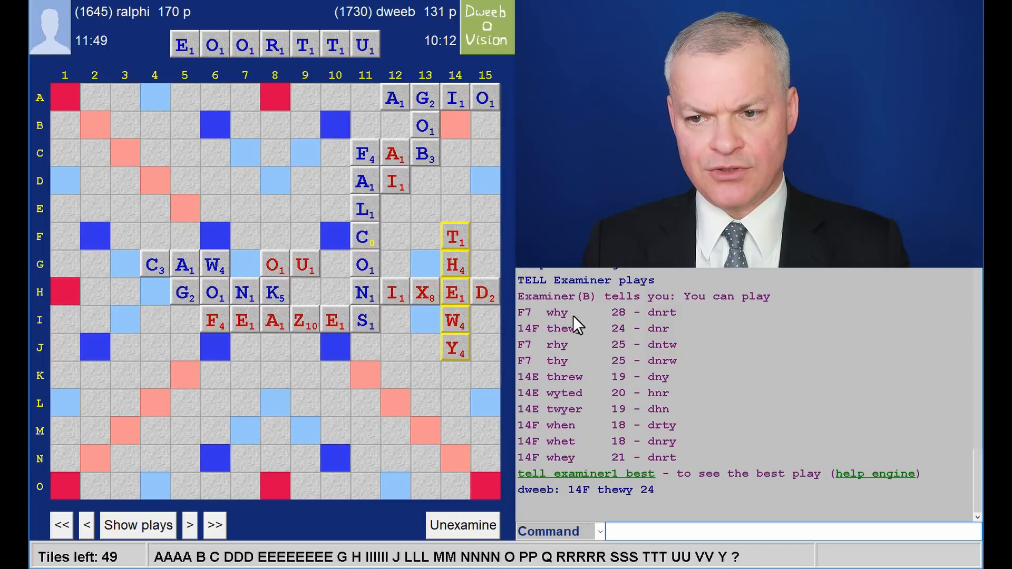
{"action": "mouse_move", "coordinate": [628, 333]}
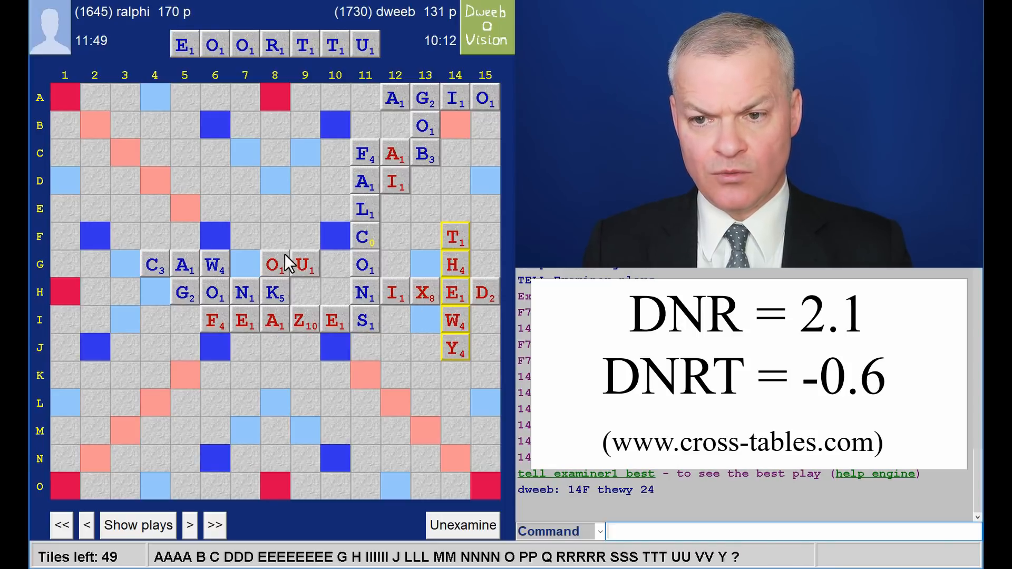
{"action": "mouse_move", "coordinate": [302, 280]}
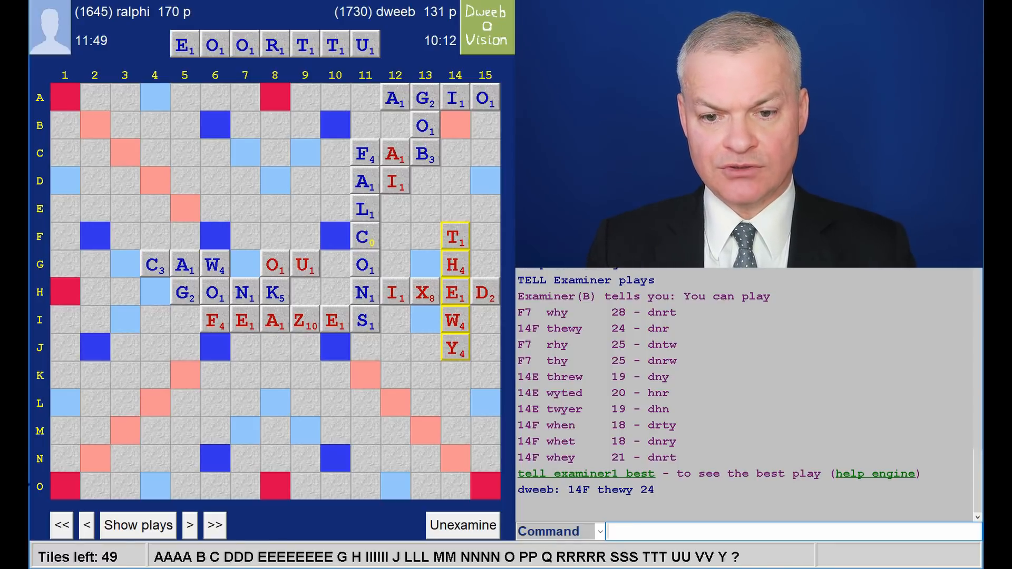
{"action": "left_click", "coordinate": [192, 525]}
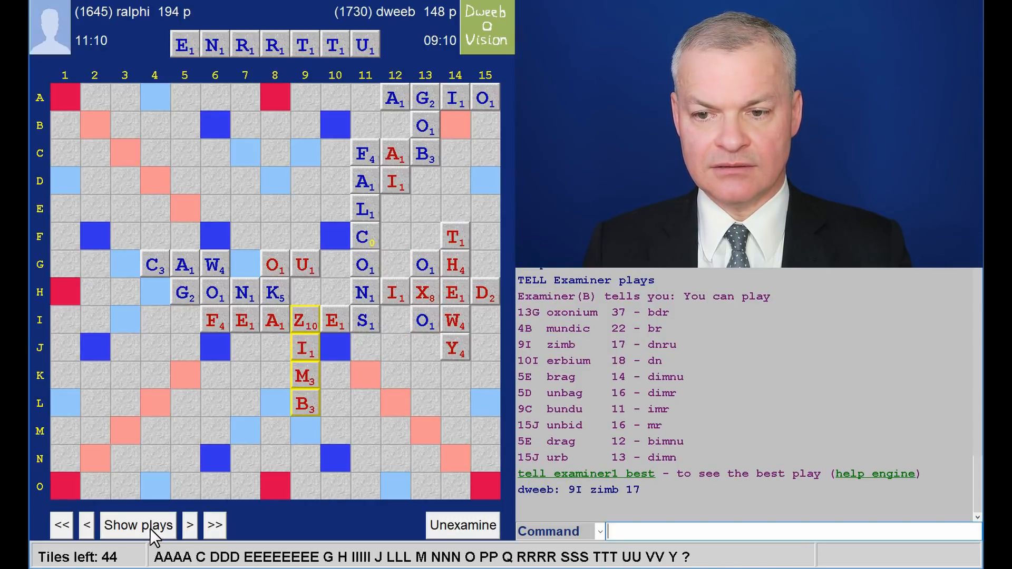
Step: List engine candidates after BRUNT at L9, then advance to HUI at M7 for 30
{"action": "left_click", "coordinate": [138, 525]}
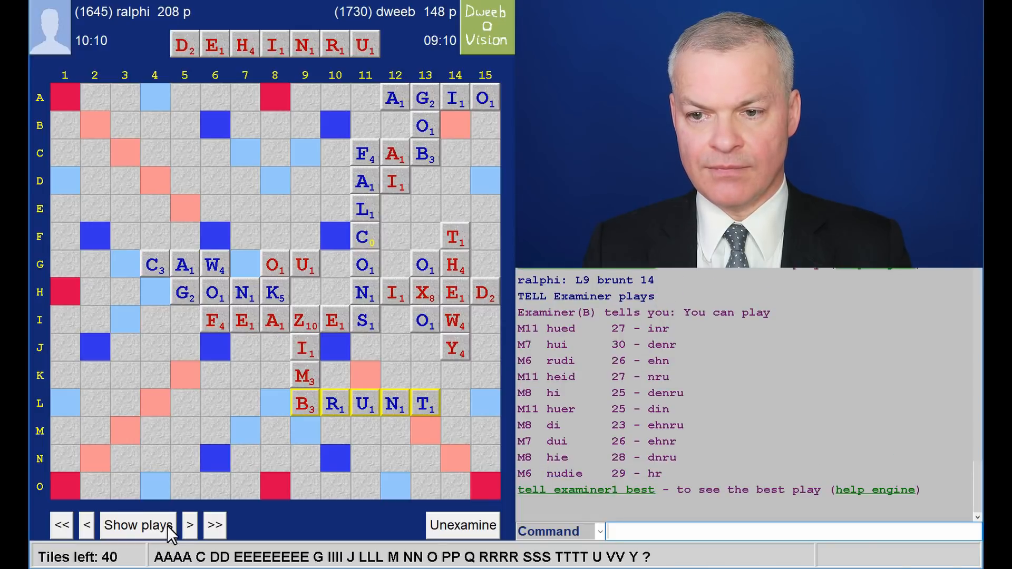
{"action": "mouse_move", "coordinate": [372, 435]}
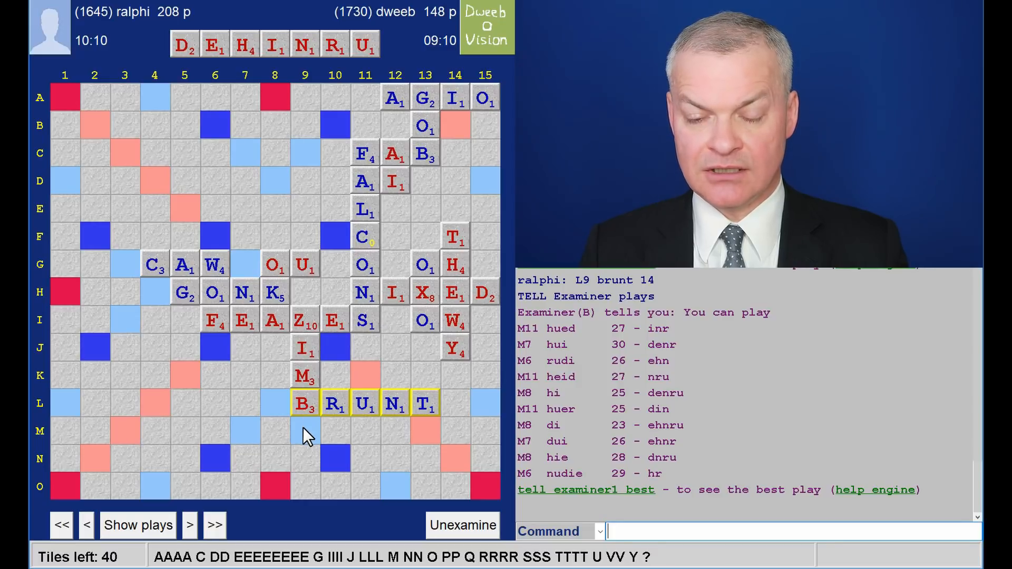
{"action": "mouse_move", "coordinate": [115, 212]}
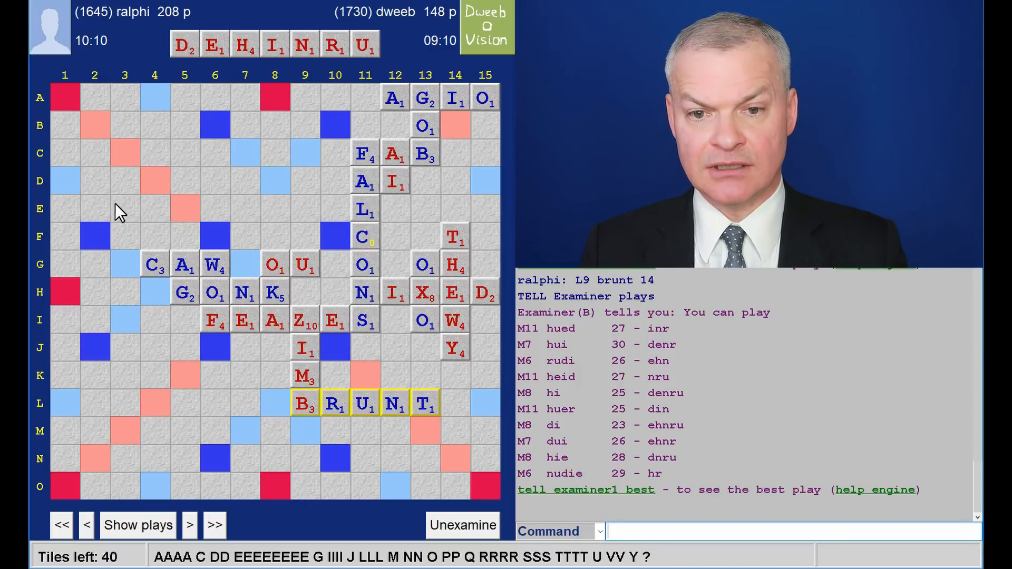
{"action": "mouse_move", "coordinate": [600, 339]}
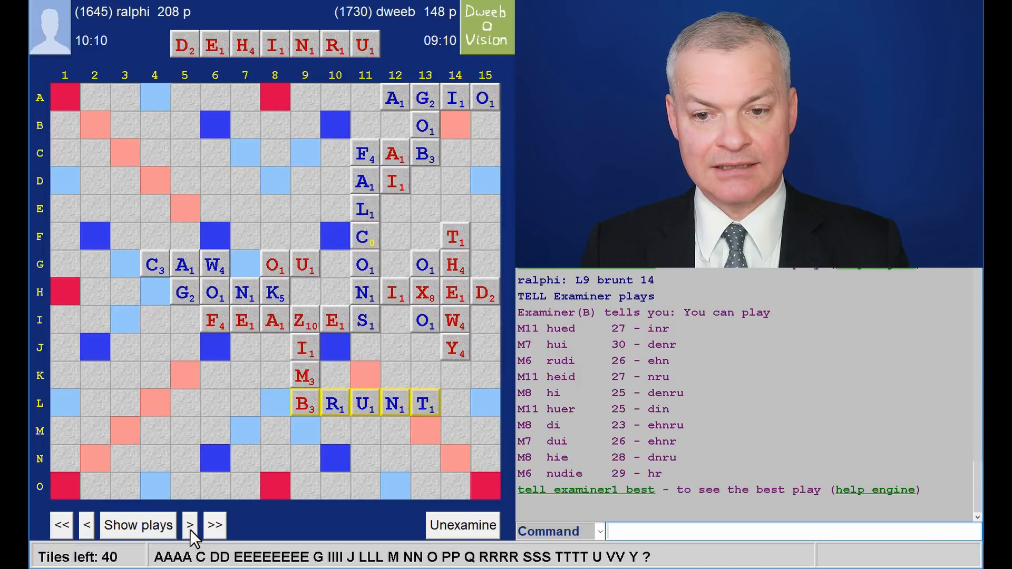
{"action": "left_click", "coordinate": [190, 525]}
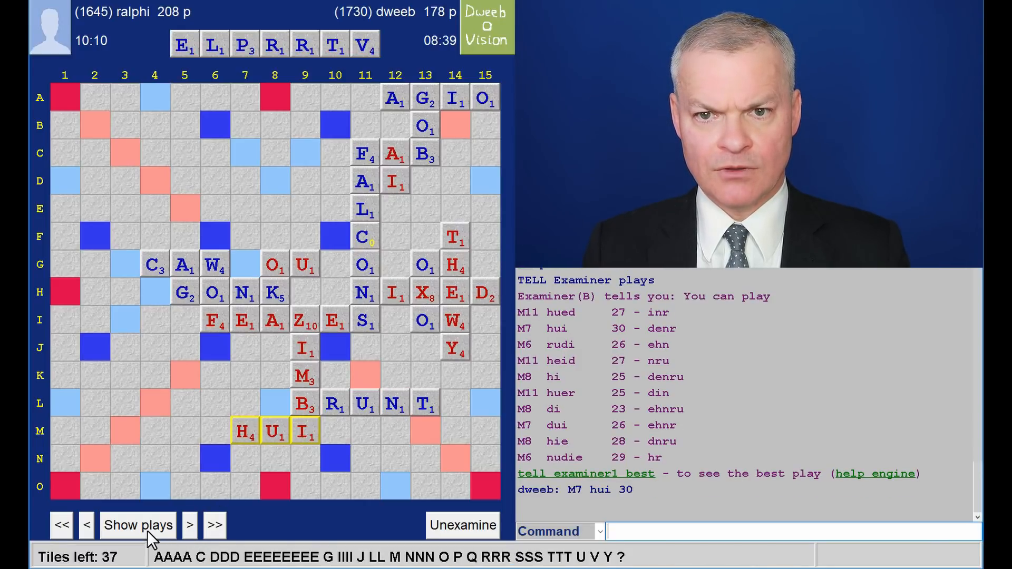
Step: Step through PUR at 11K and REEDY to LIVER at O7, with engine lists showing REDEYE at N2 for 41
{"action": "left_click", "coordinate": [190, 525]}
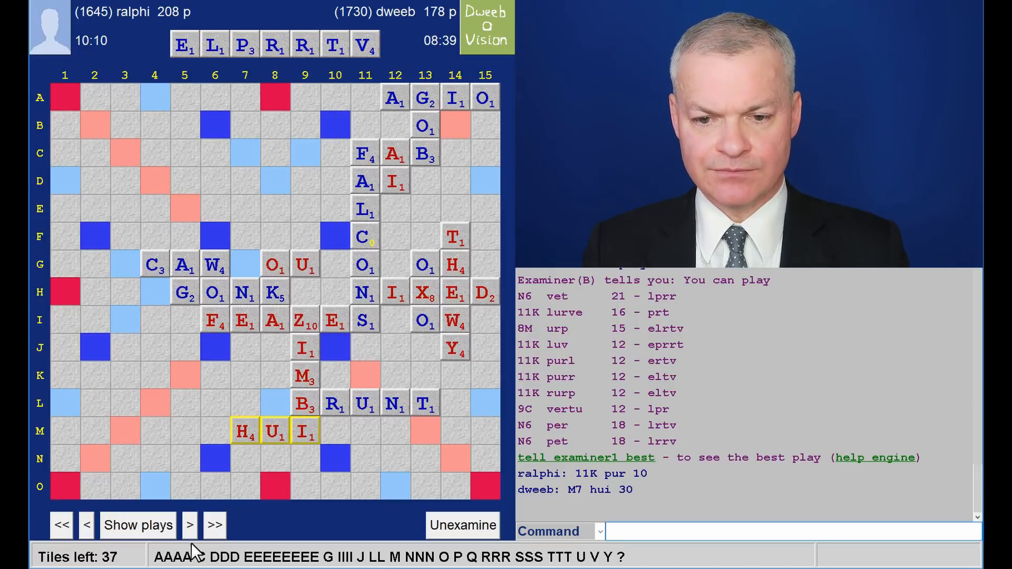
{"action": "left_click", "coordinate": [139, 525]}
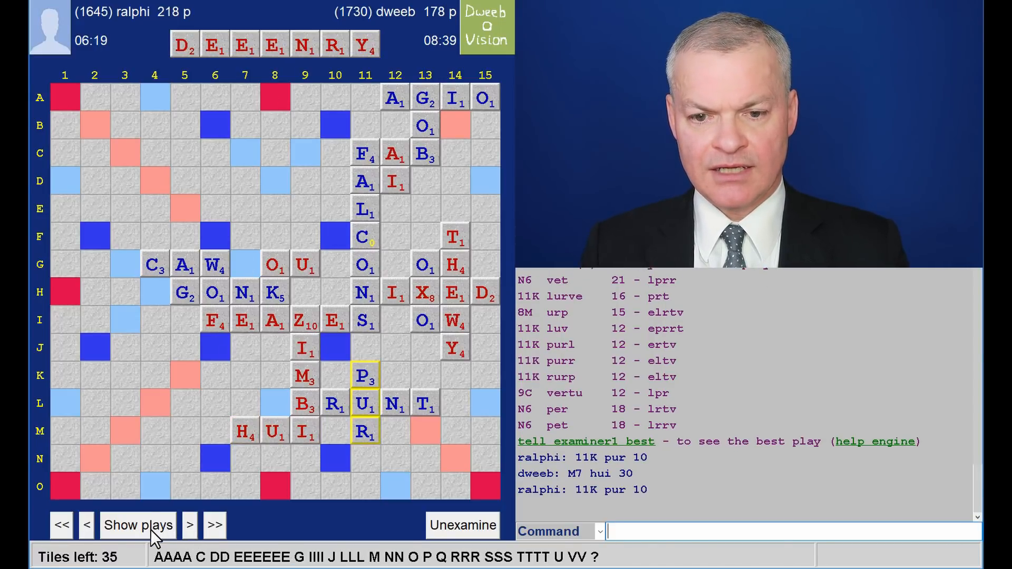
{"action": "left_click", "coordinate": [153, 525]}
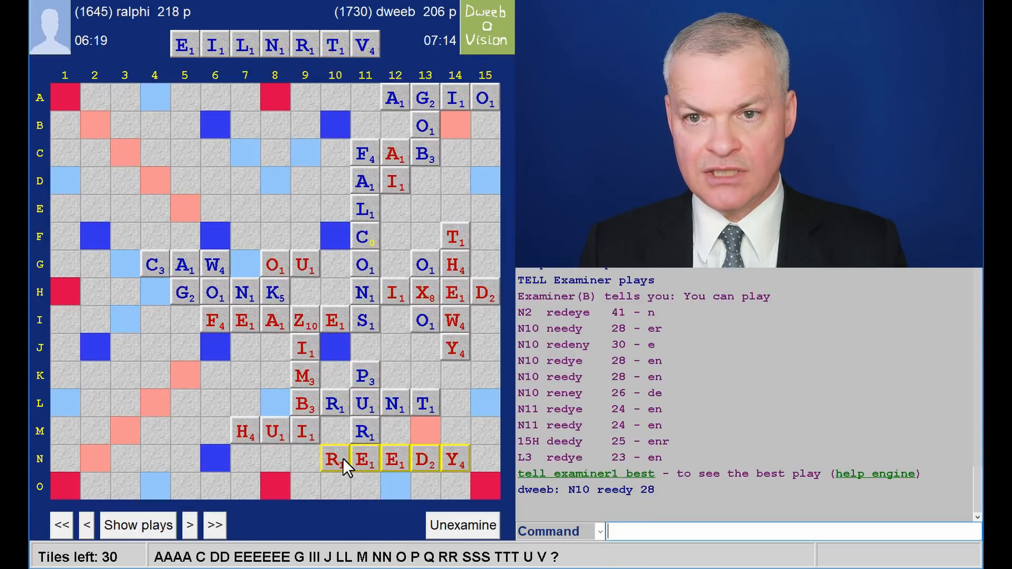
{"action": "mouse_move", "coordinate": [587, 342]}
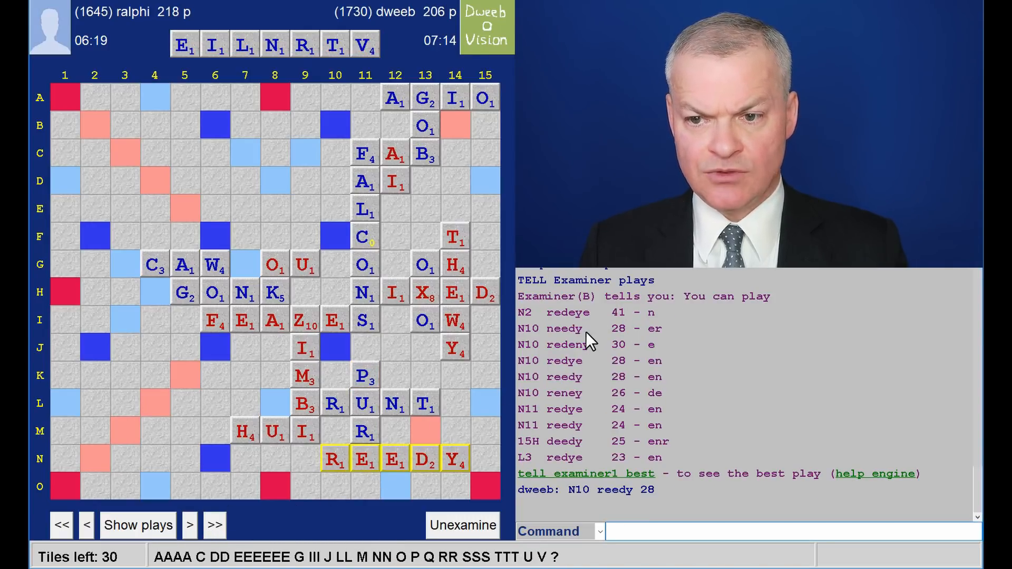
{"action": "mouse_move", "coordinate": [628, 361]}
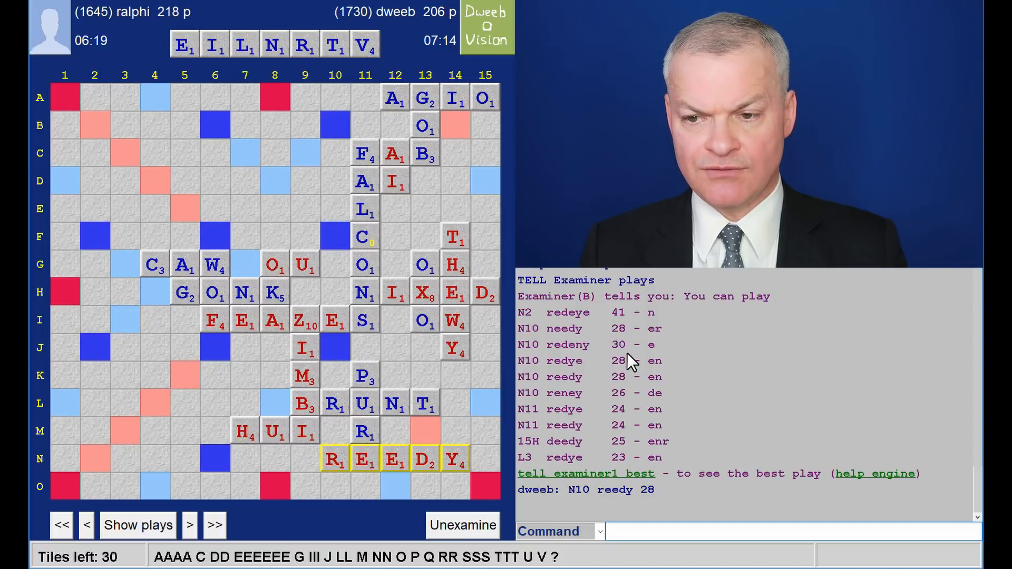
{"action": "mouse_move", "coordinate": [607, 354]}
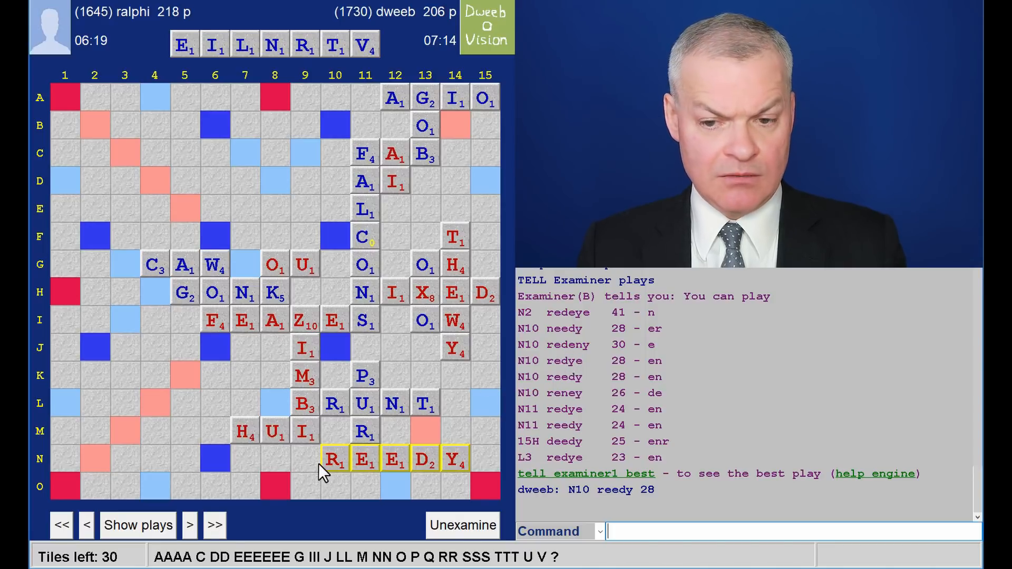
{"action": "mouse_move", "coordinate": [338, 471]}
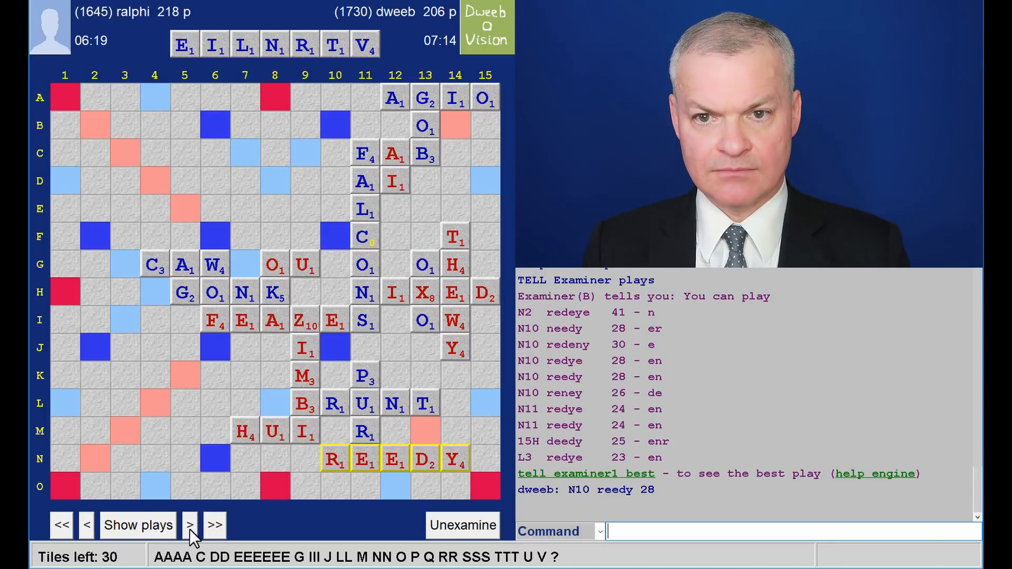
{"action": "left_click", "coordinate": [190, 525]}
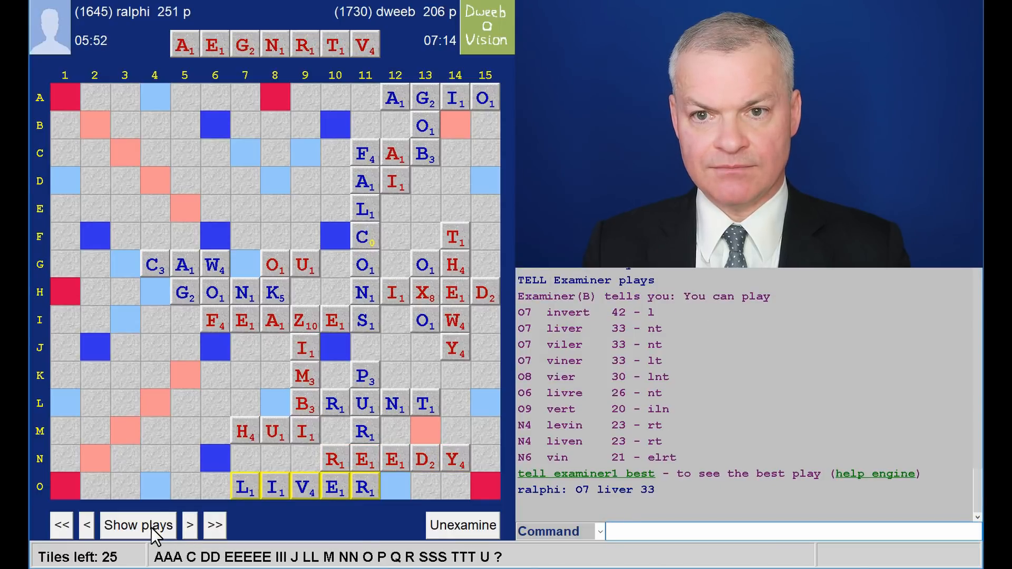
Step: Replay GRAVE at L3, TENAILLE at E6, TRANQ at 5J, ALATED at D4 and DISCS at O1, checking engine alternatives
{"action": "left_click", "coordinate": [189, 525]}
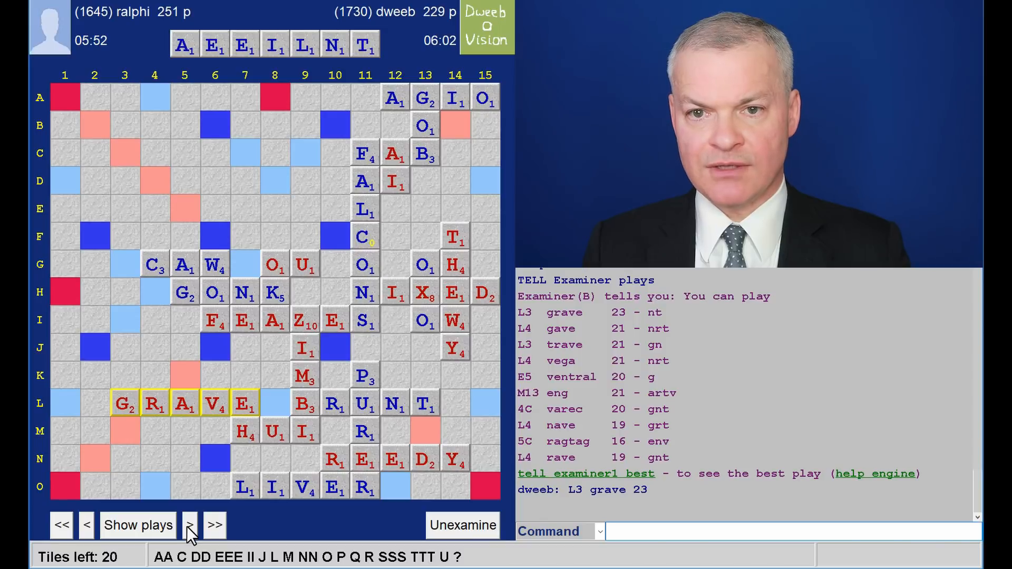
{"action": "left_click", "coordinate": [191, 525]}
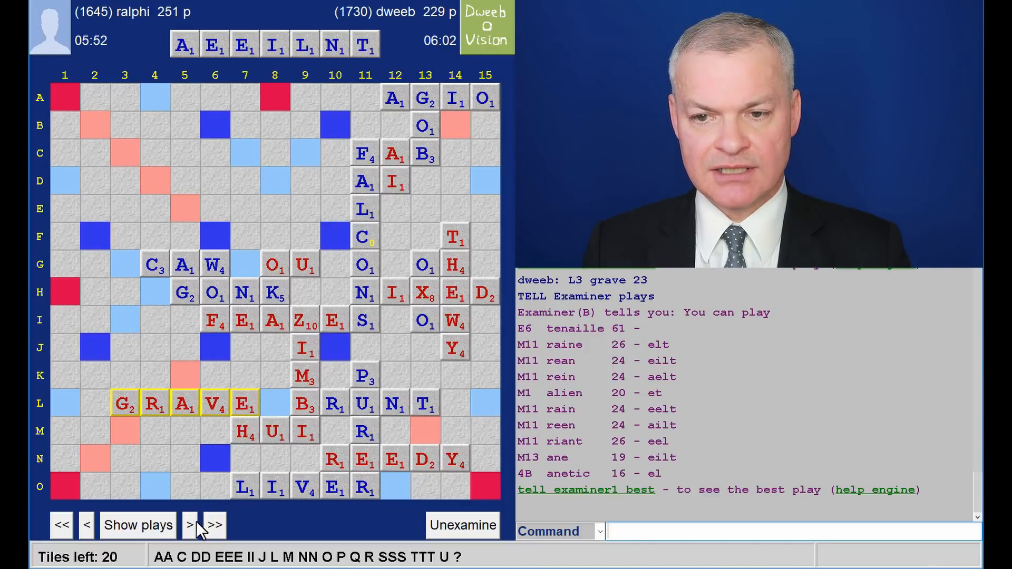
{"action": "left_click", "coordinate": [192, 525]}
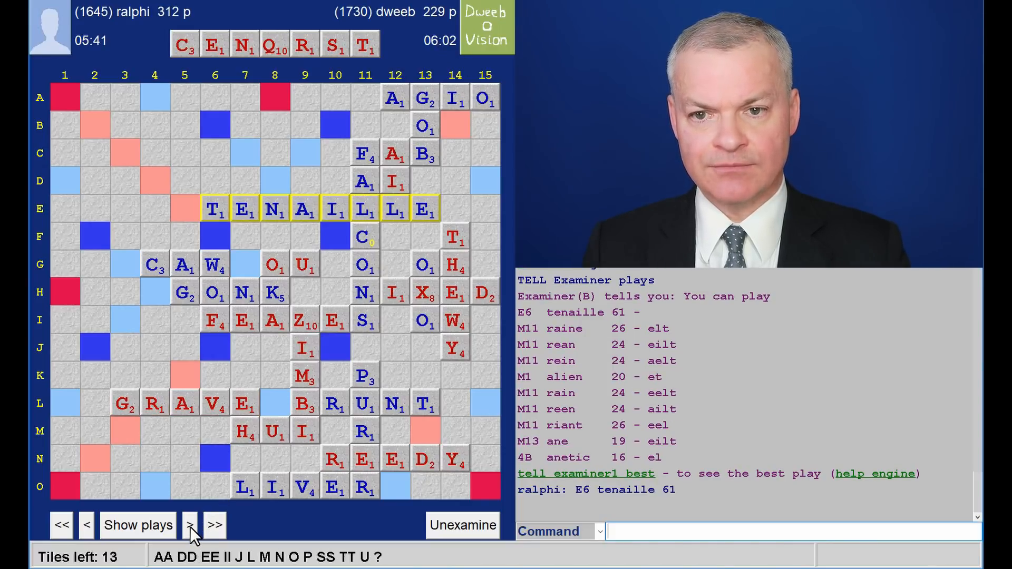
{"action": "left_click", "coordinate": [153, 525]}
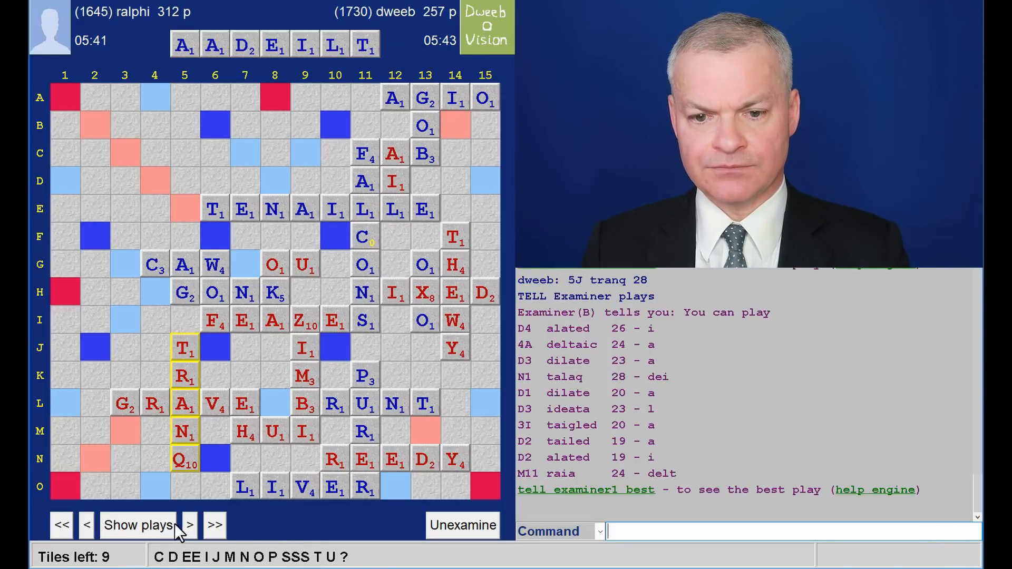
{"action": "left_click", "coordinate": [189, 525]}
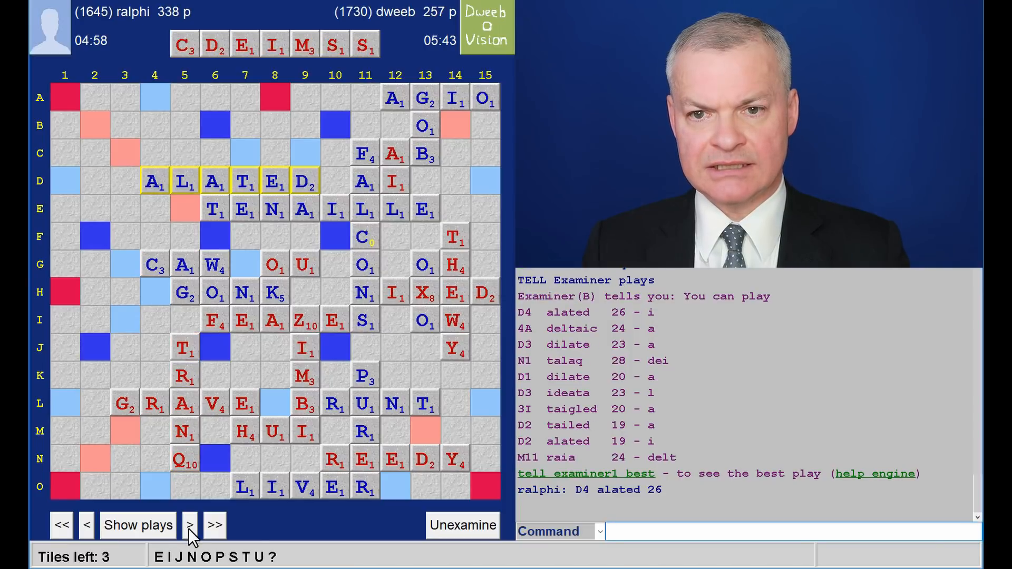
{"action": "mouse_move", "coordinate": [470, 209]}
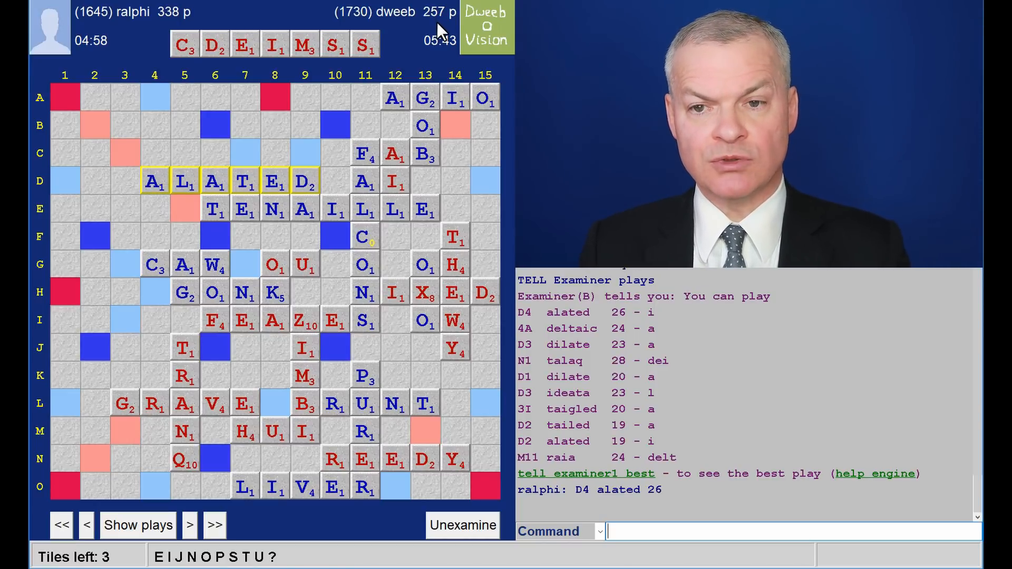
{"action": "mouse_move", "coordinate": [279, 73]}
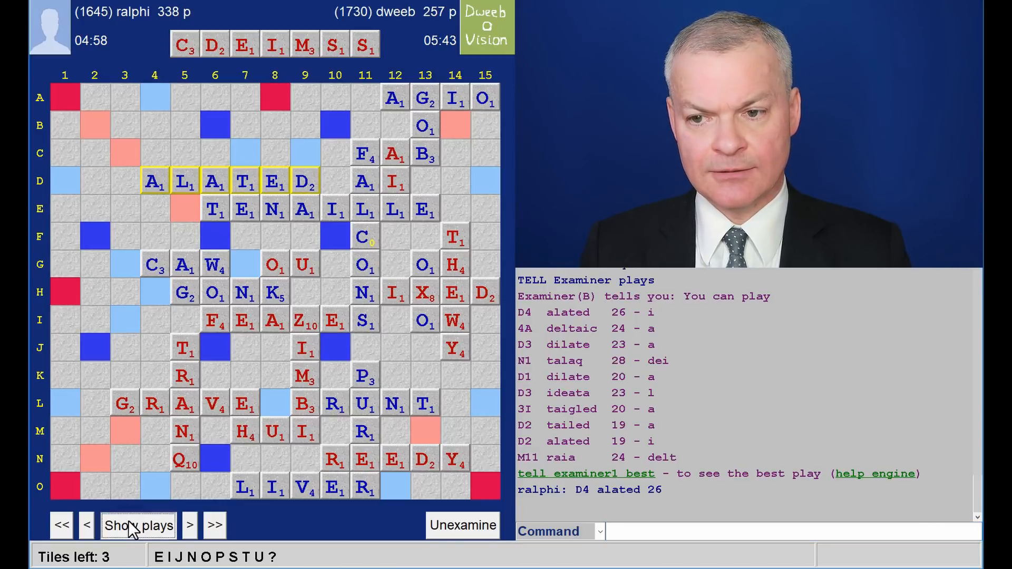
{"action": "left_click", "coordinate": [141, 525]}
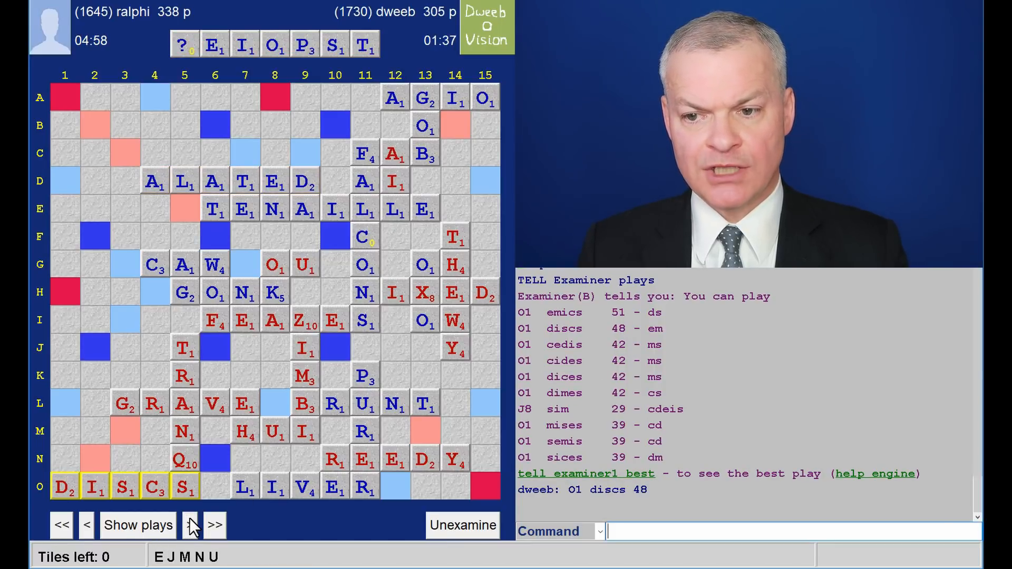
{"action": "mouse_move", "coordinate": [557, 430]}
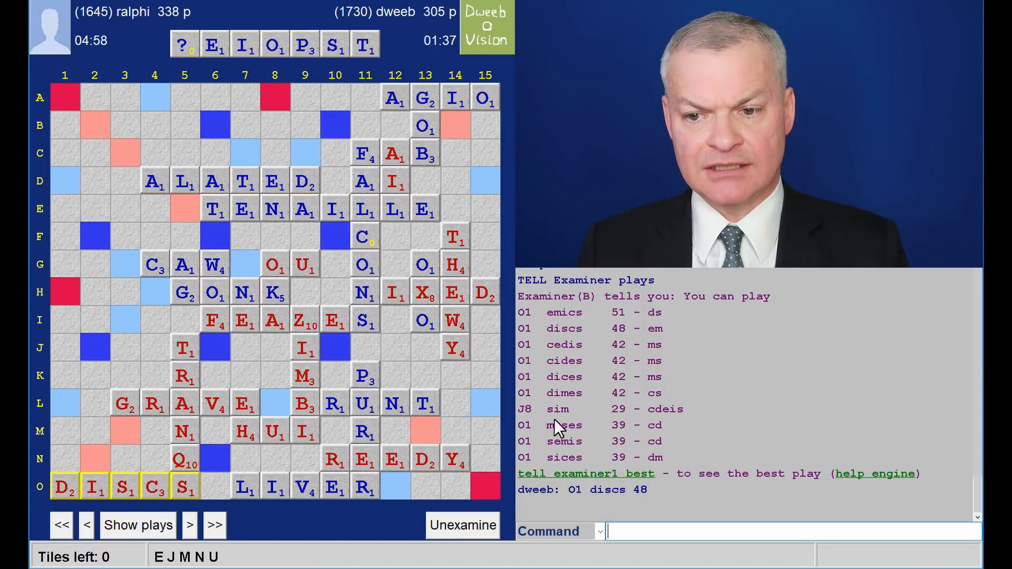
{"action": "mouse_move", "coordinate": [531, 417]}
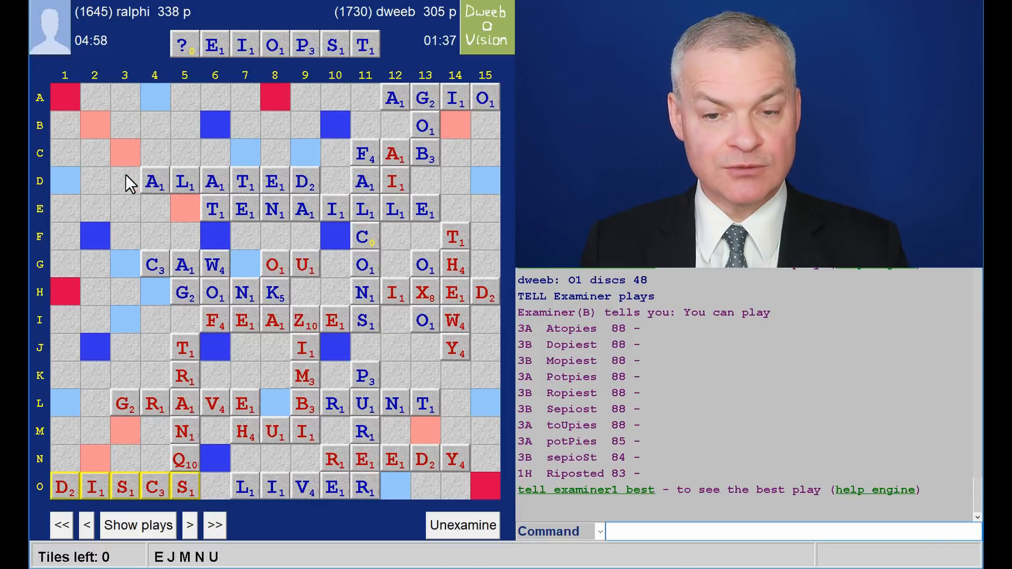
{"action": "mouse_move", "coordinate": [284, 279]}
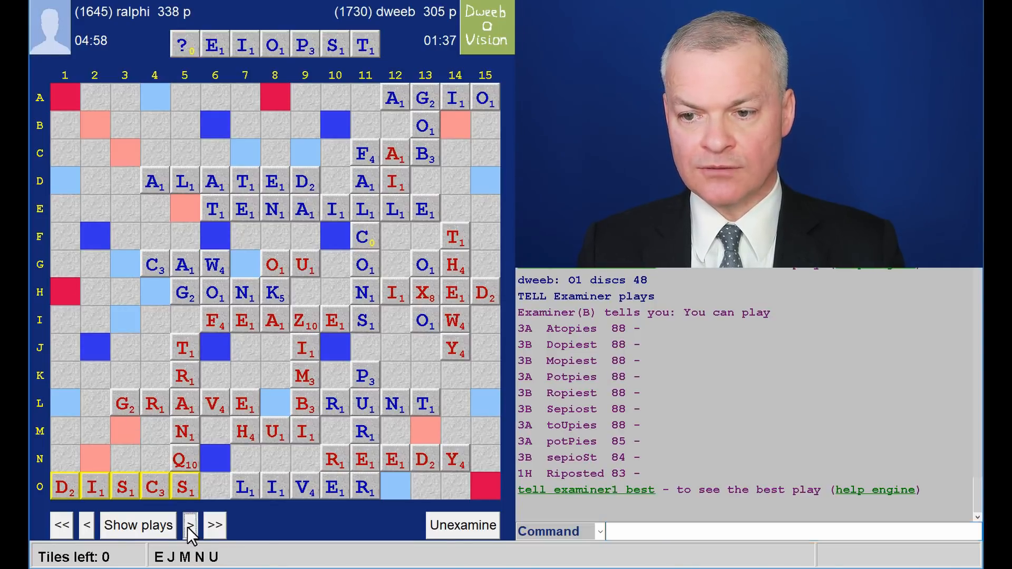
Step: Advance to ralphi's final PISTOLED at 1H for 83, ending the game 449–305
{"action": "left_click", "coordinate": [190, 525]}
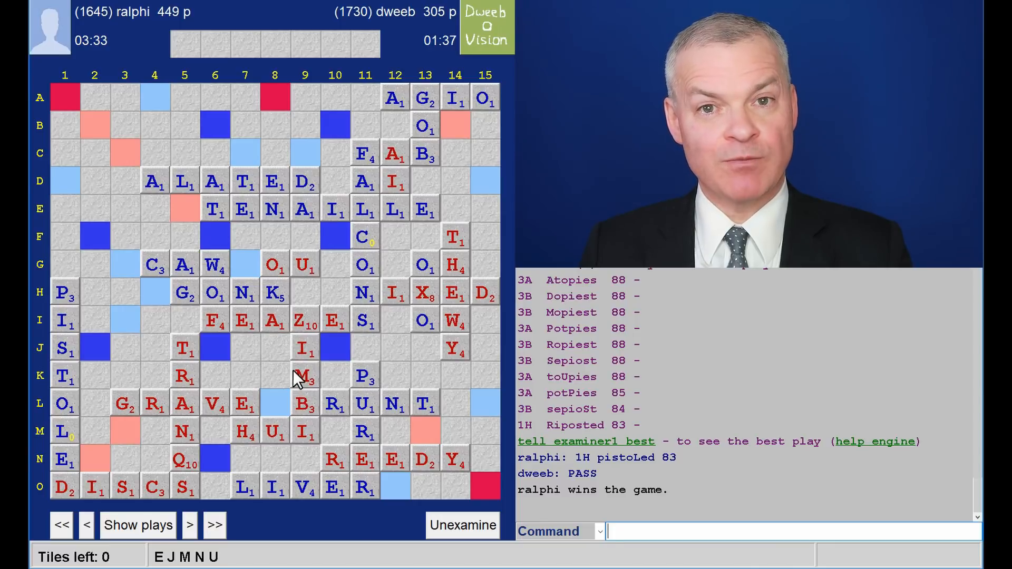
{"action": "mouse_move", "coordinate": [289, 371]}
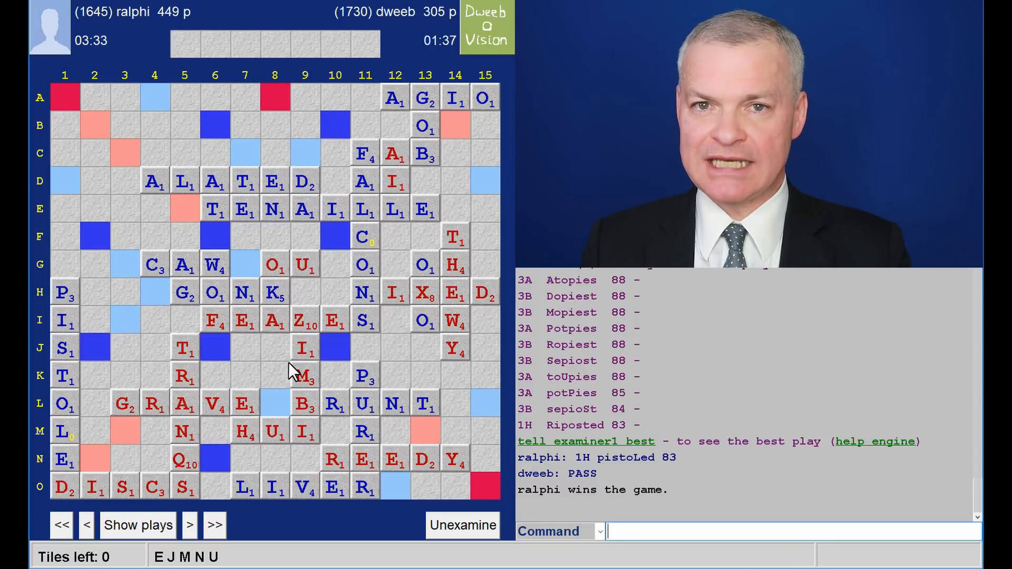